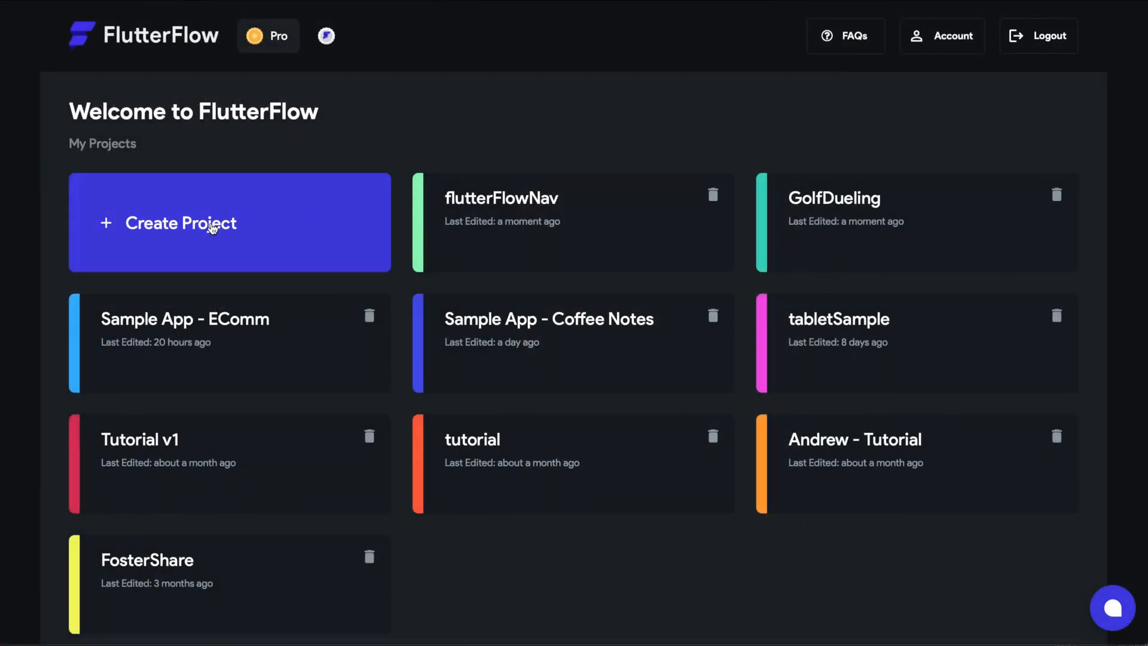
Create a new blank app project called 'Nike Run'
left_click(229, 222)
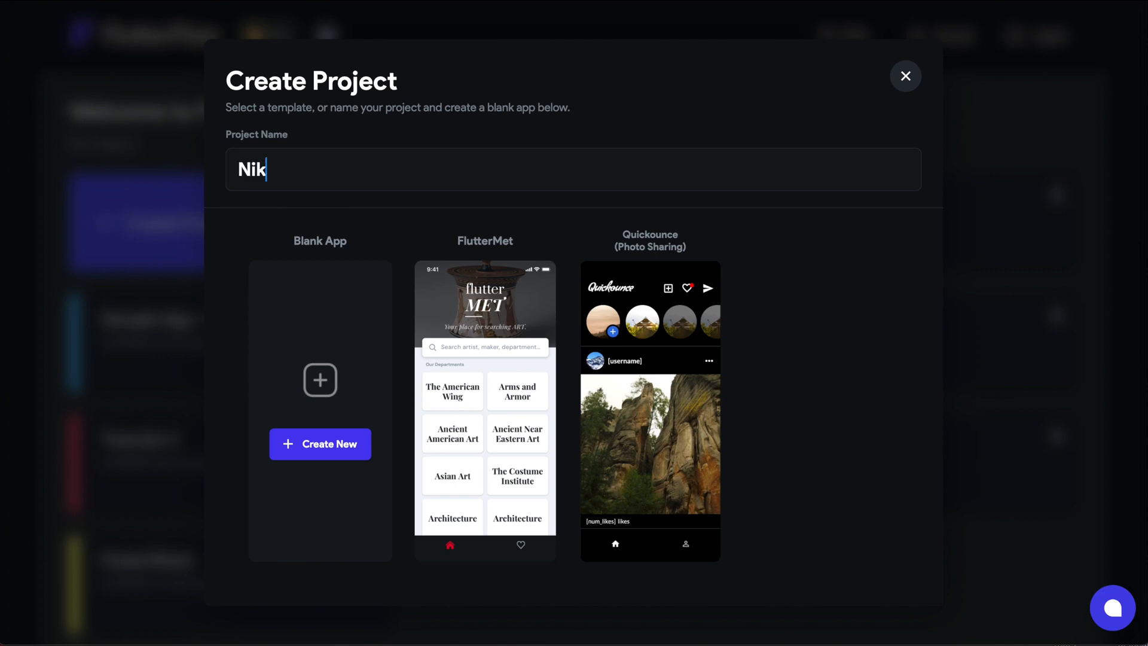
type("e Run")
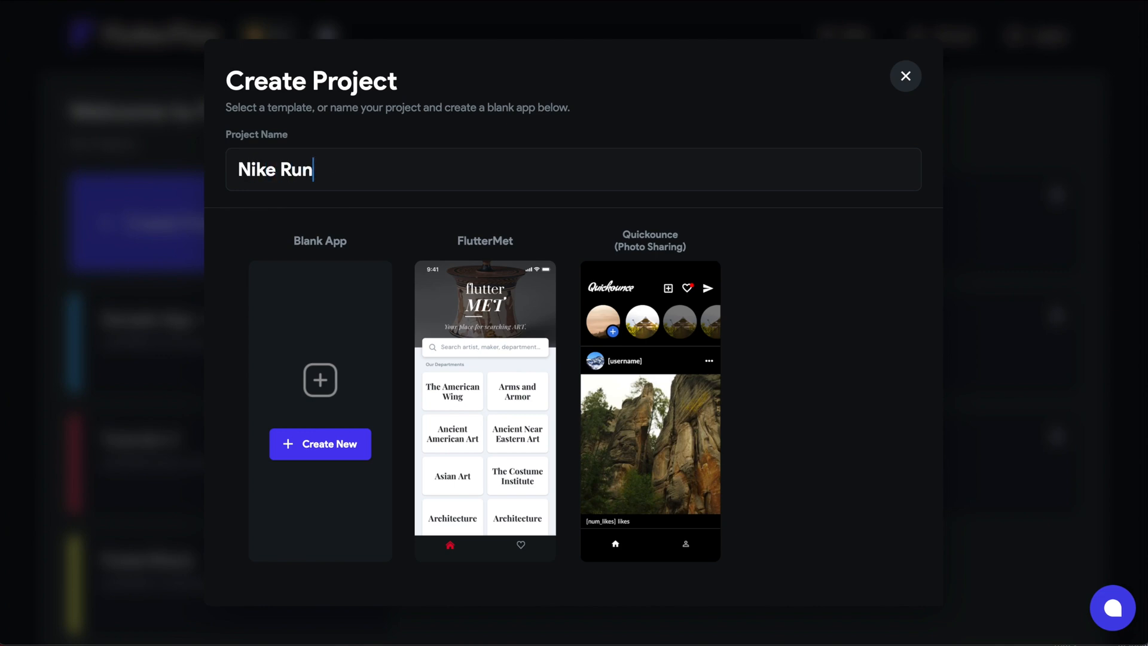
left_click(320, 444)
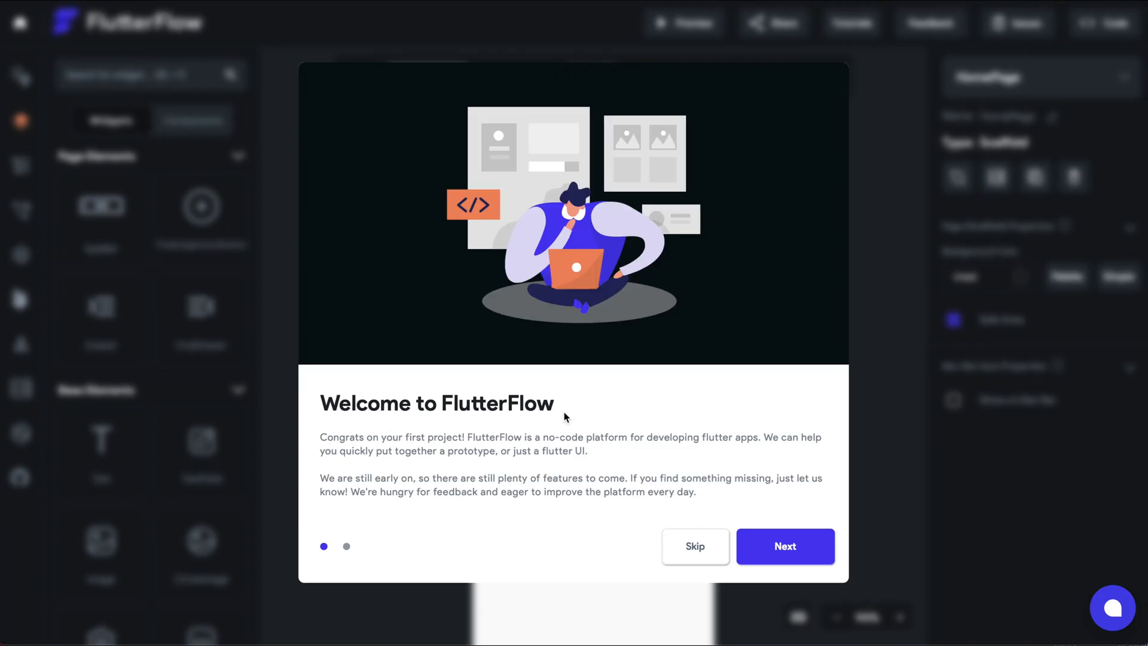
Dismiss the welcome introduction and place a Column holding an empty Row on the page
left_click(694, 545)
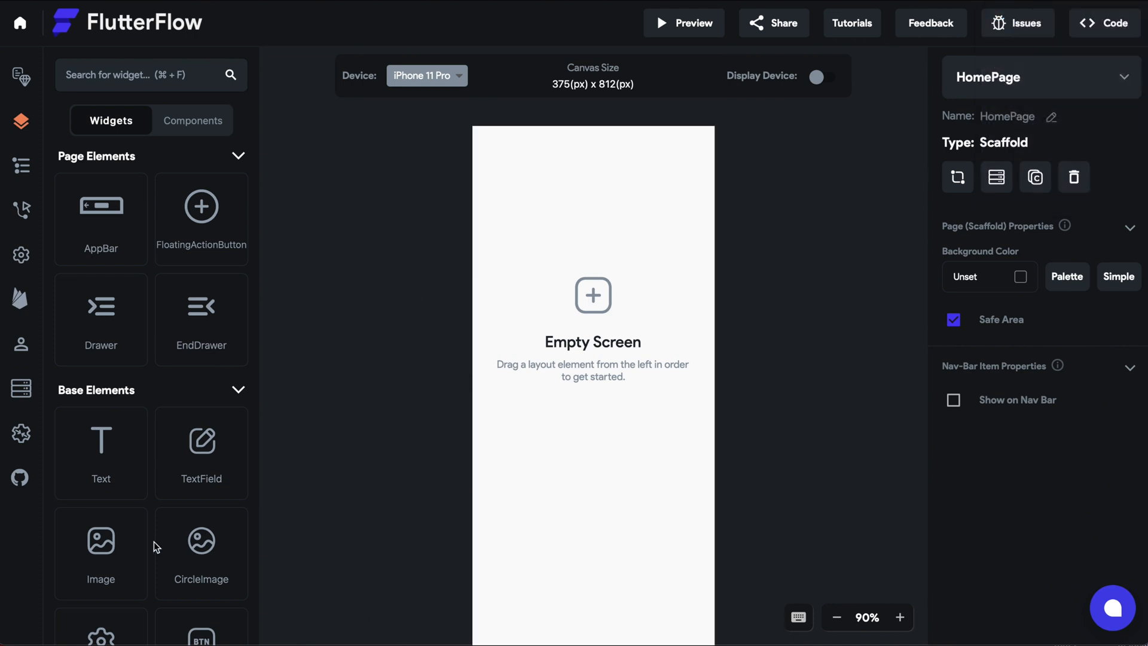
mouse_move(99, 249)
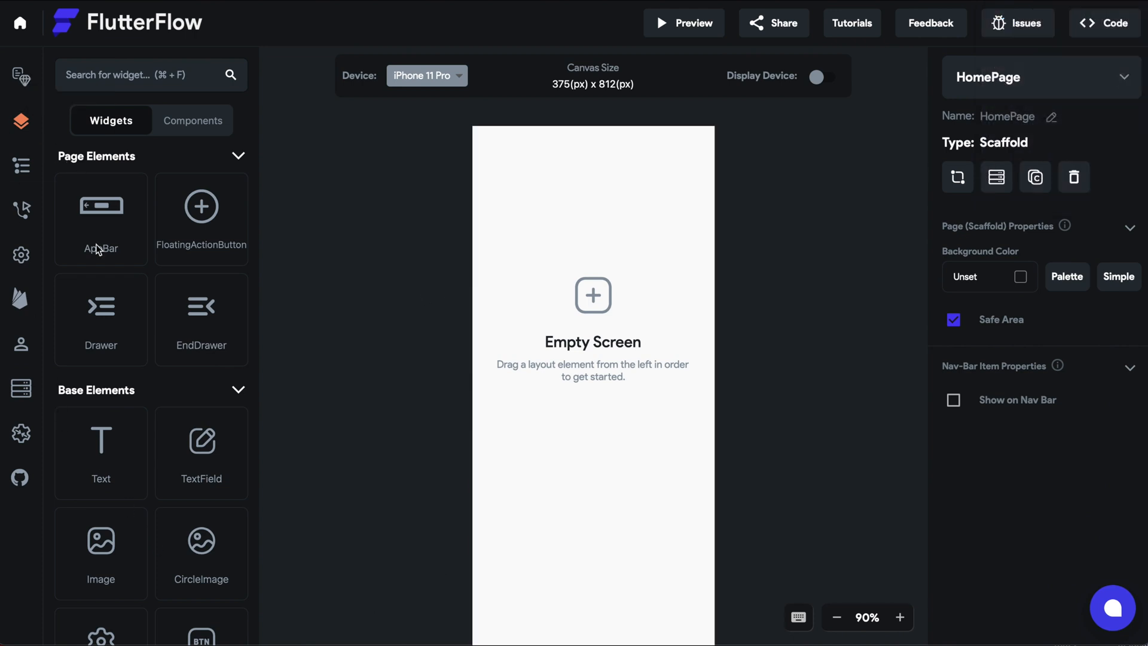
scroll("down", 3)
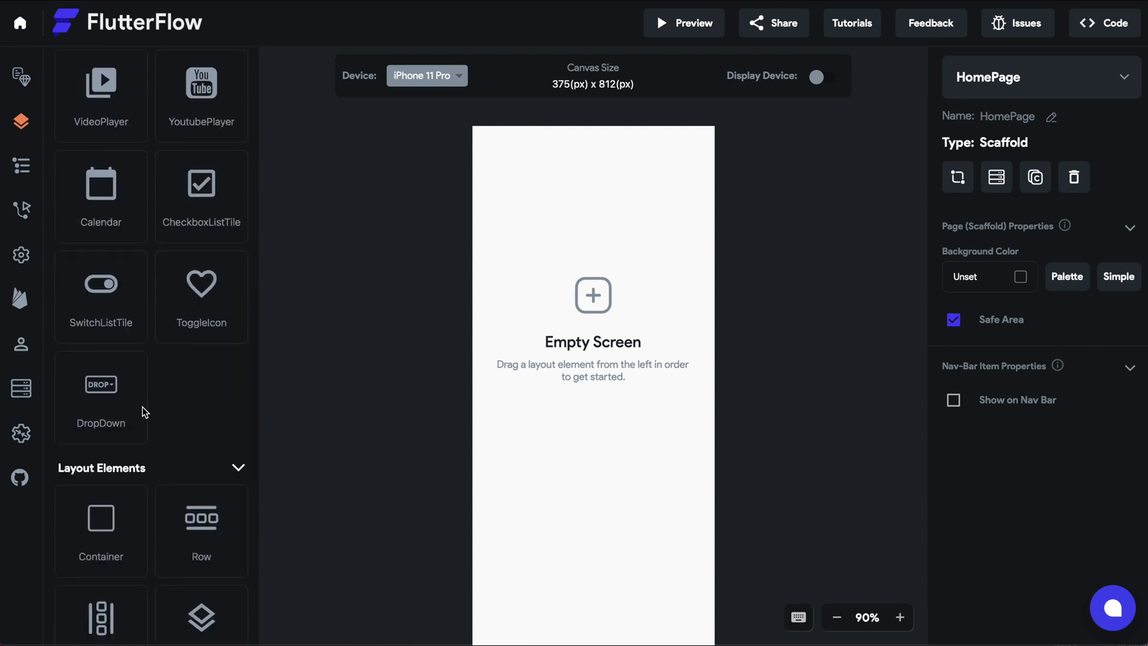
scroll("down", 3)
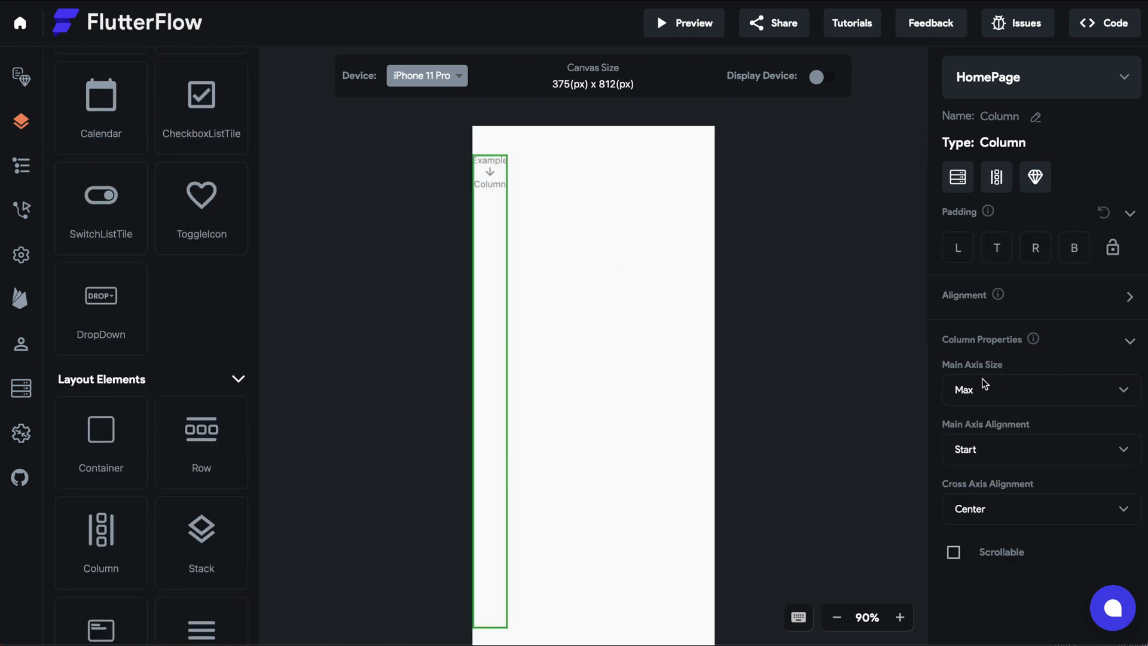
mouse_move(146, 554)
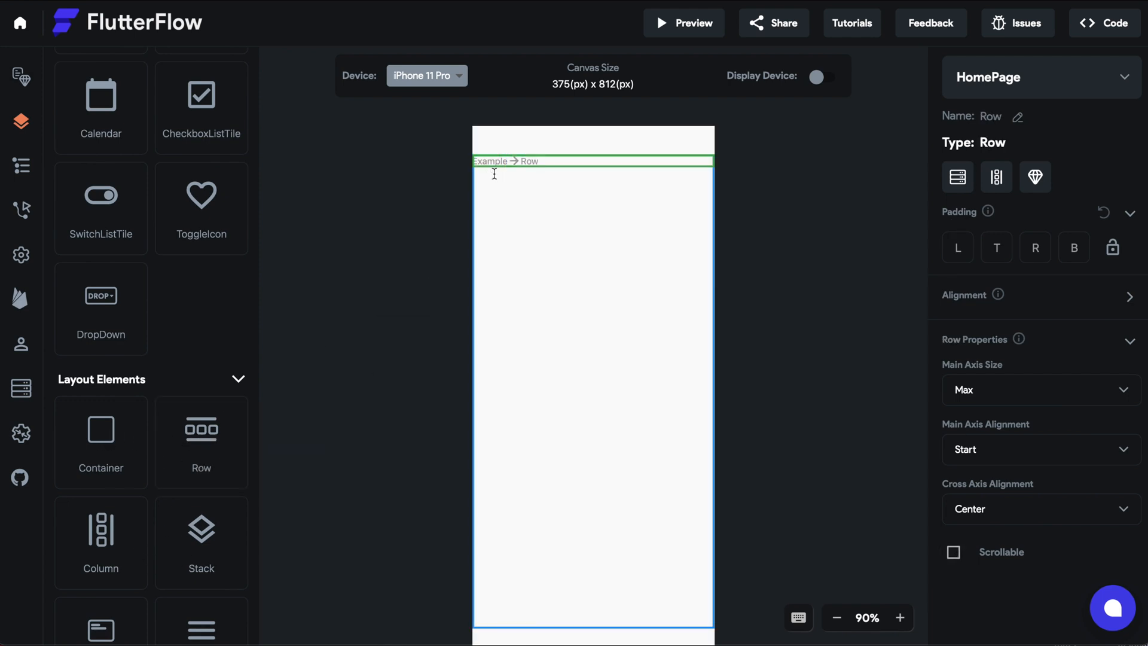
Set the HomePage background colour to Tertiary
left_click(593, 366)
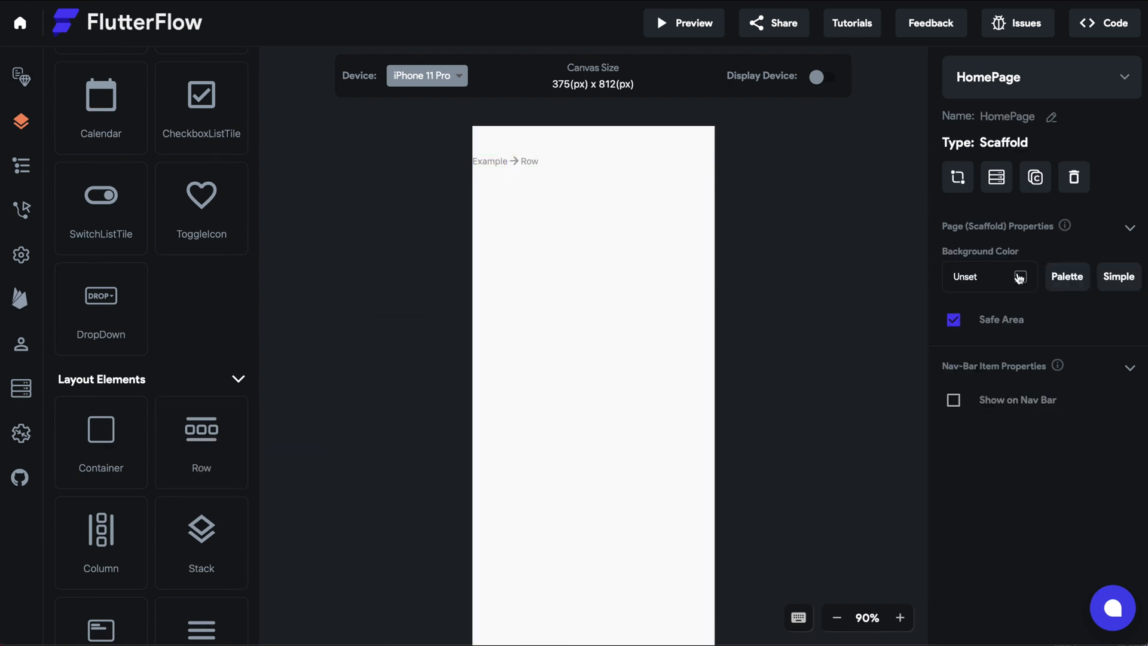
left_click(985, 277)
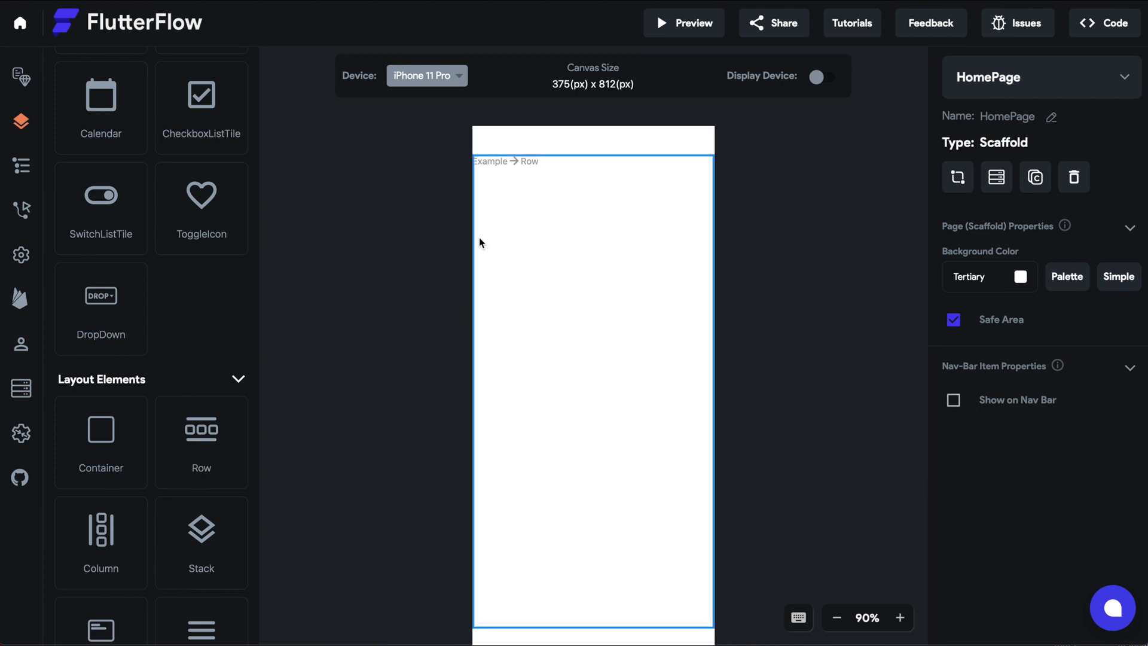
scroll("up", 3)
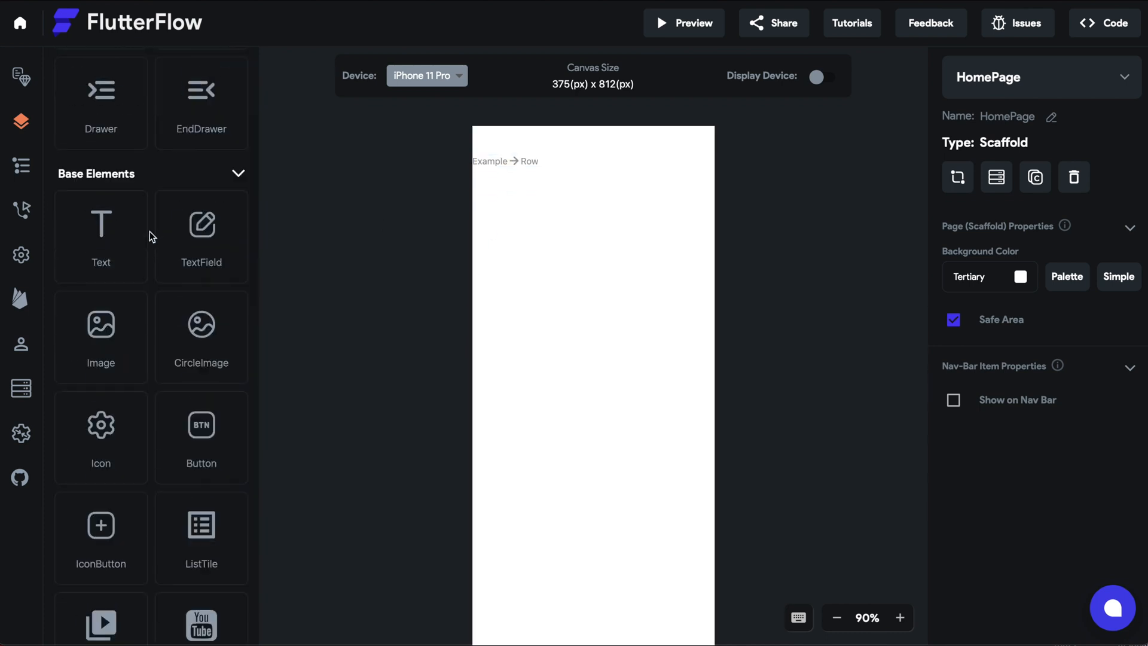
scroll("down", 3)
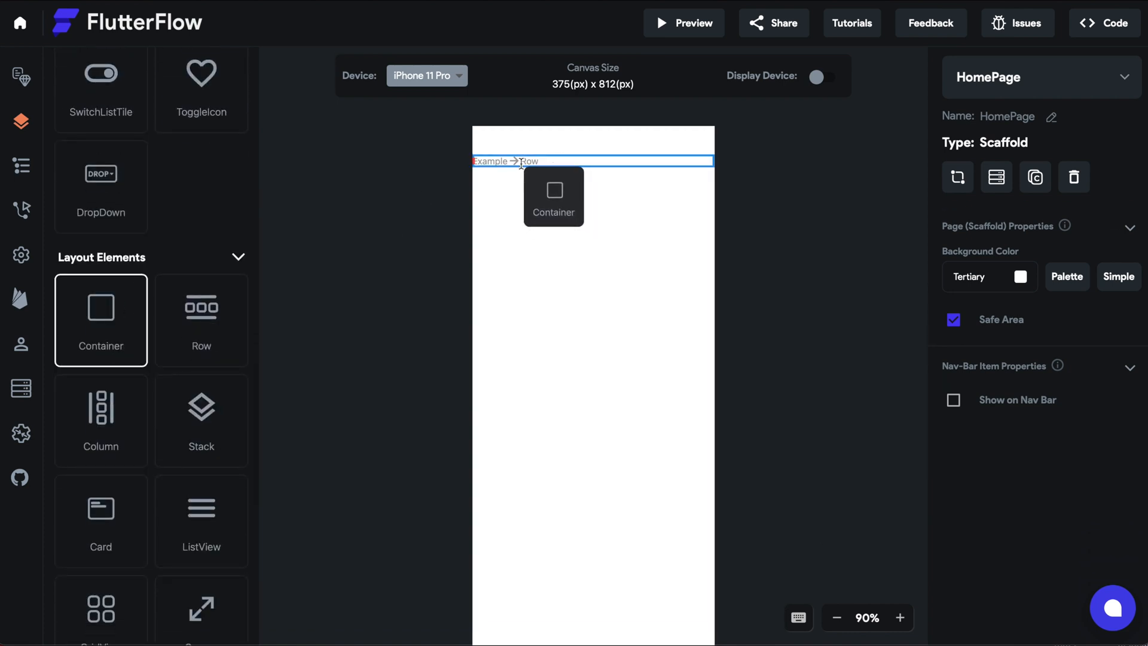
Add a Container with text into the Row and fill it #c6cad4
left_click(554, 196)
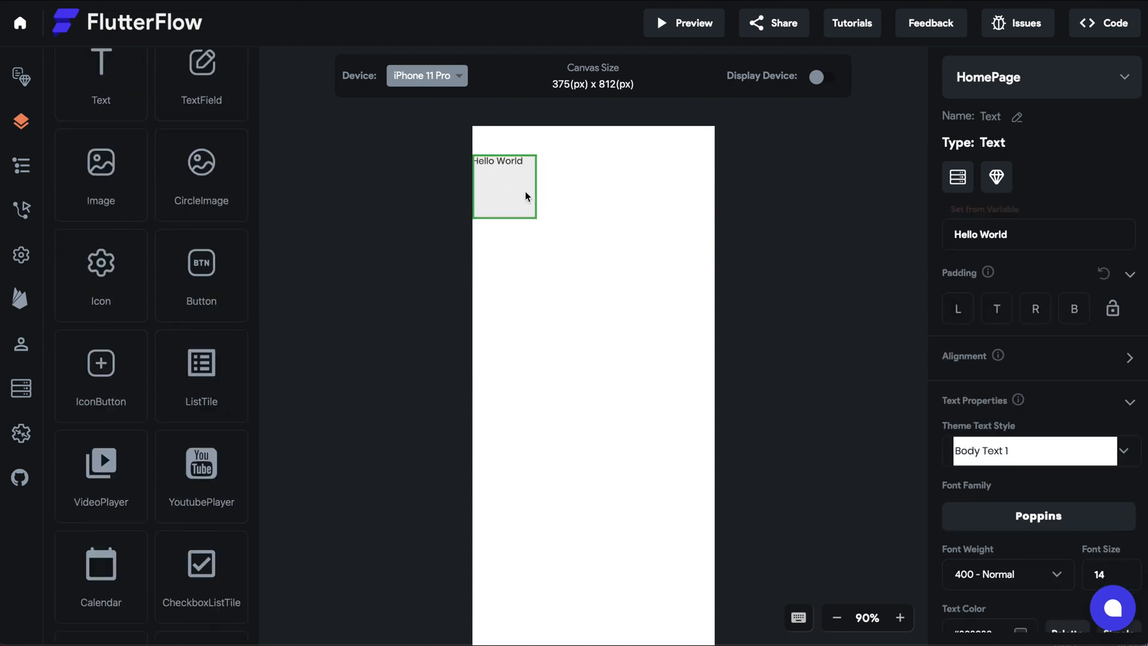
left_click(20, 166)
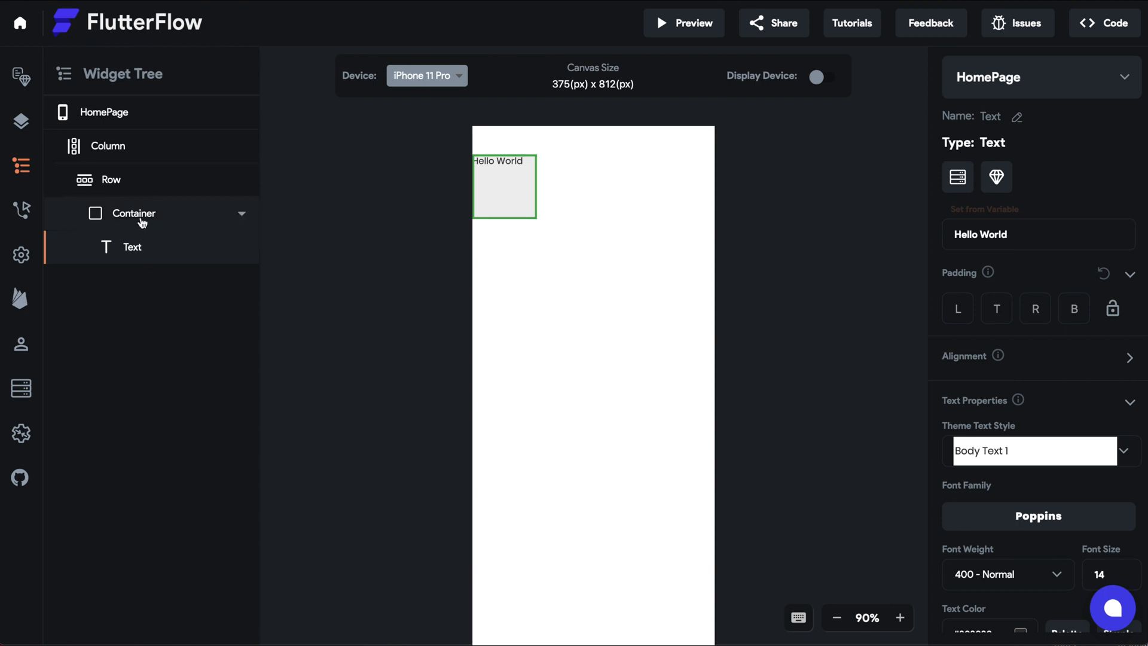
left_click(134, 213)
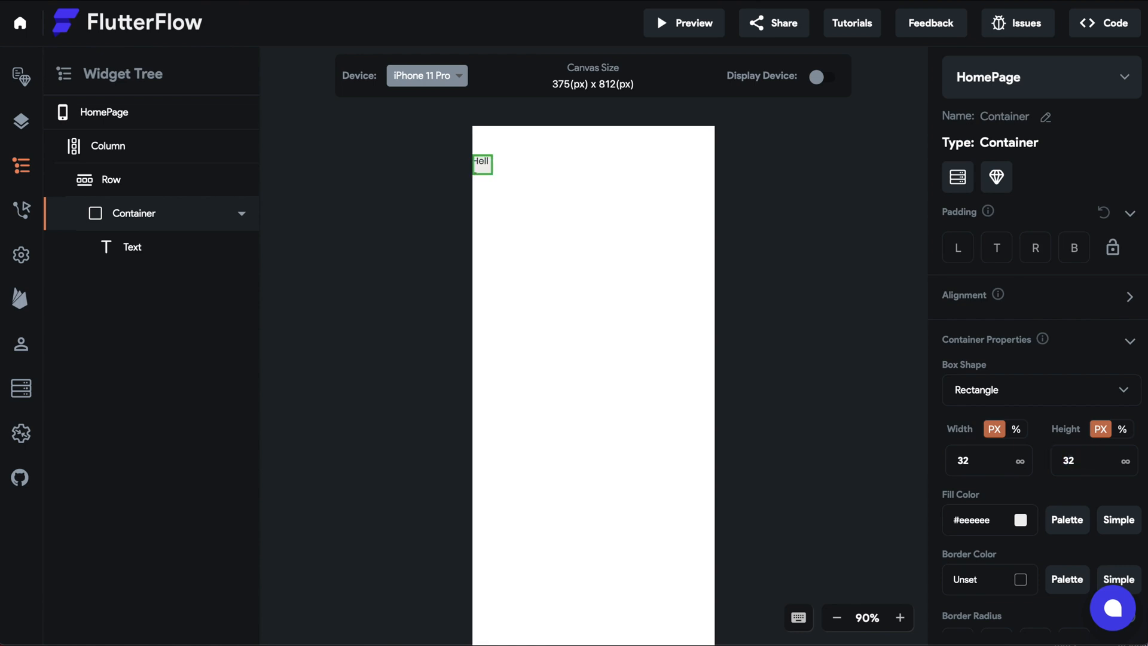
left_click(1020, 520)
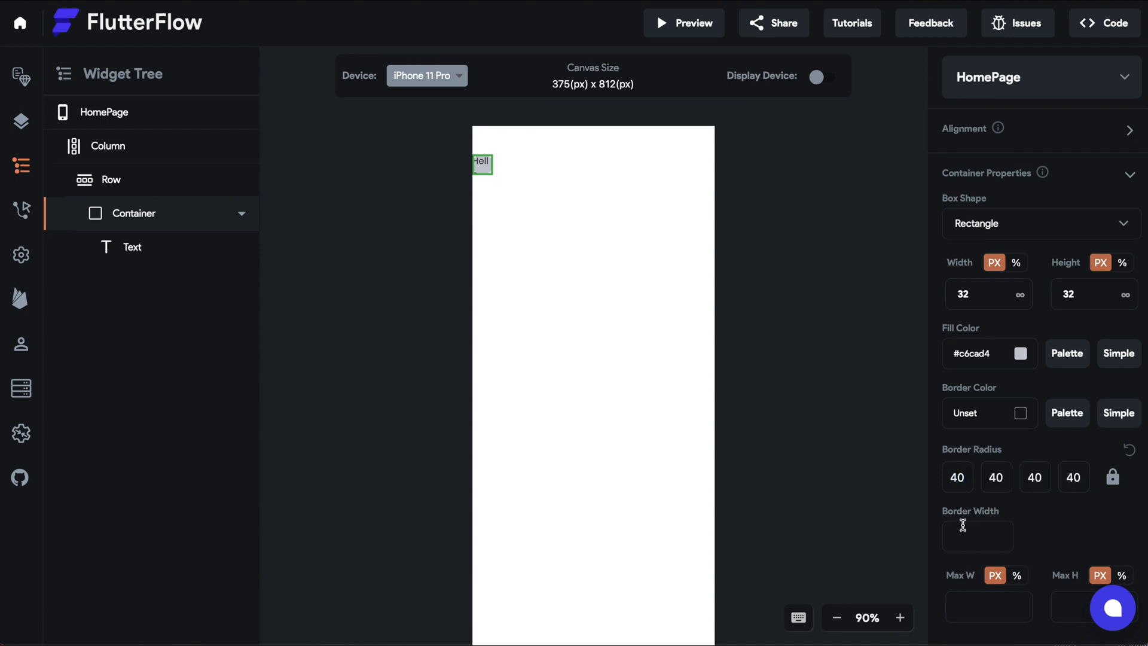
mouse_move(1008, 234)
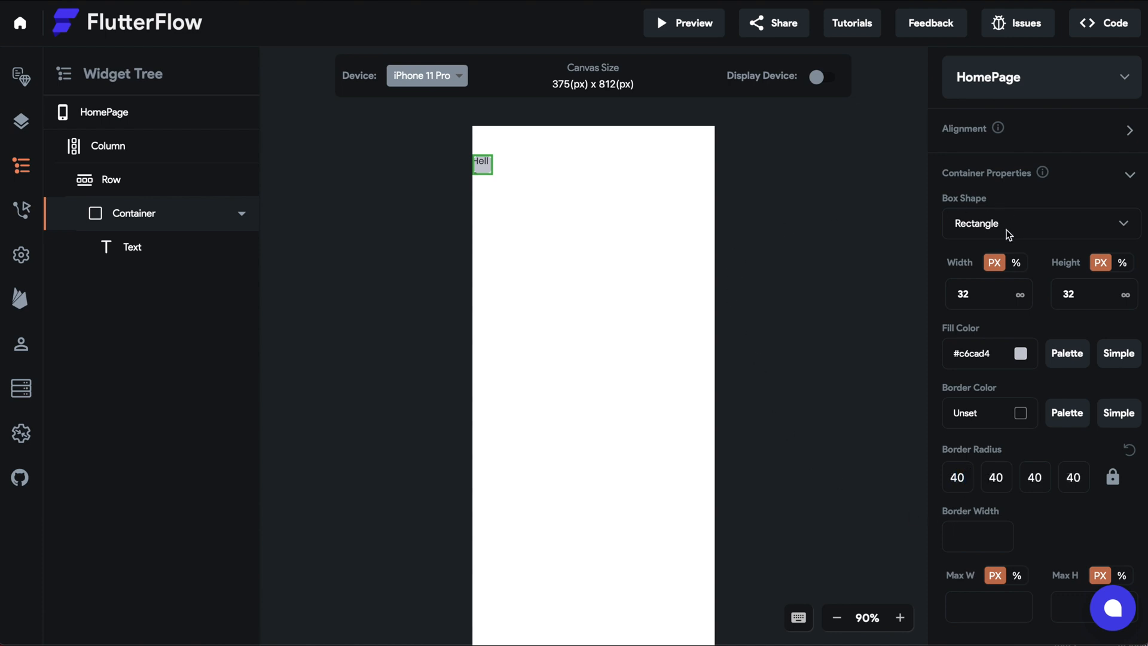
Make the Container a circle and select its Hello World text
left_click(132, 246)
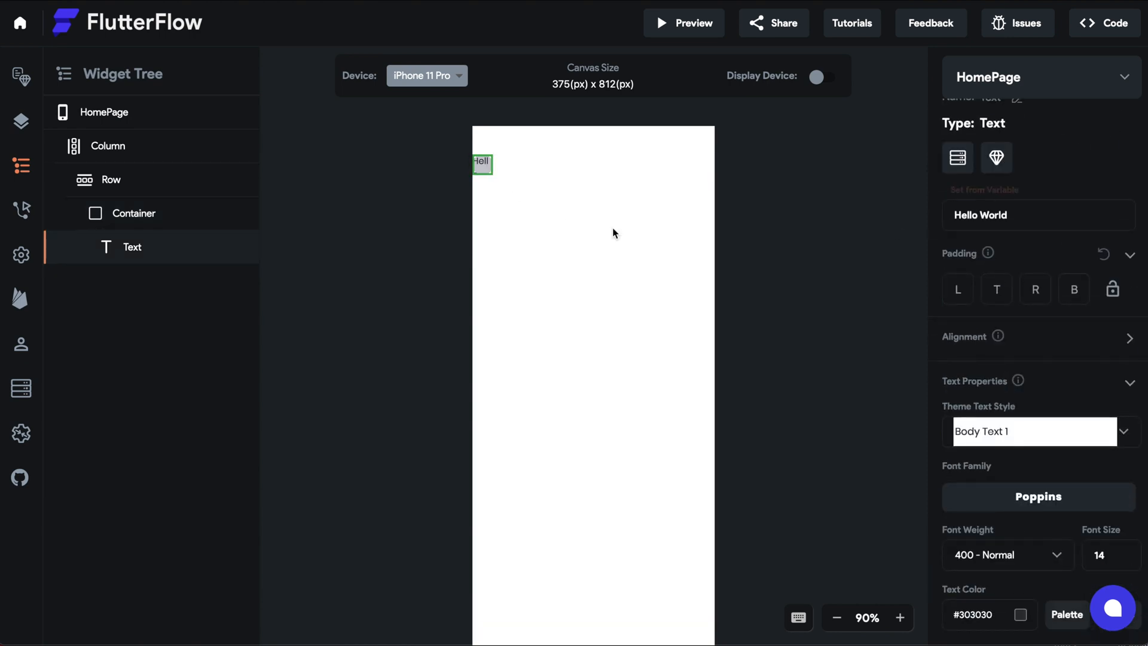
left_click(134, 213)
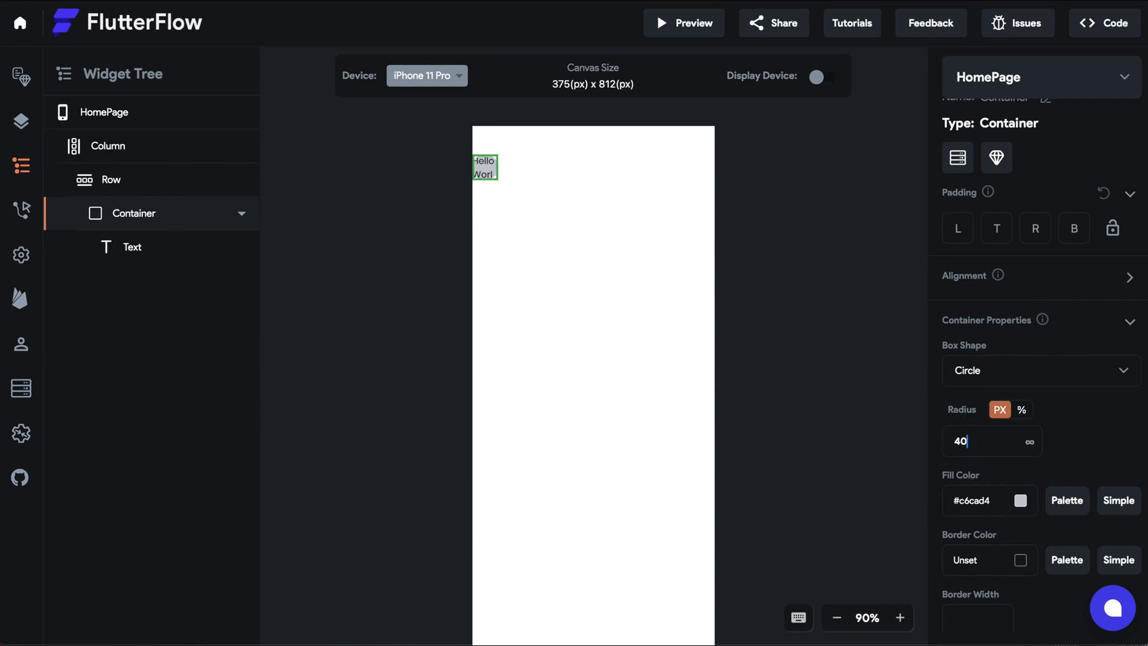
left_click(133, 247)
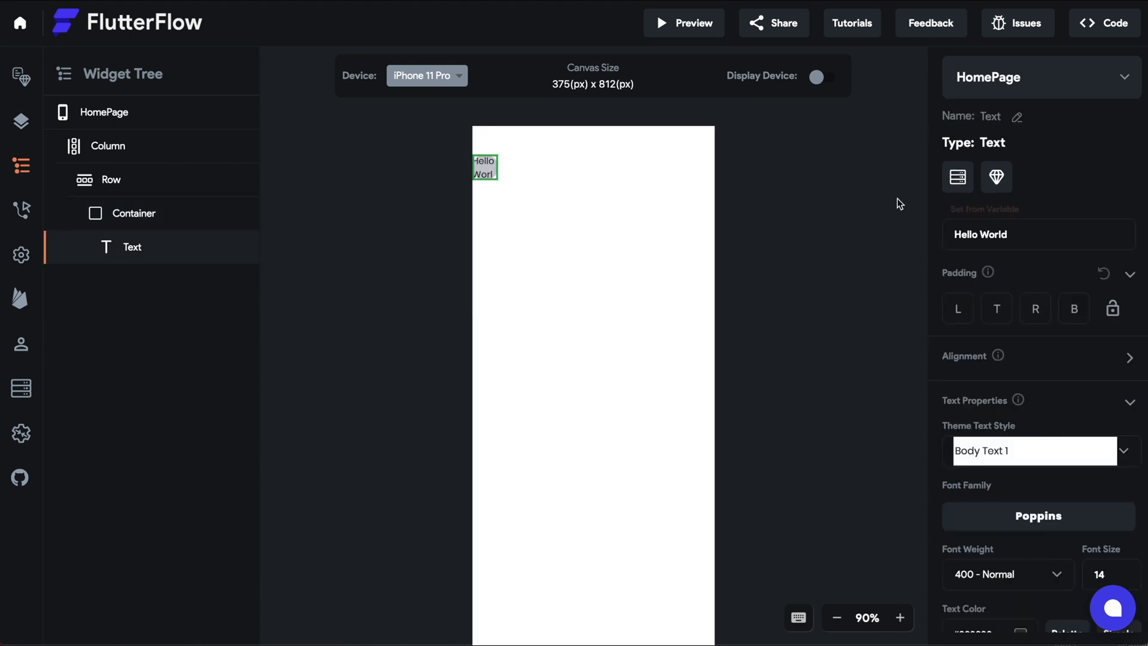
Change the circle's text to 'AD', centre it, and give it padding 10
type("AD")
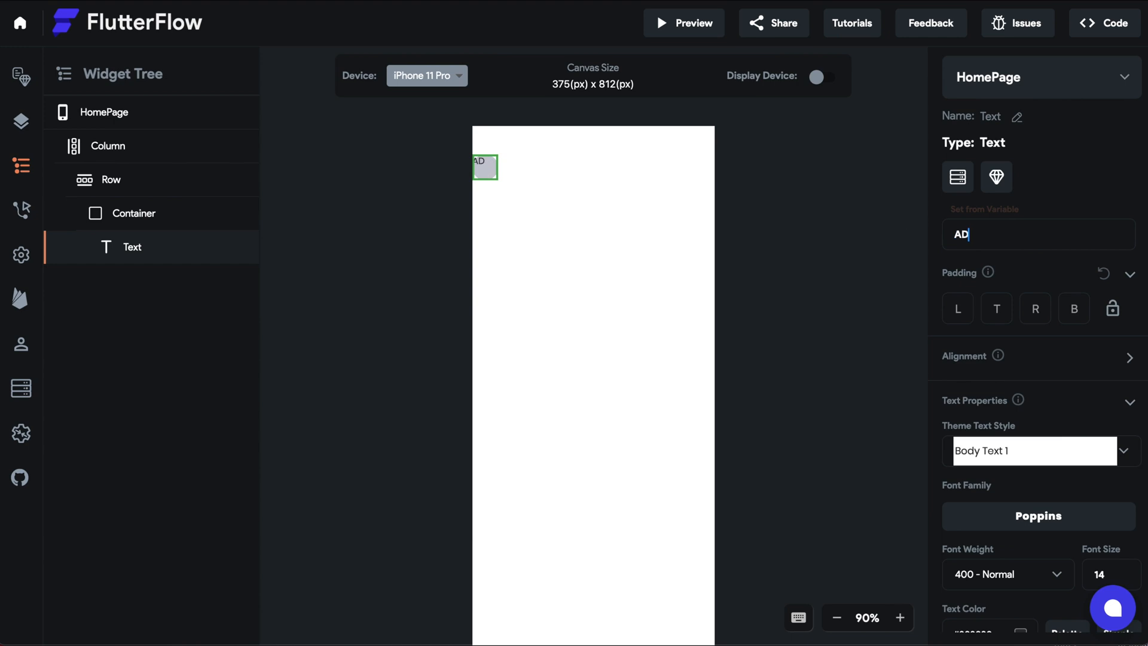
scroll("down", 3)
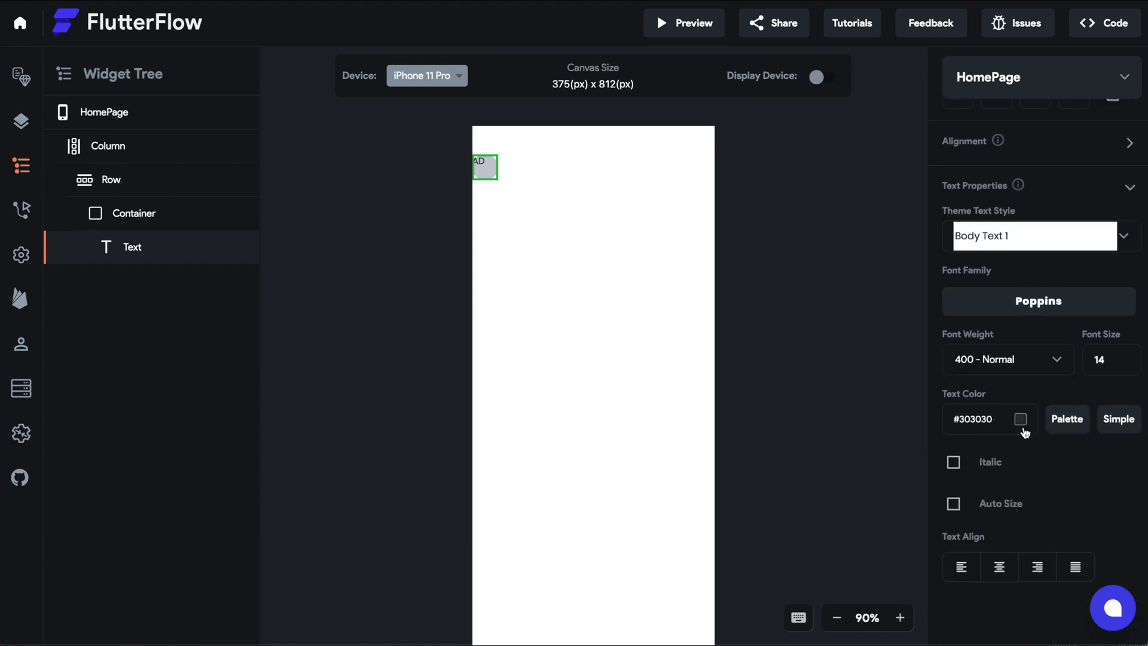
left_click(998, 566)
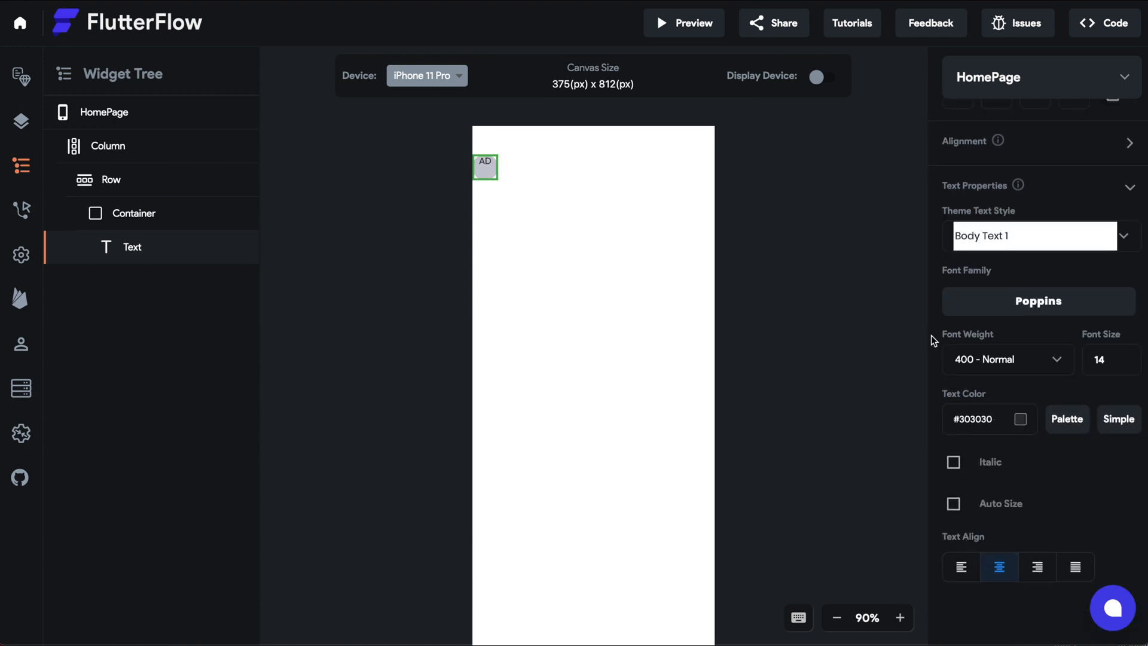
scroll("up", 3)
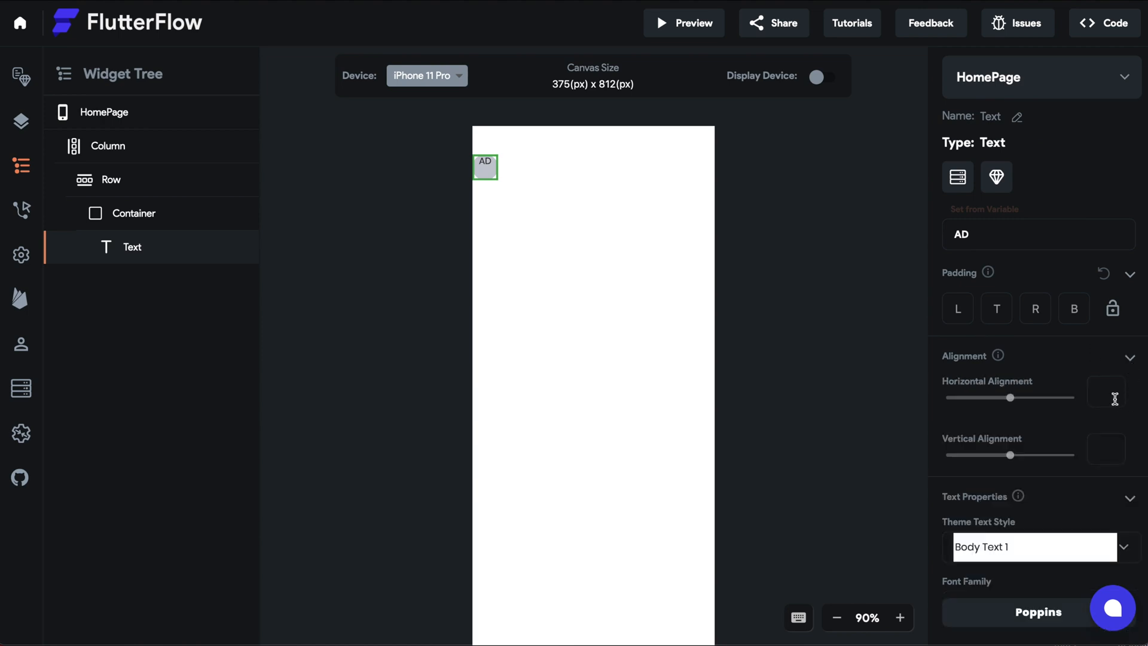
left_click(1129, 356)
type("120")
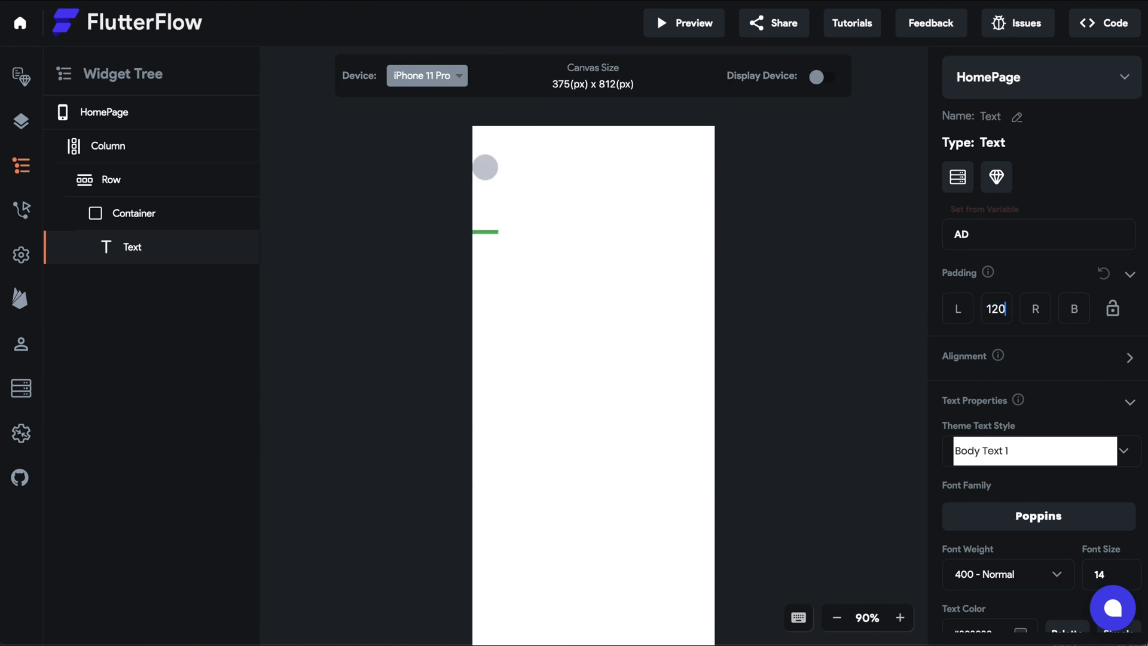
left_click(995, 308)
type("10")
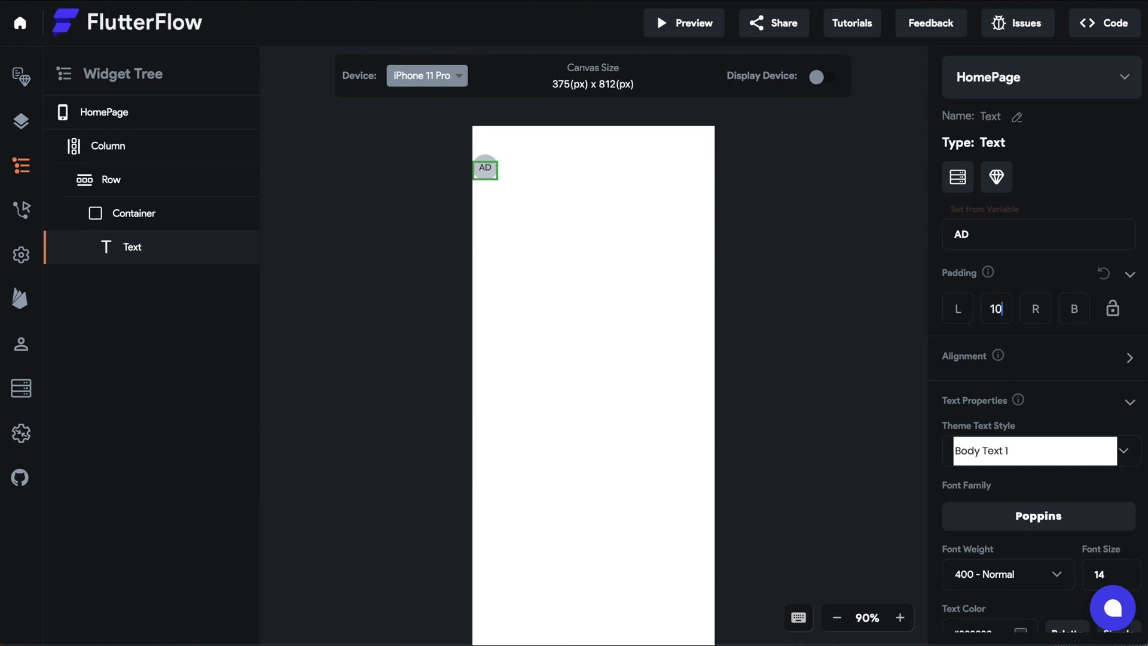
Make the AD initials 500 Medium weight, size 16, in a lighter colour
scroll("down", 3)
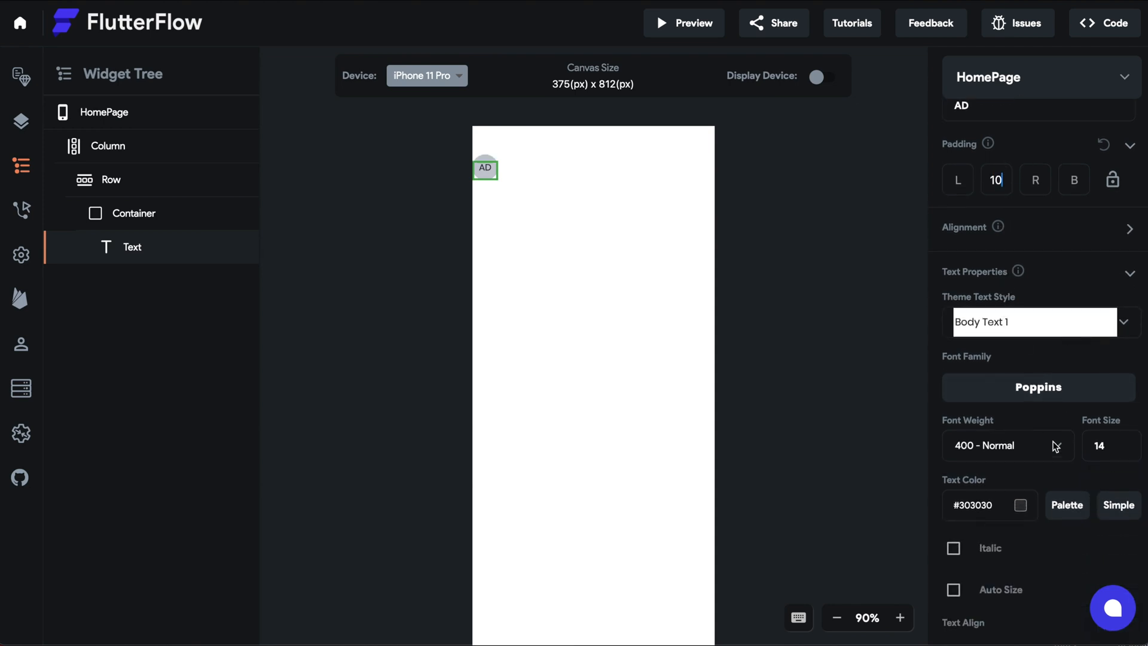
left_click(1008, 445)
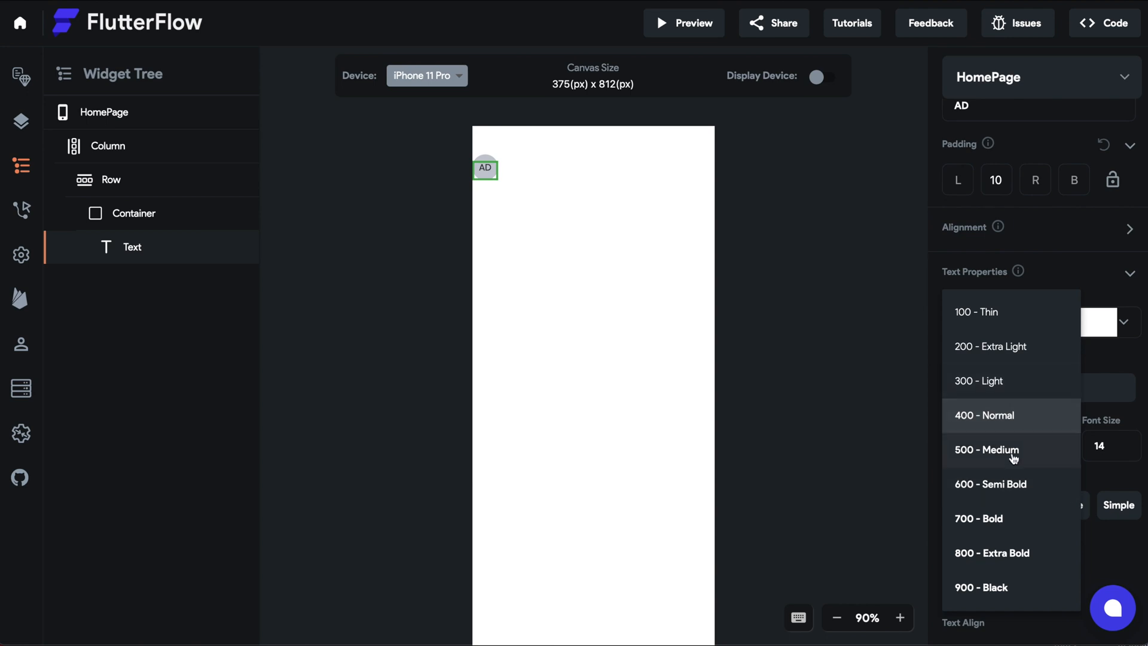
left_click(986, 450)
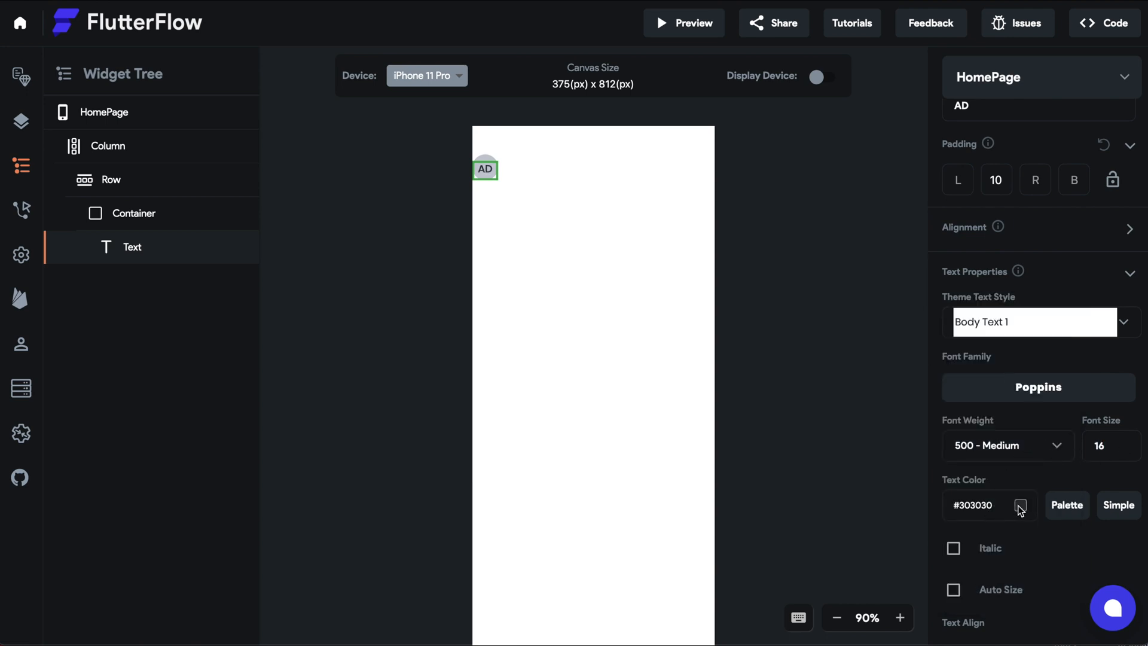
left_click(1019, 505)
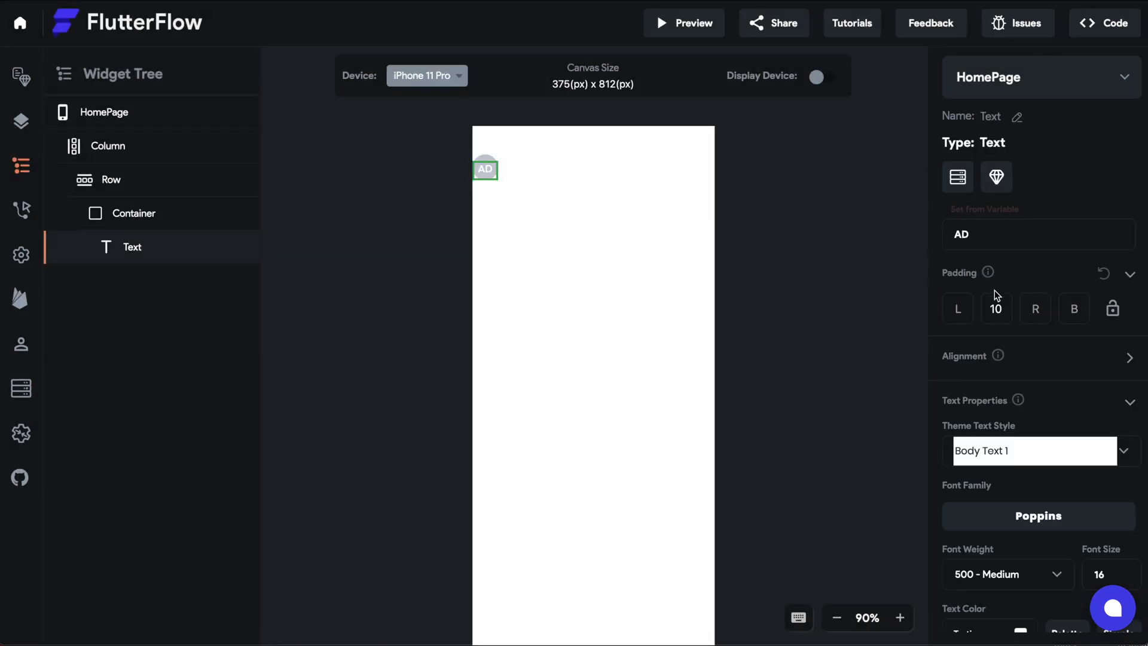
left_click(995, 307)
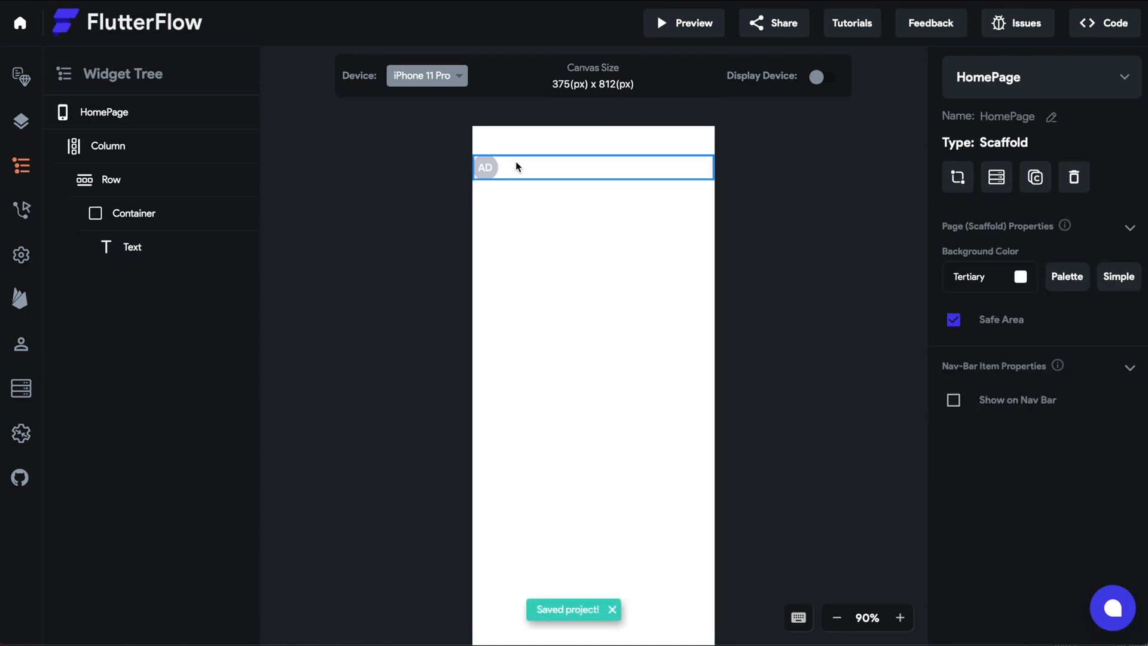
Pad the header row 20 left and right, and add an Icon aligned 0.95 horizontally
left_click(111, 179)
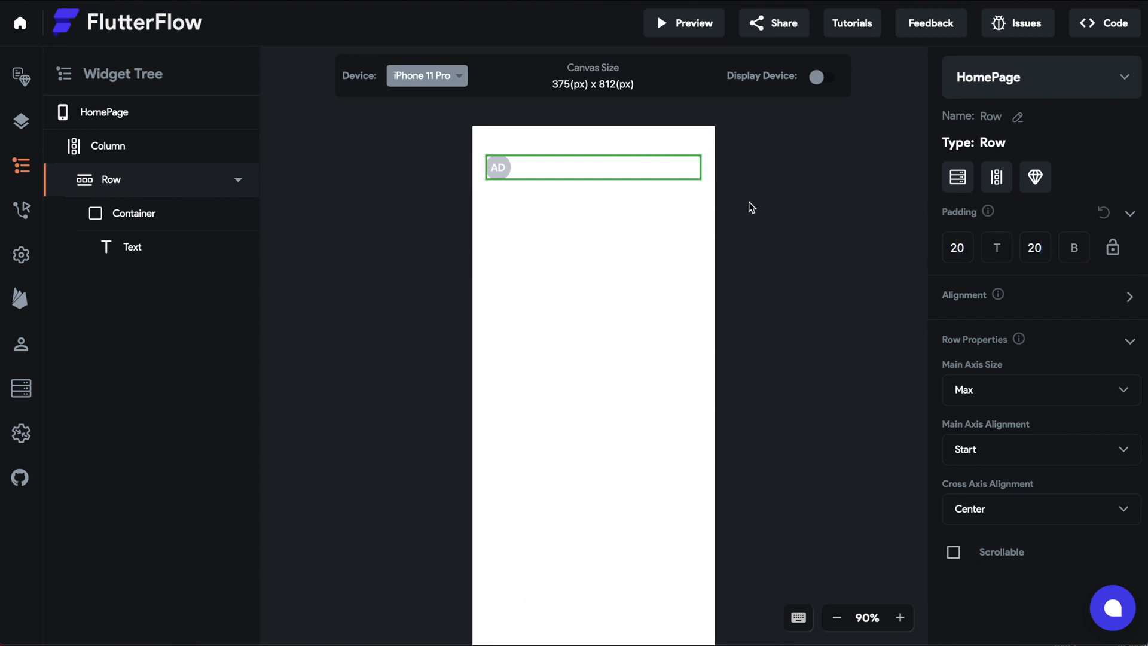
mouse_move(20, 88)
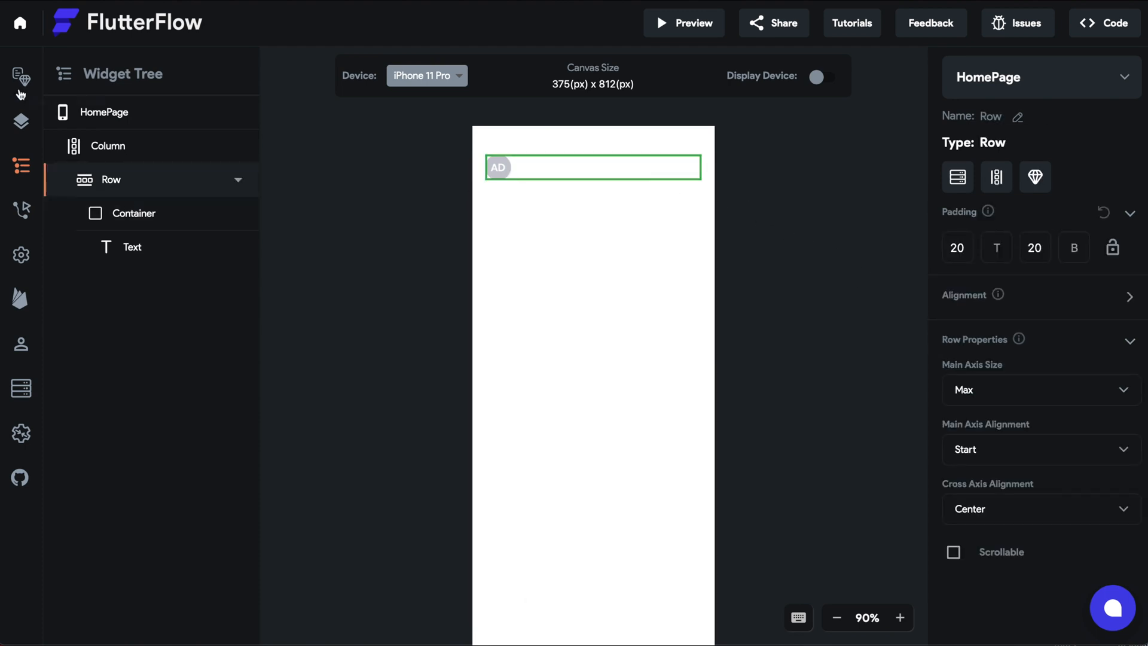
left_click(21, 122)
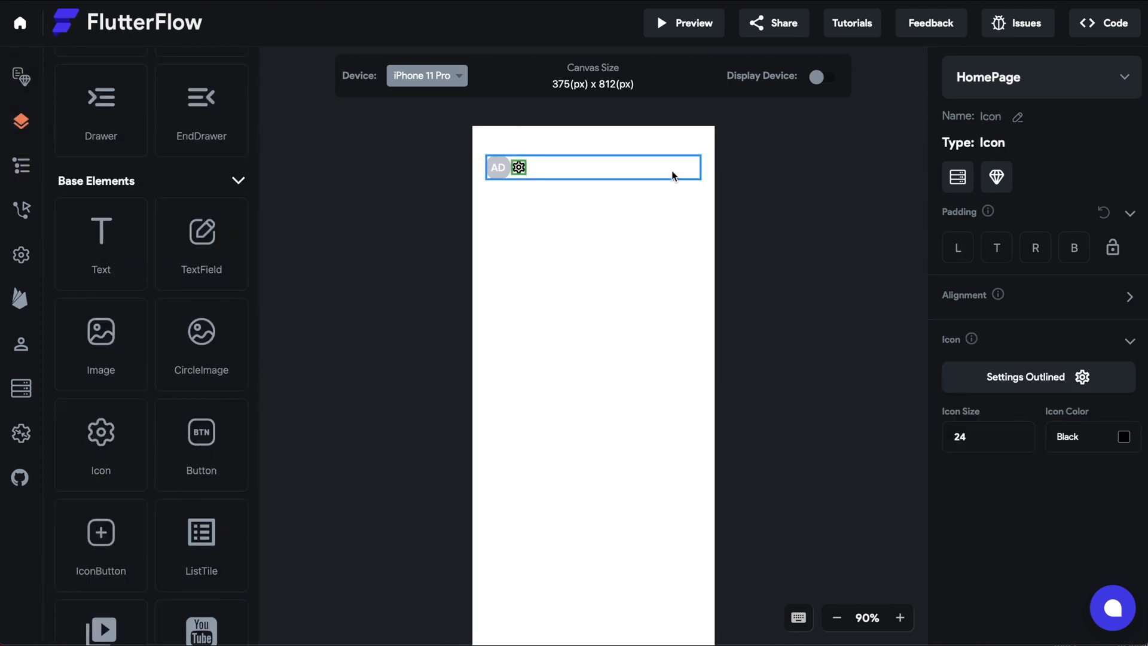
left_click(1130, 299)
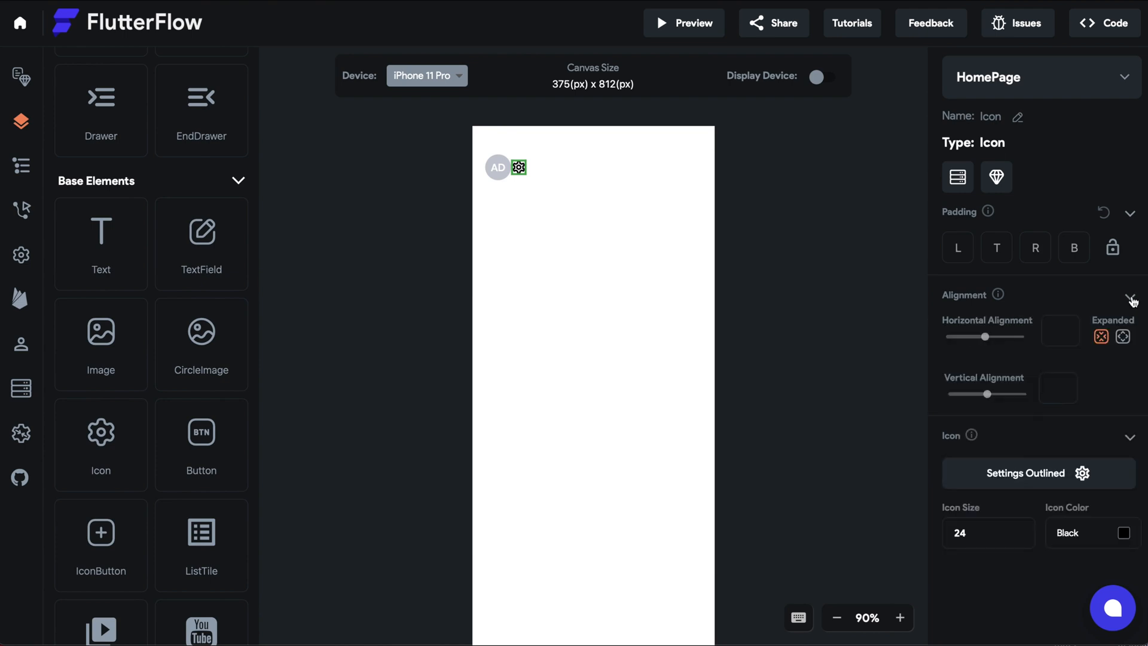
left_click(1123, 336)
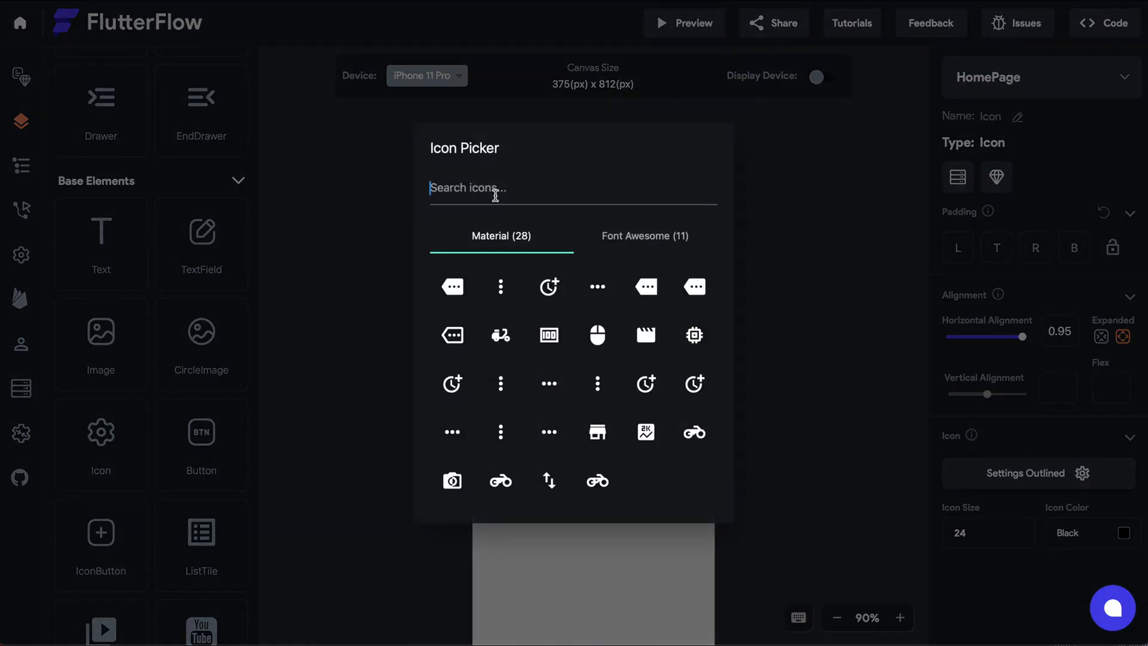
Set the icon to the Mail Outline Rounded glyph
type("mail")
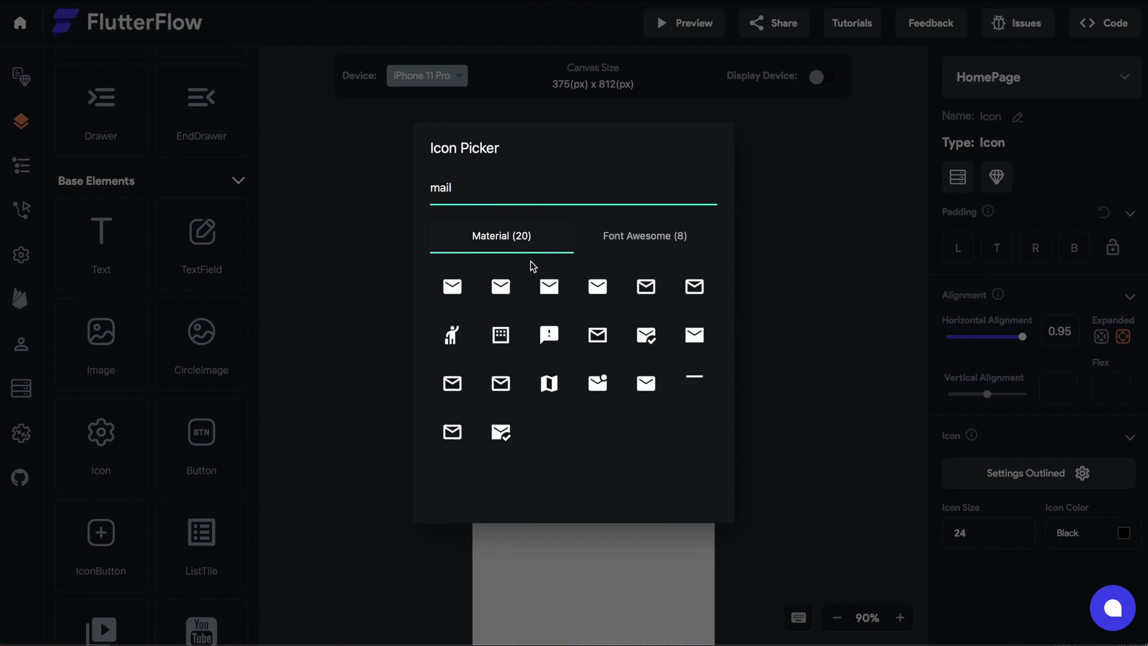
mouse_move(645, 287)
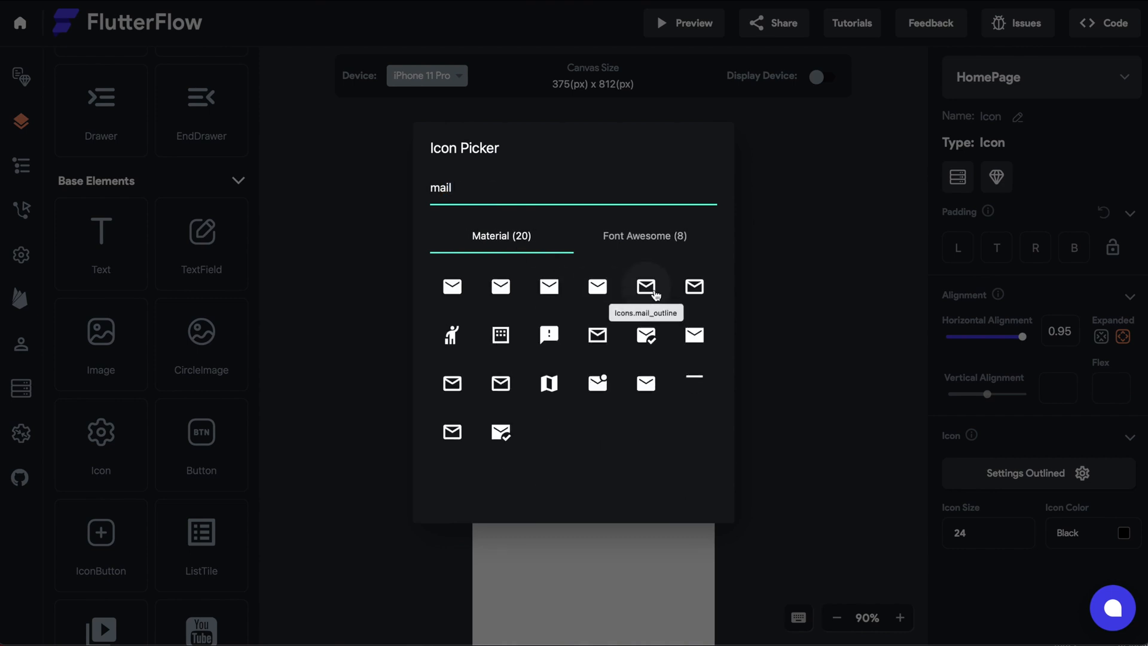
left_click(645, 286)
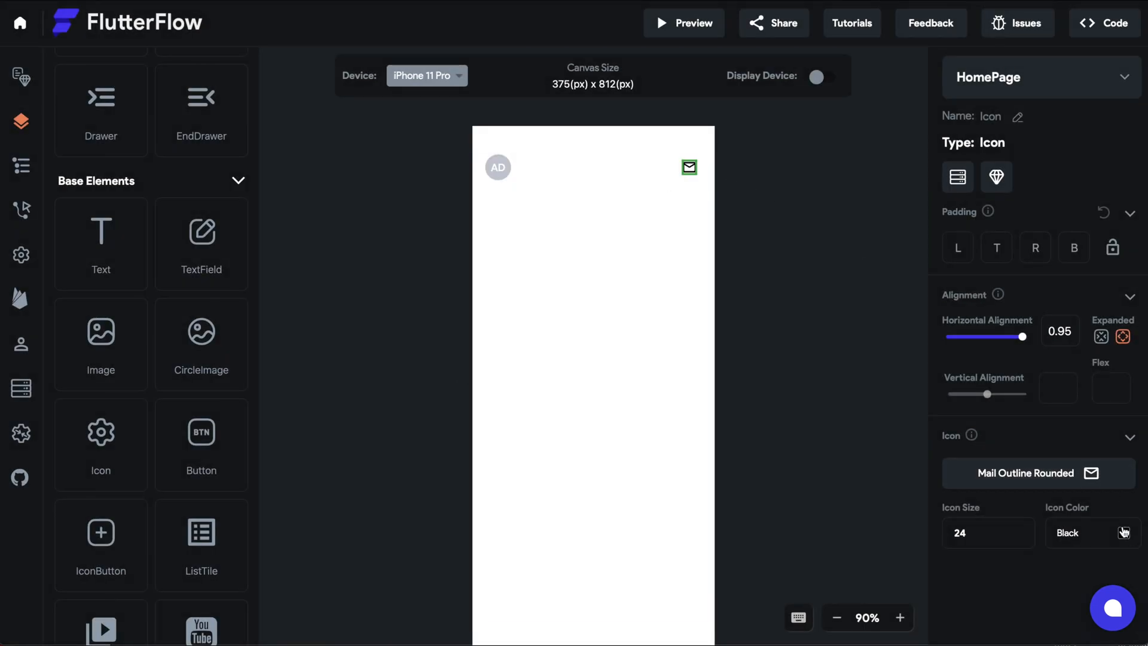
left_click(593, 365)
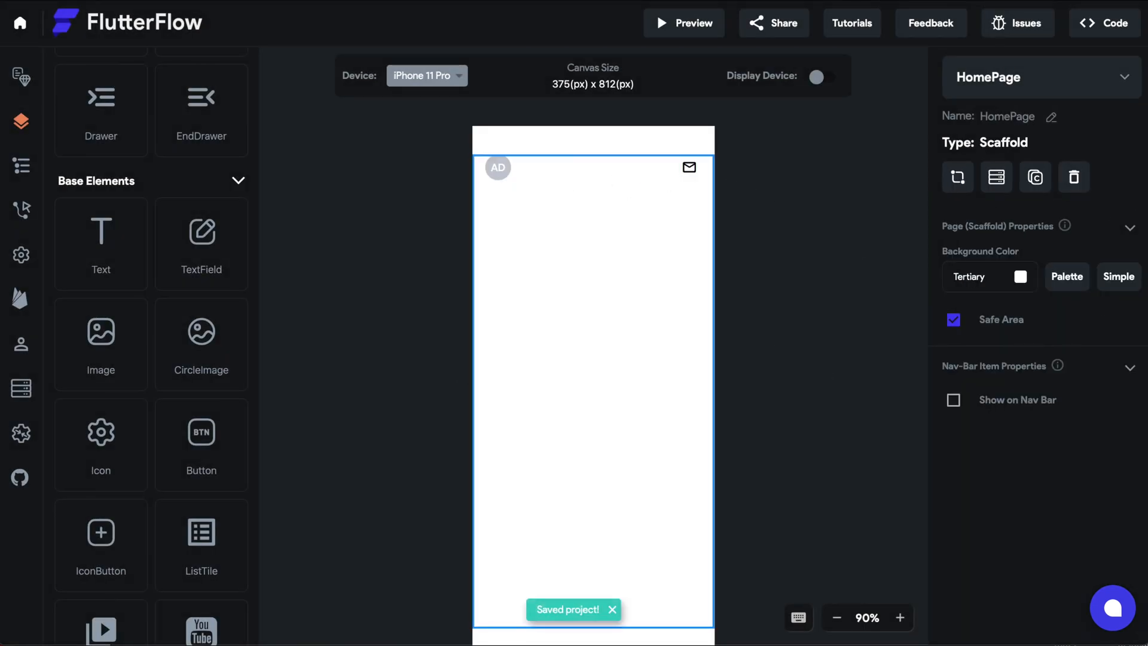
Copy the Hello World row and give the first heading text the Title 2 style
scroll("down", 3)
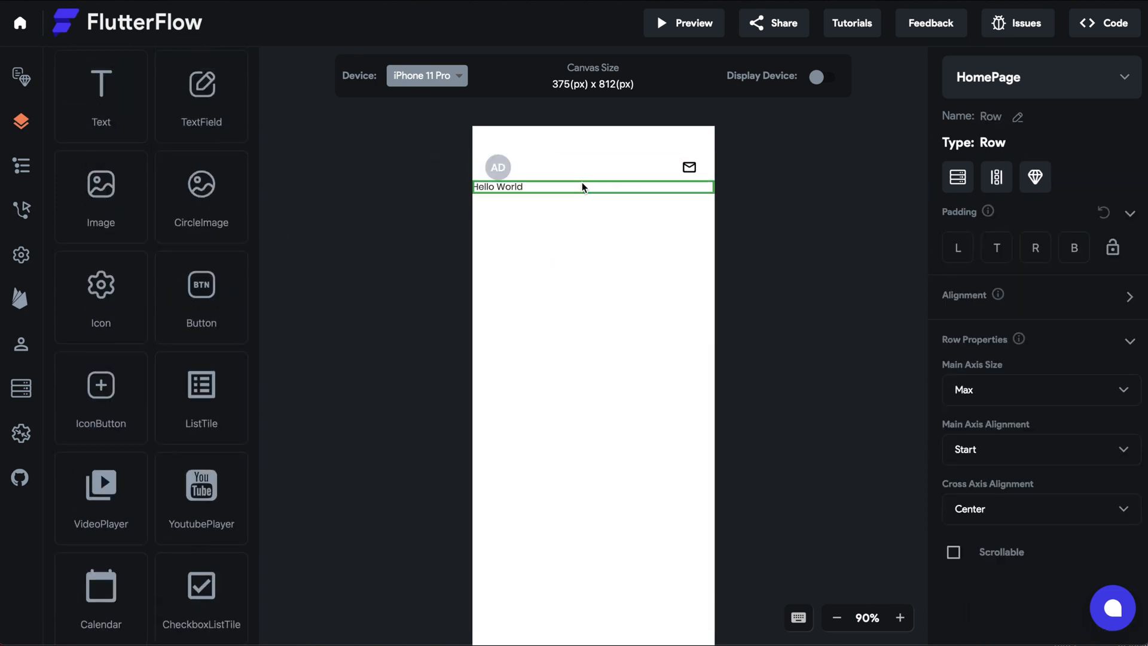
left_click(956, 247)
type("20")
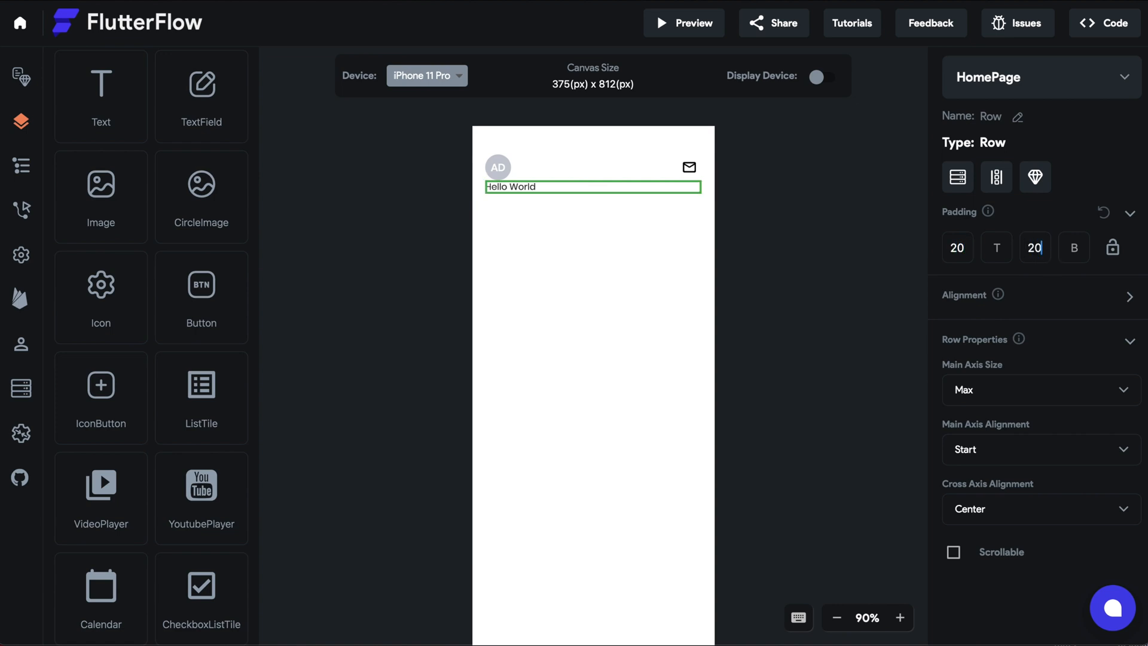
key("ctrl+c")
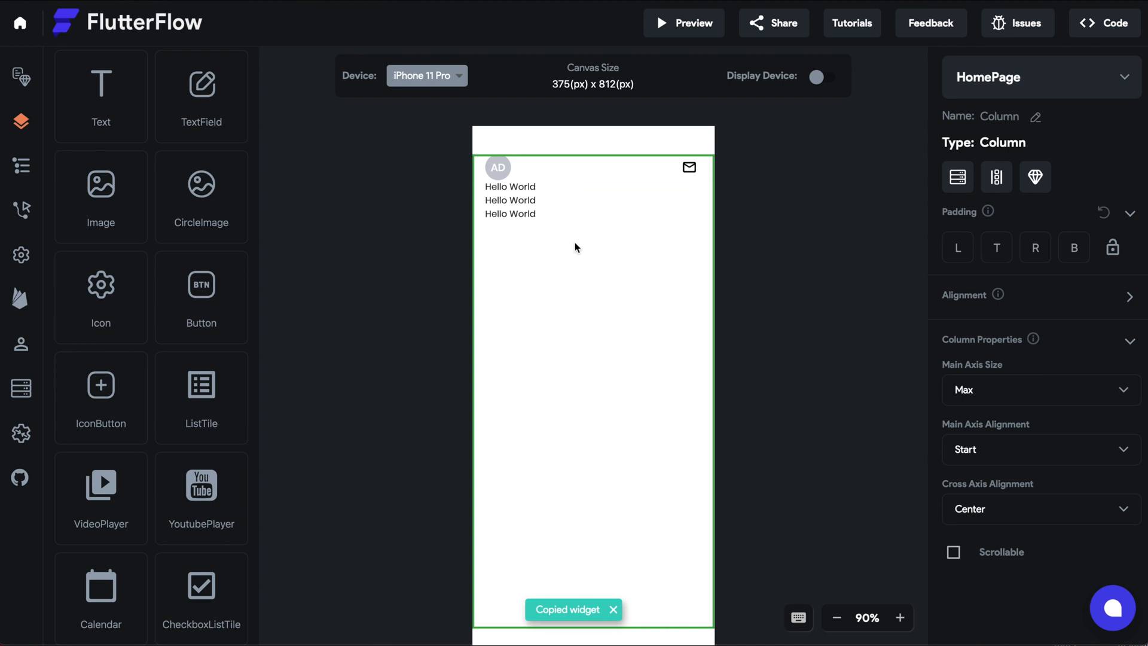
left_click(509, 185)
type("16")
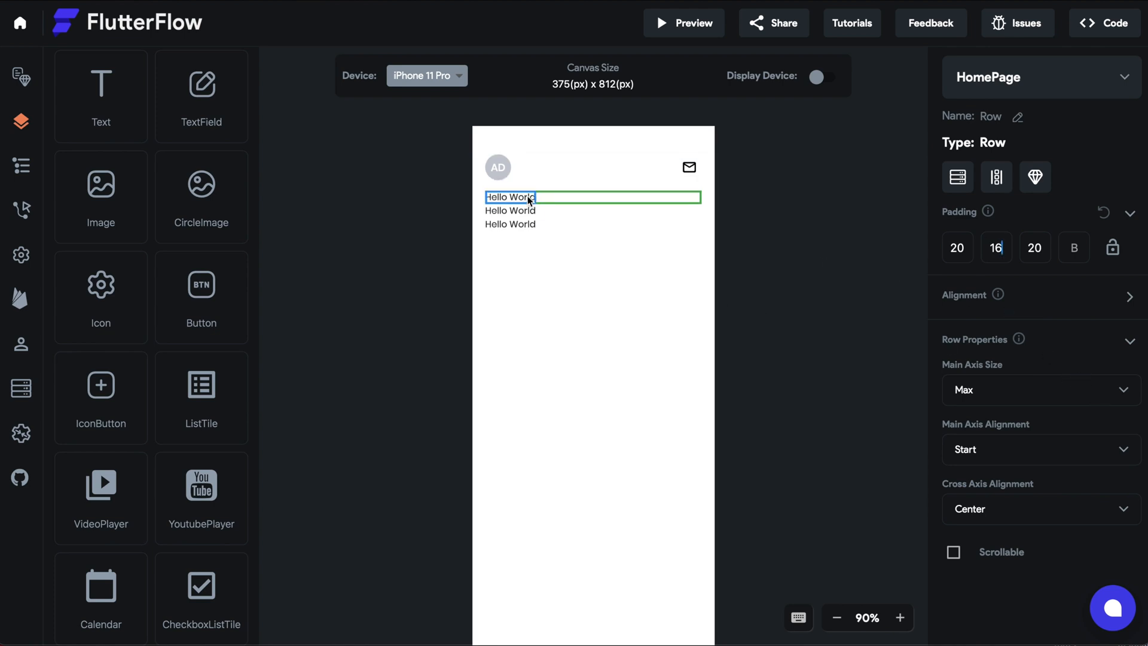
left_click(509, 197)
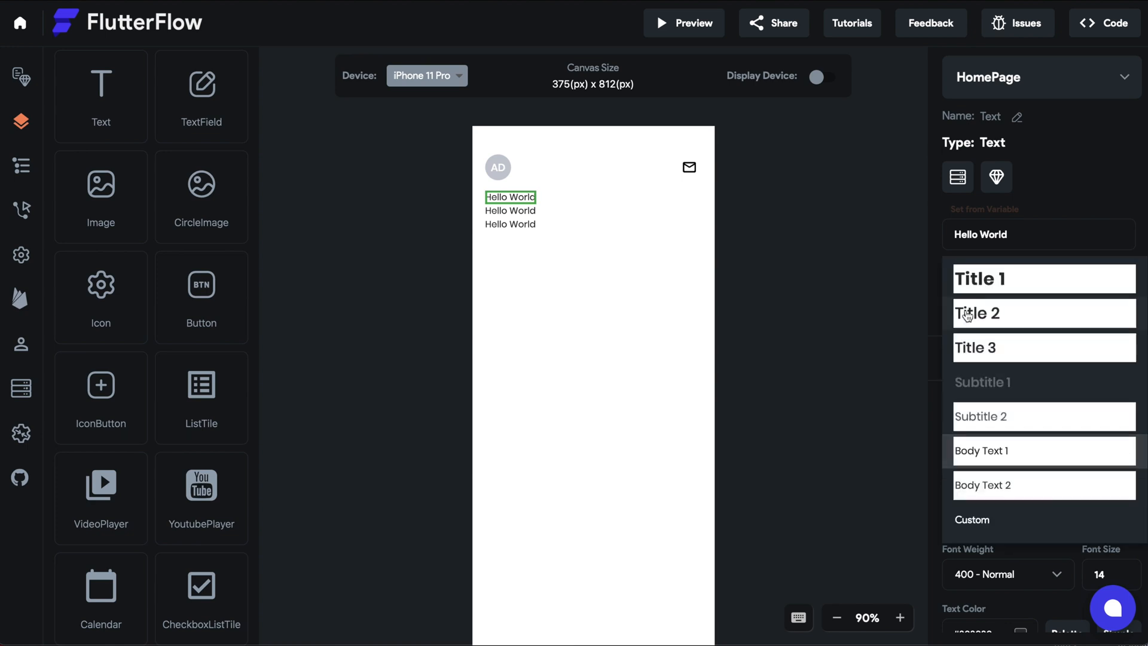
left_click(1043, 313)
type("Feed")
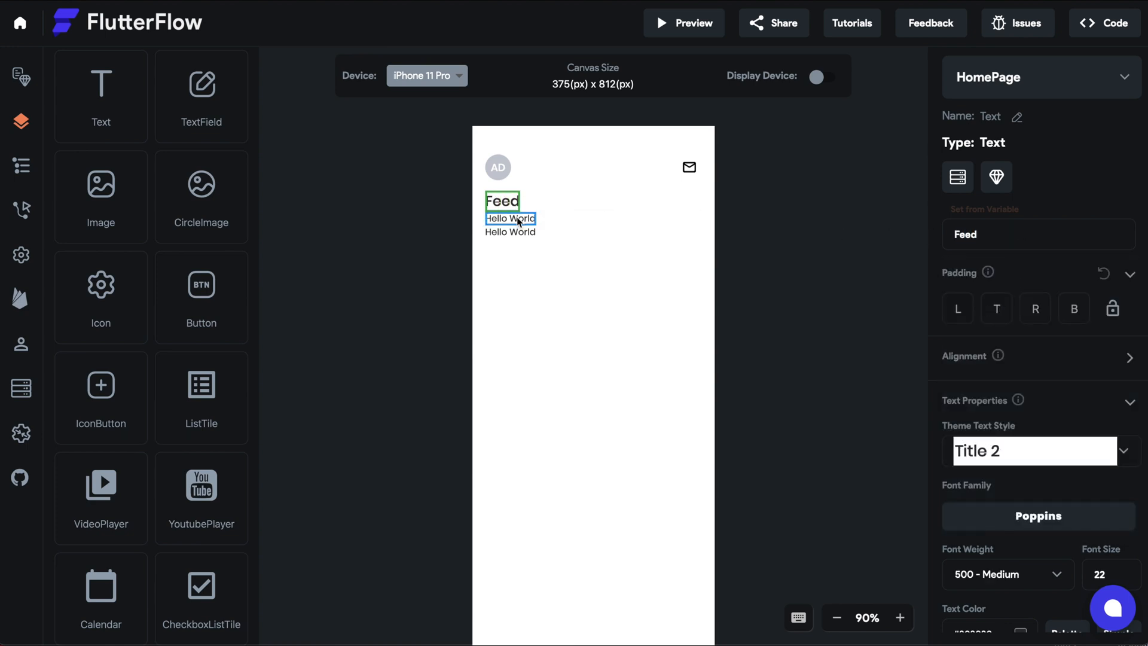
Give the second text Subtitle 2 style, a dark colour, and the words 'What's New'
left_click(509, 218)
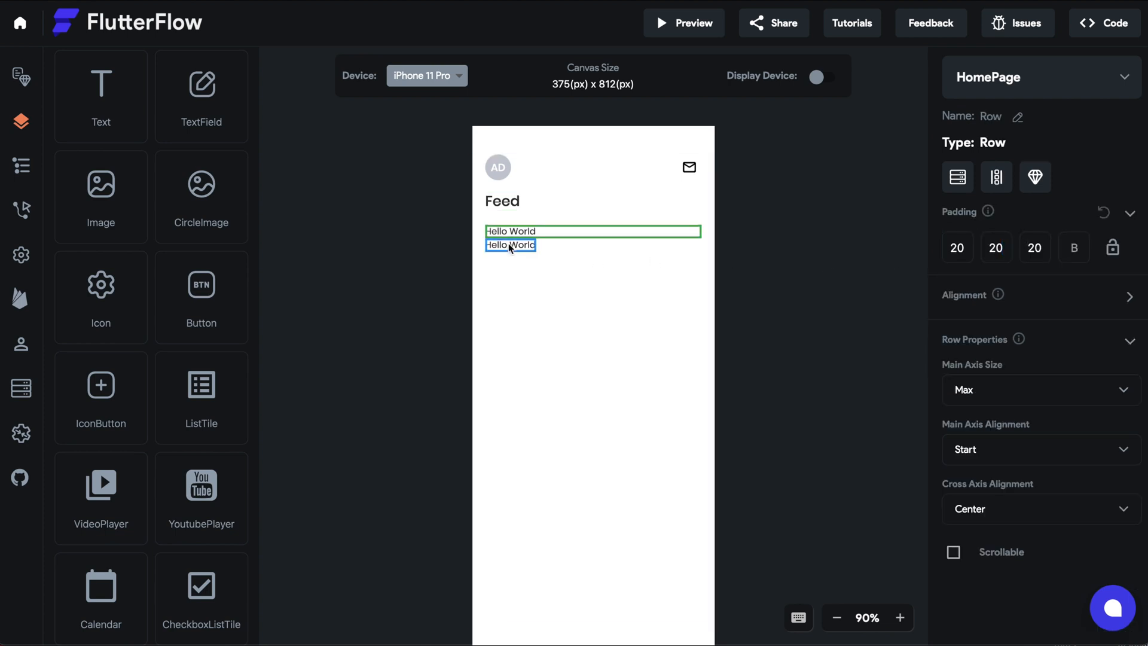
left_click(510, 245)
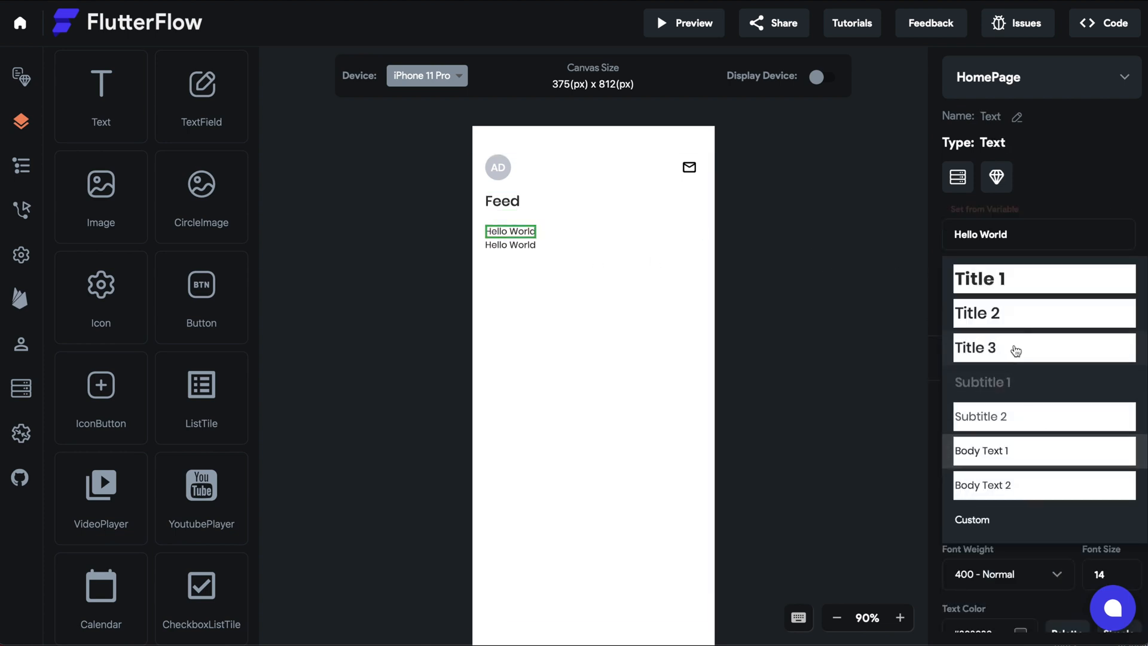
left_click(982, 382)
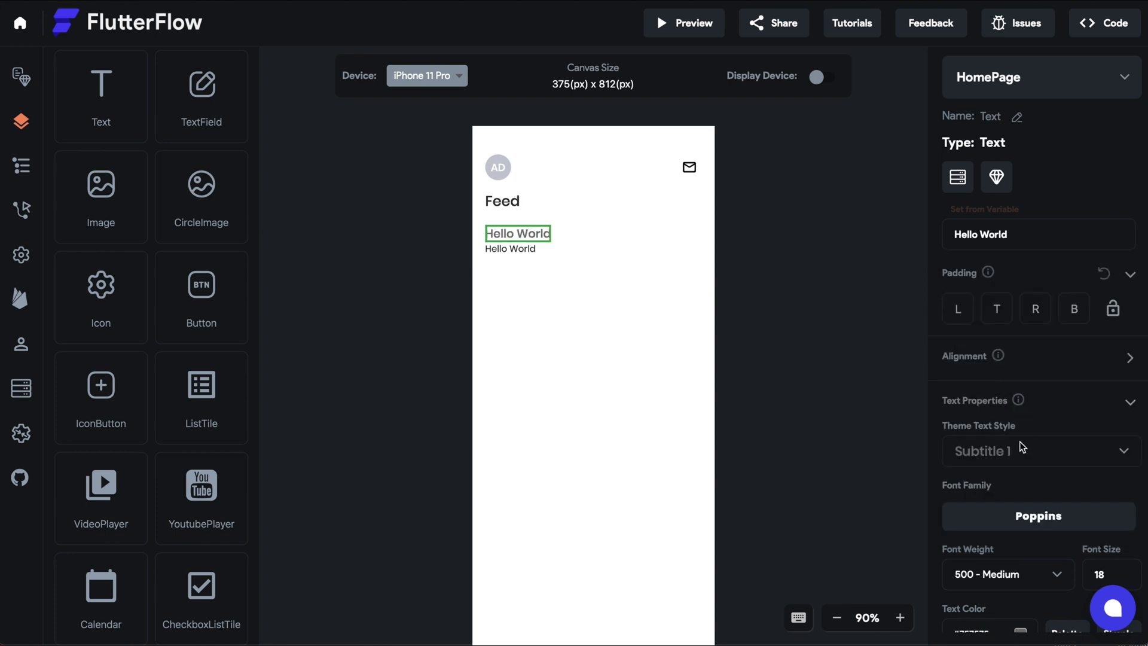
left_click(1038, 450)
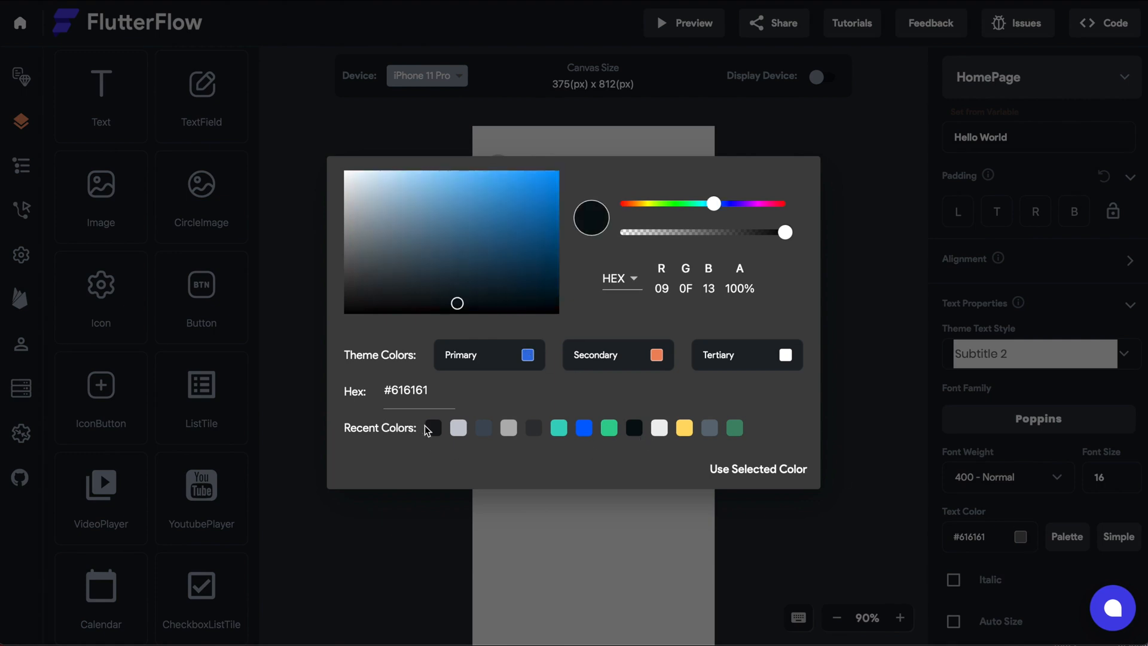
left_click(757, 468)
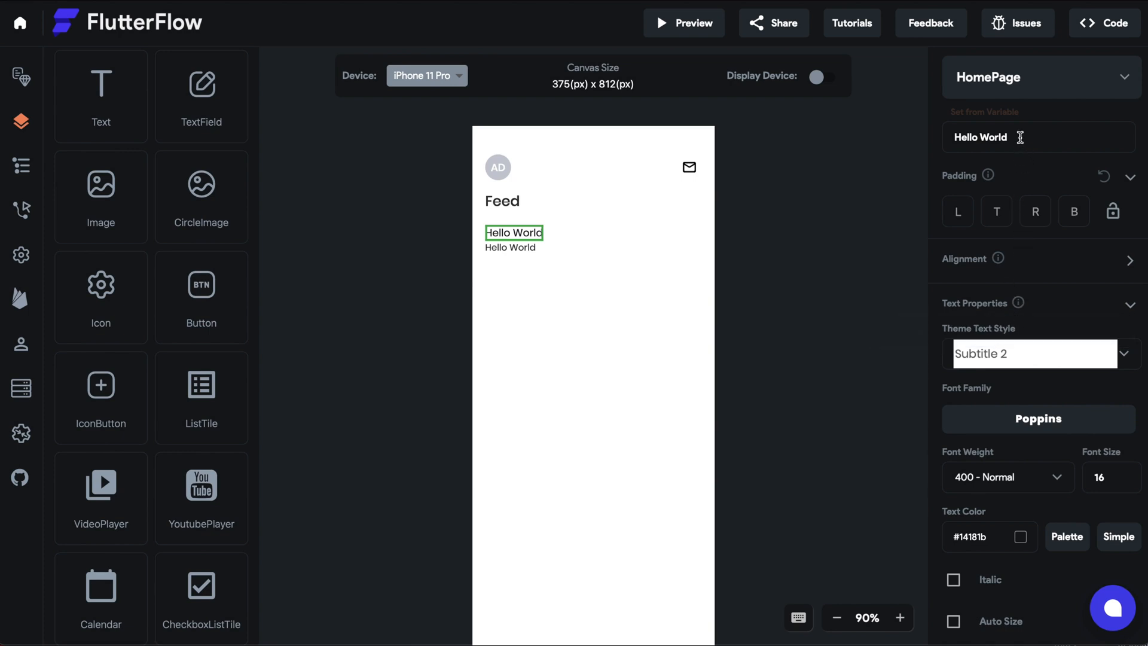
type("What's")
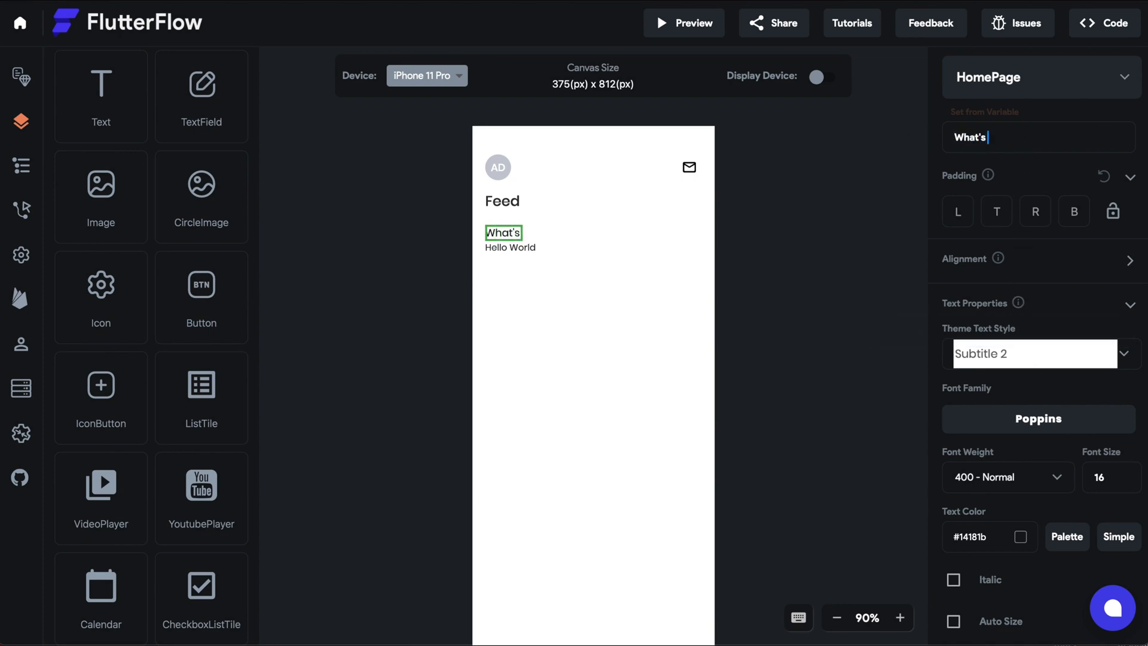
type("New")
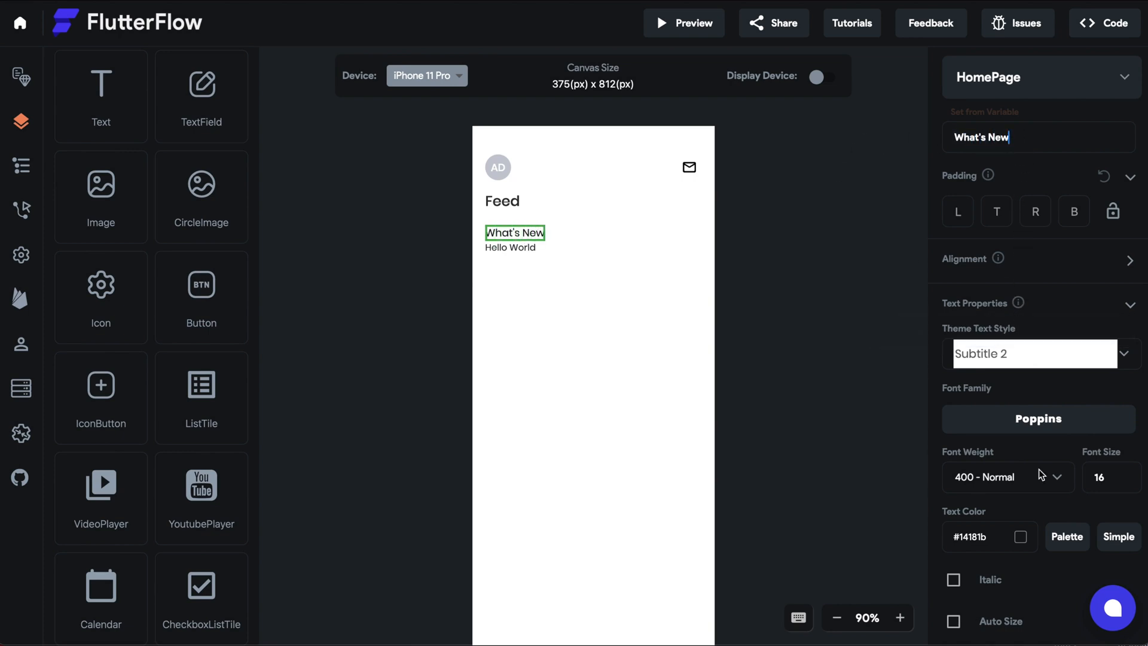
left_click(1007, 477)
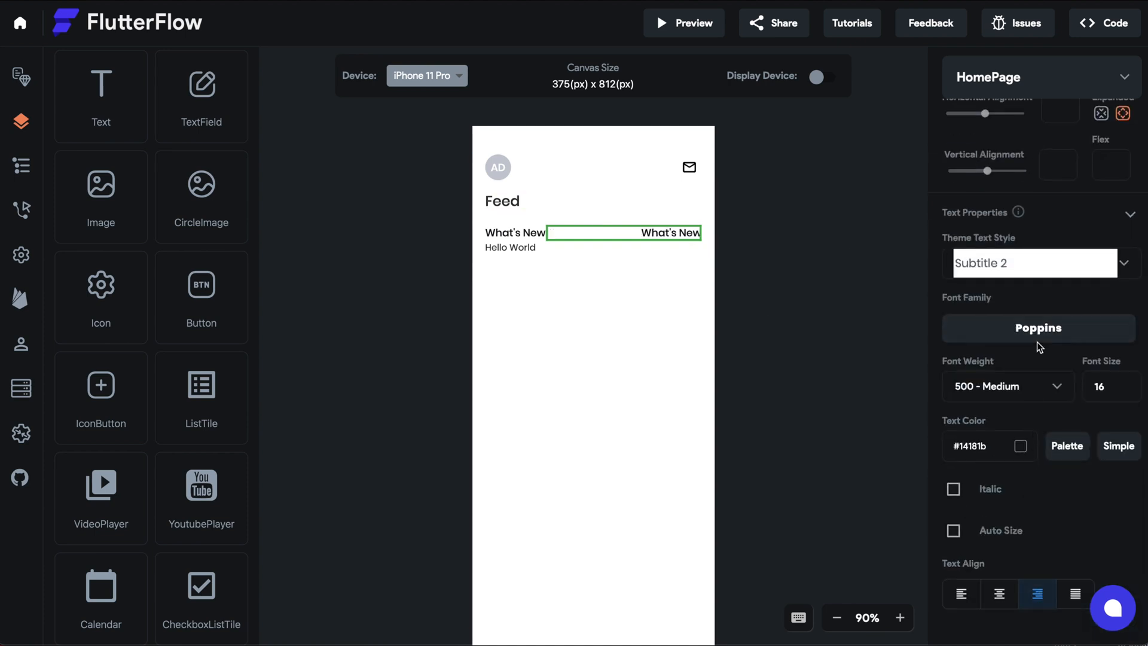
Make the right-hand text a grey Body Text 2 label, size 12, reading 'View All'
left_click(1033, 263)
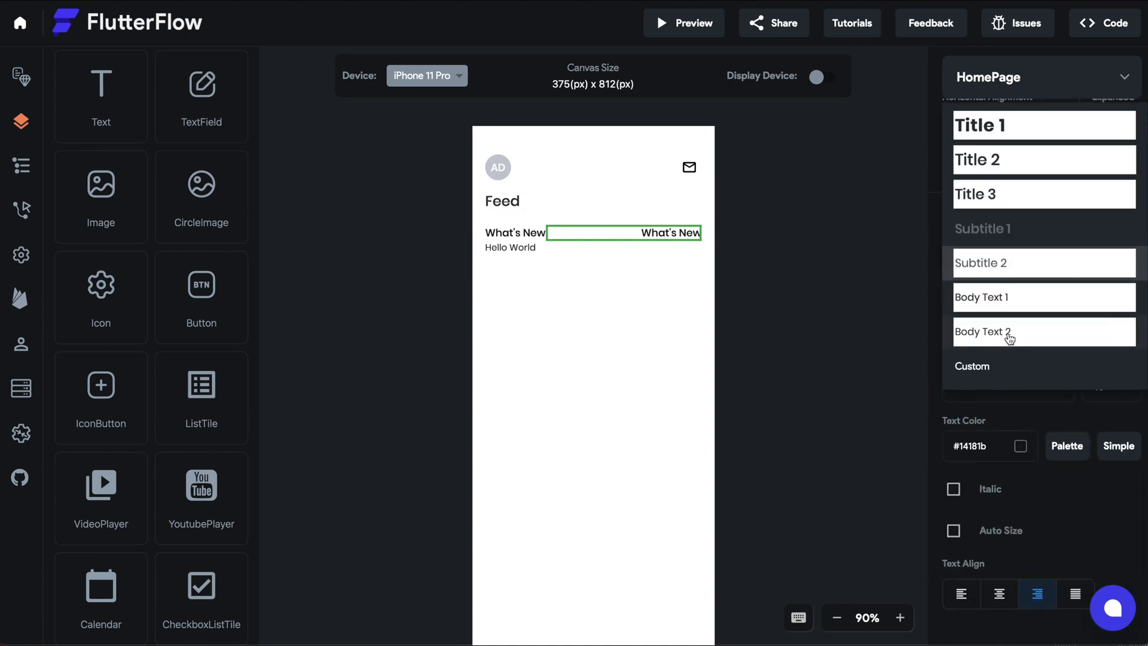
left_click(982, 332)
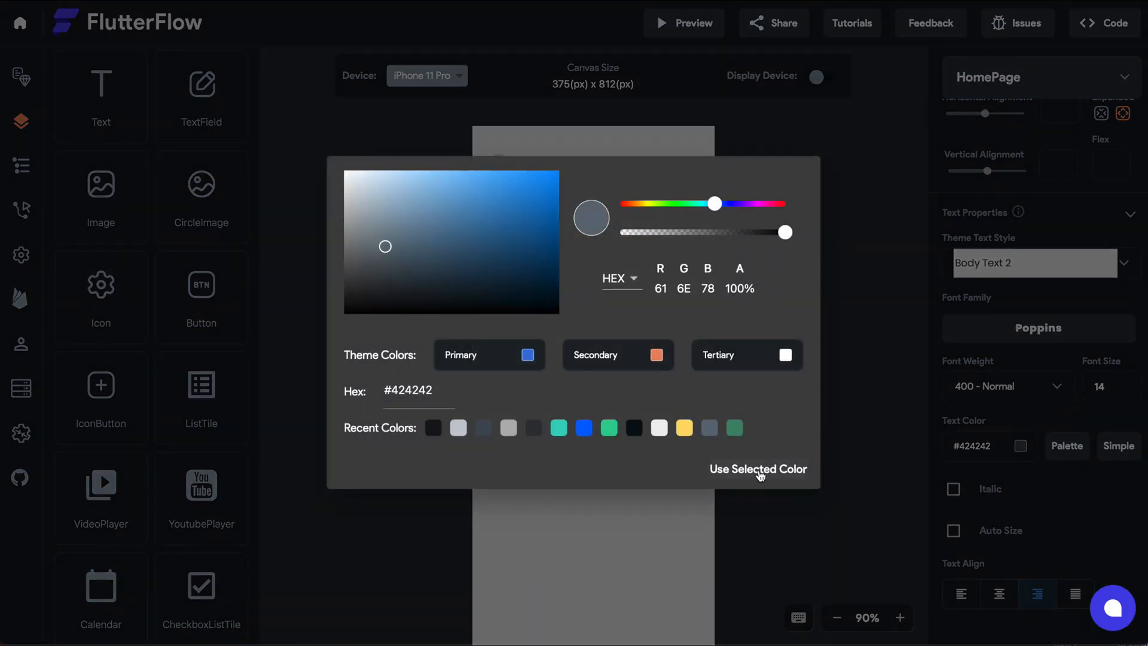
left_click(759, 470)
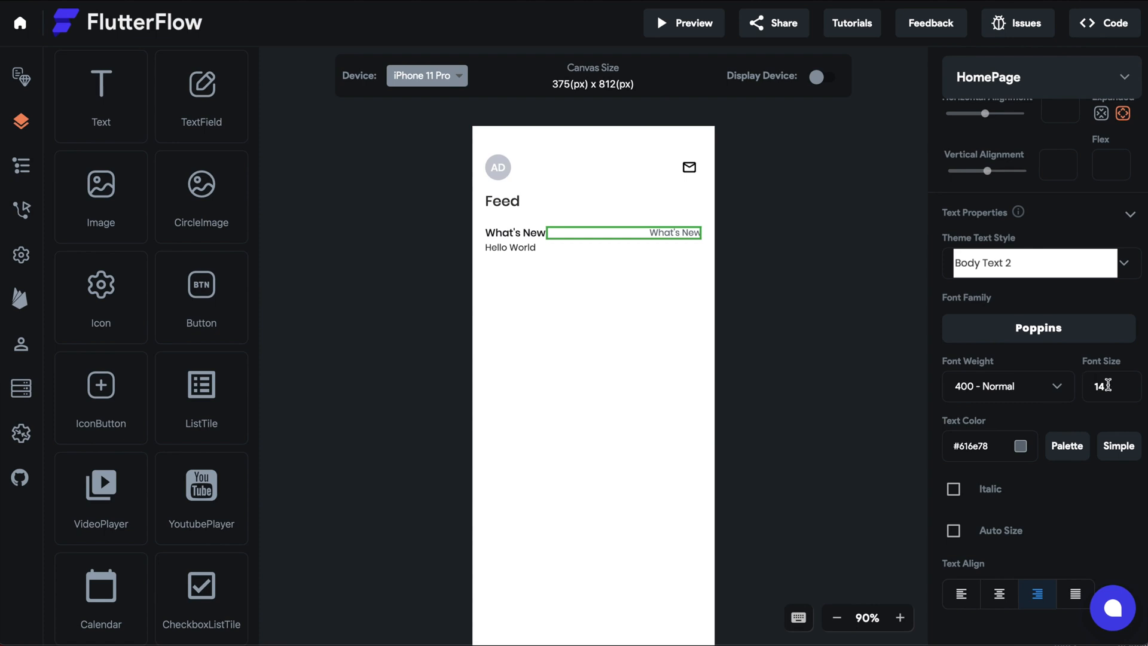
type("12")
type("V")
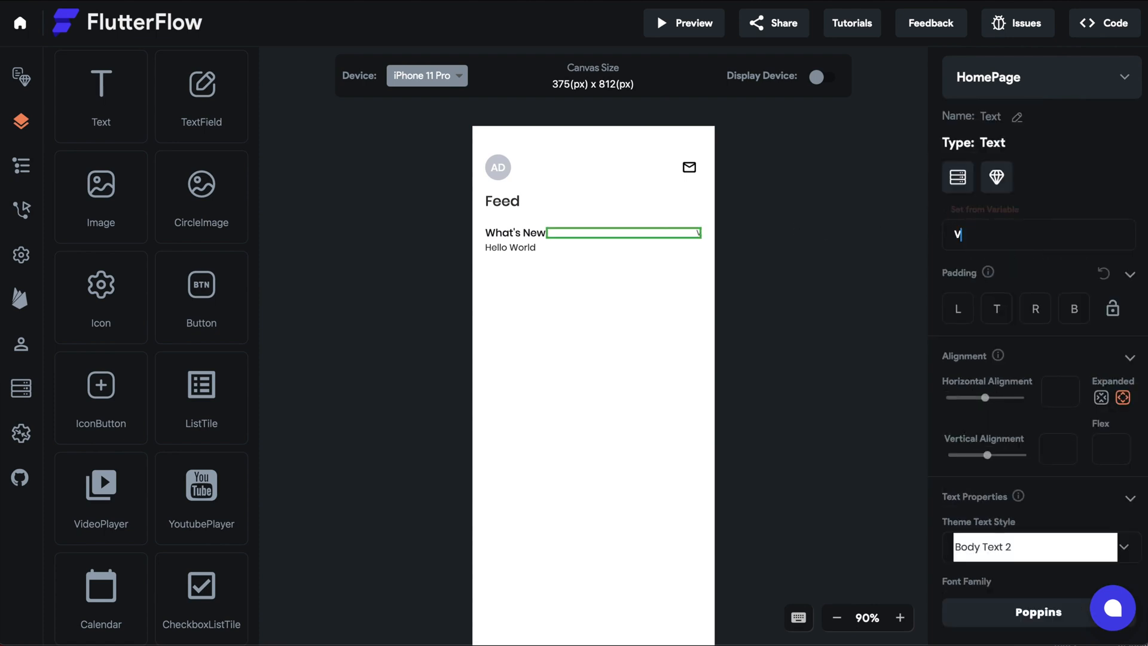
type("iew All")
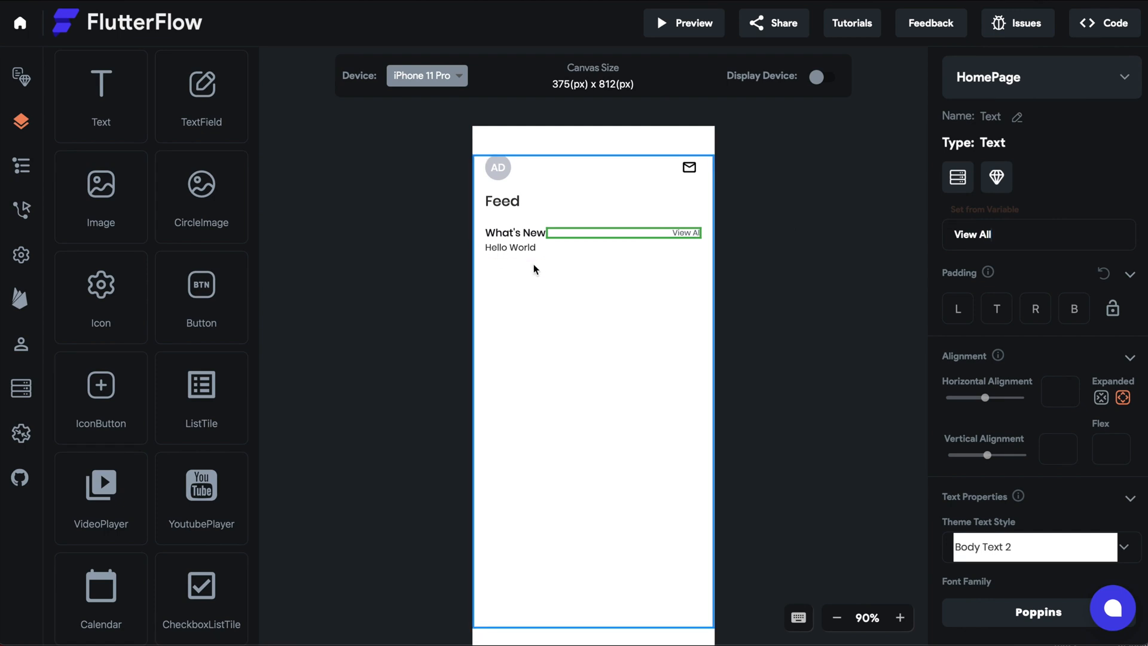
Select the Hello World text beneath and adjust its alignment settings
left_click(509, 247)
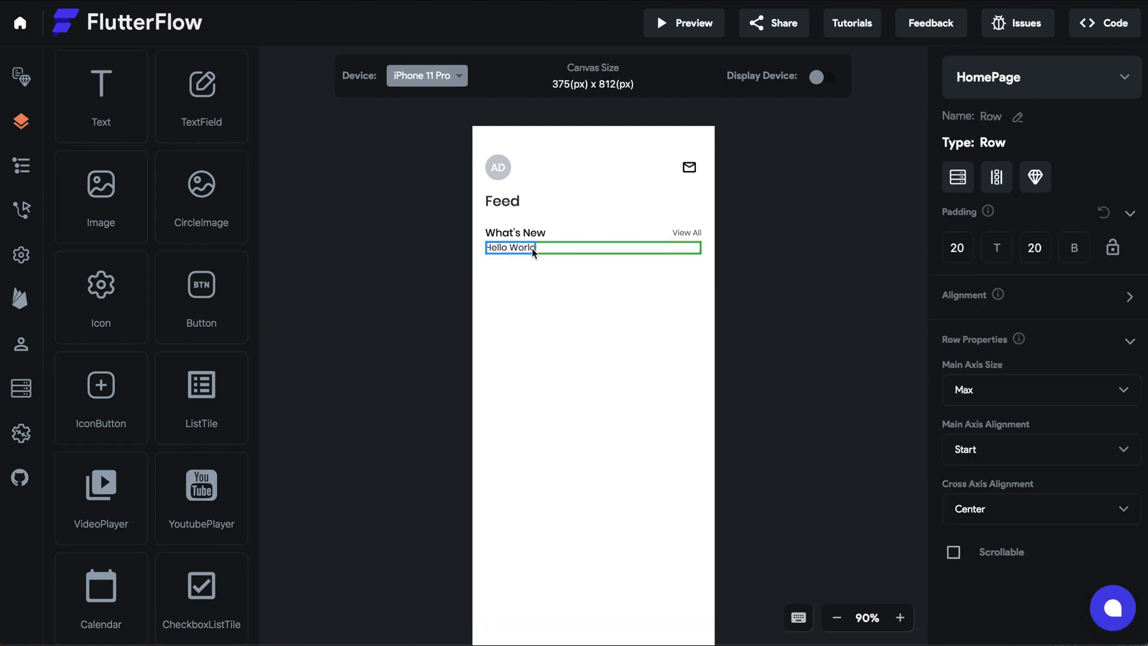
left_click(508, 247)
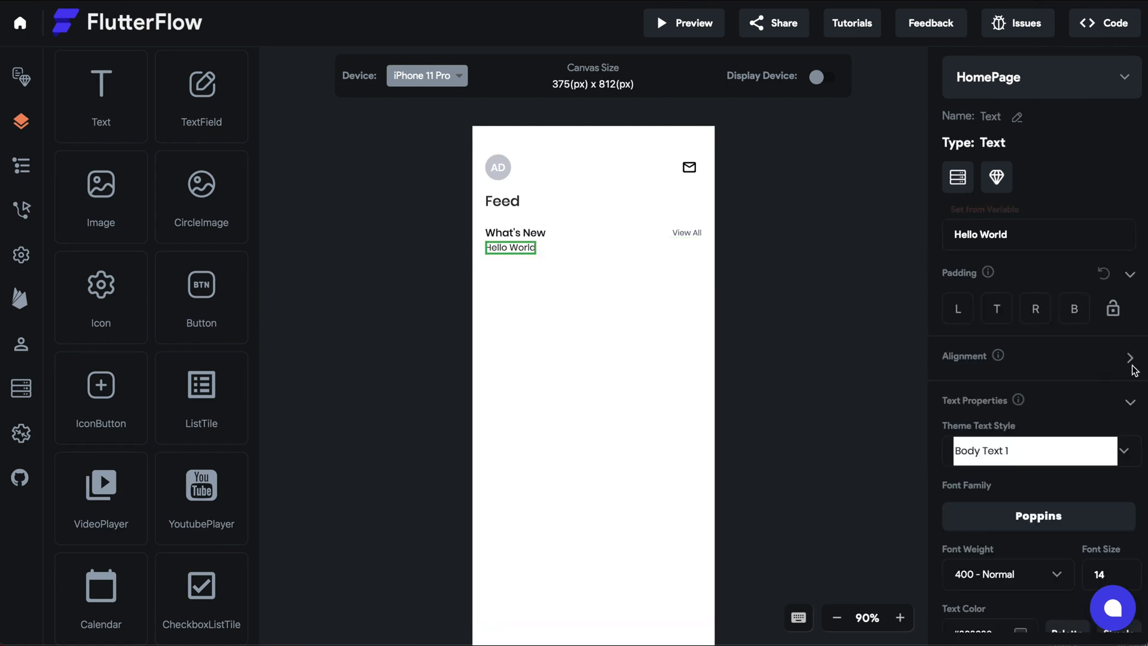
left_click(1130, 359)
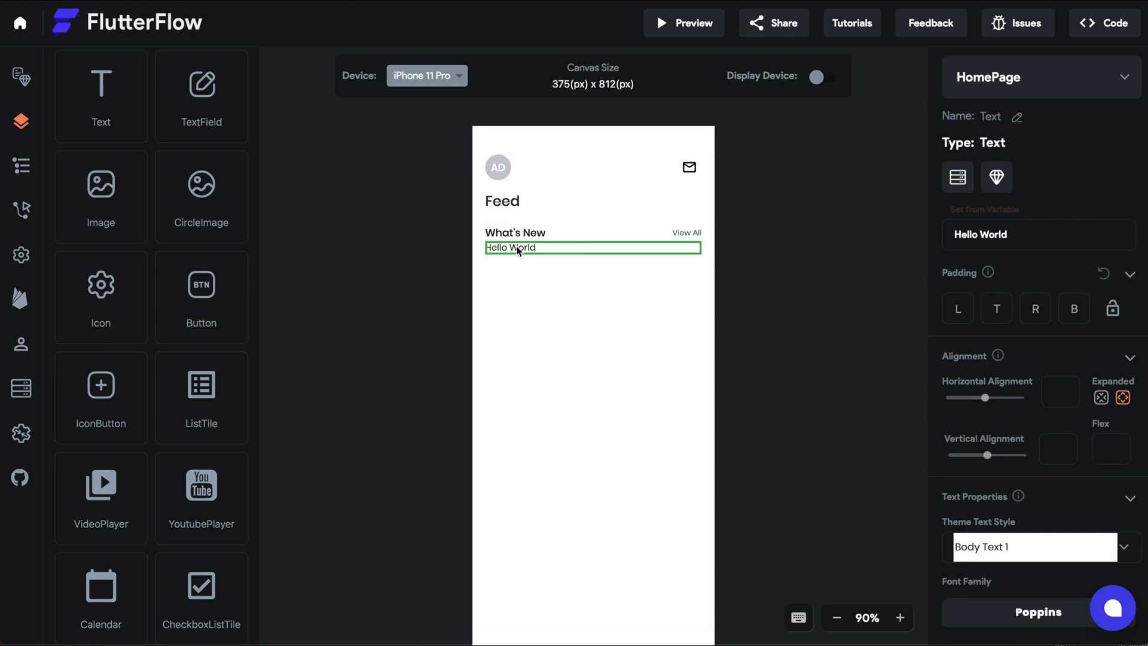
mouse_move(760, 234)
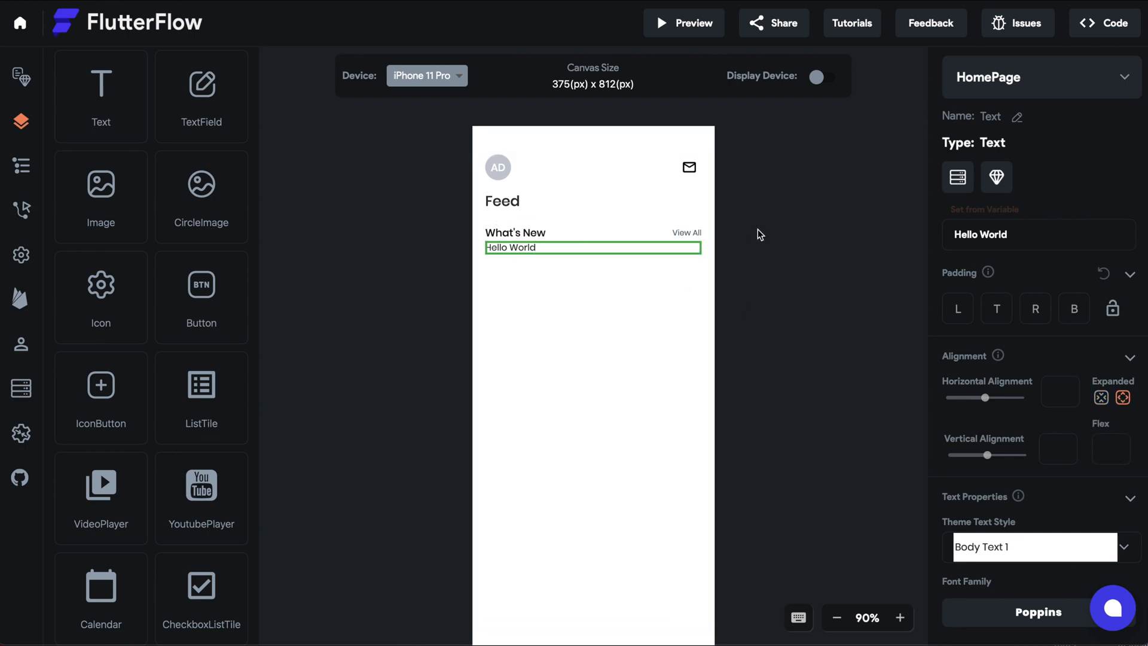
left_click(1034, 547)
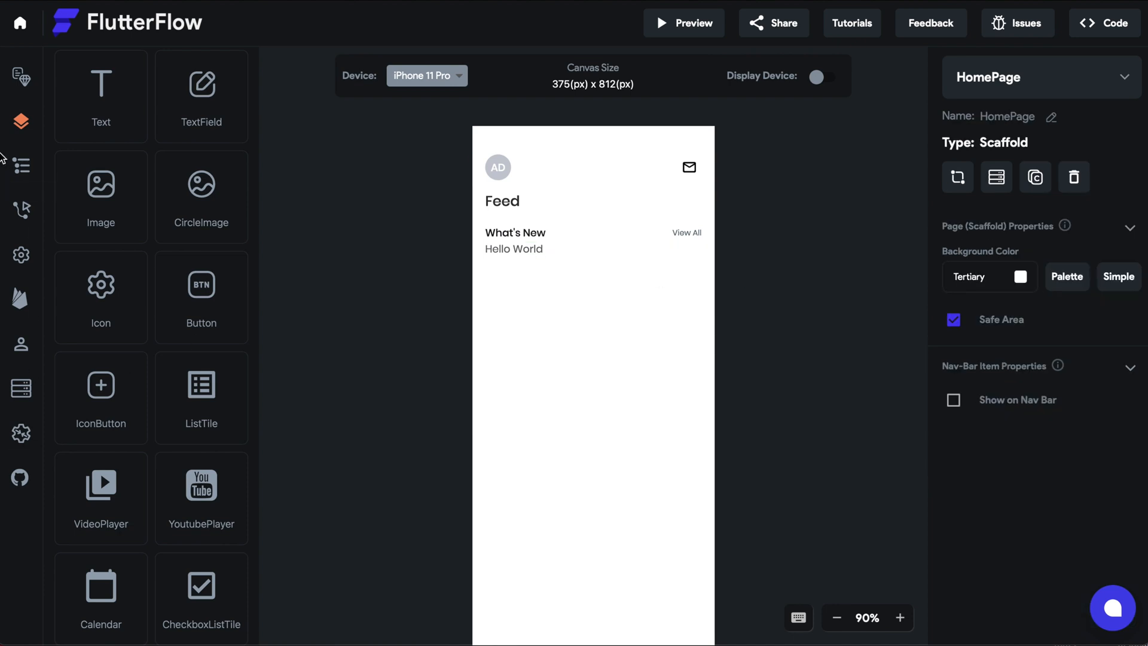
Change the last row's text to 'Check out the latest from Nike Running.' and save
left_click(20, 166)
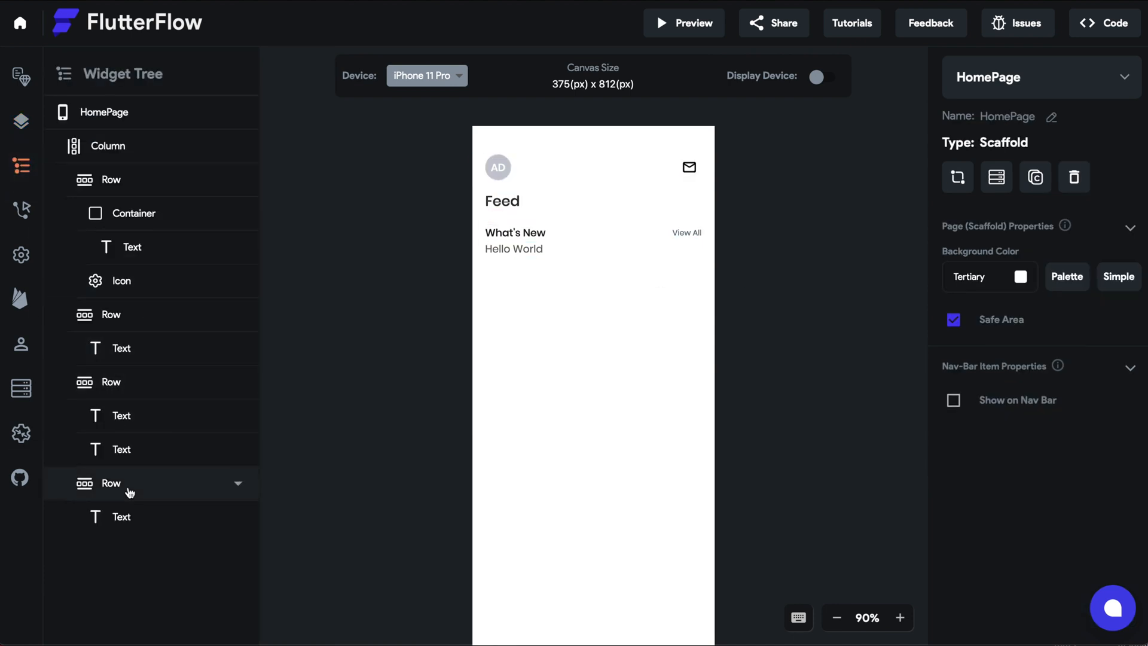
left_click(111, 483)
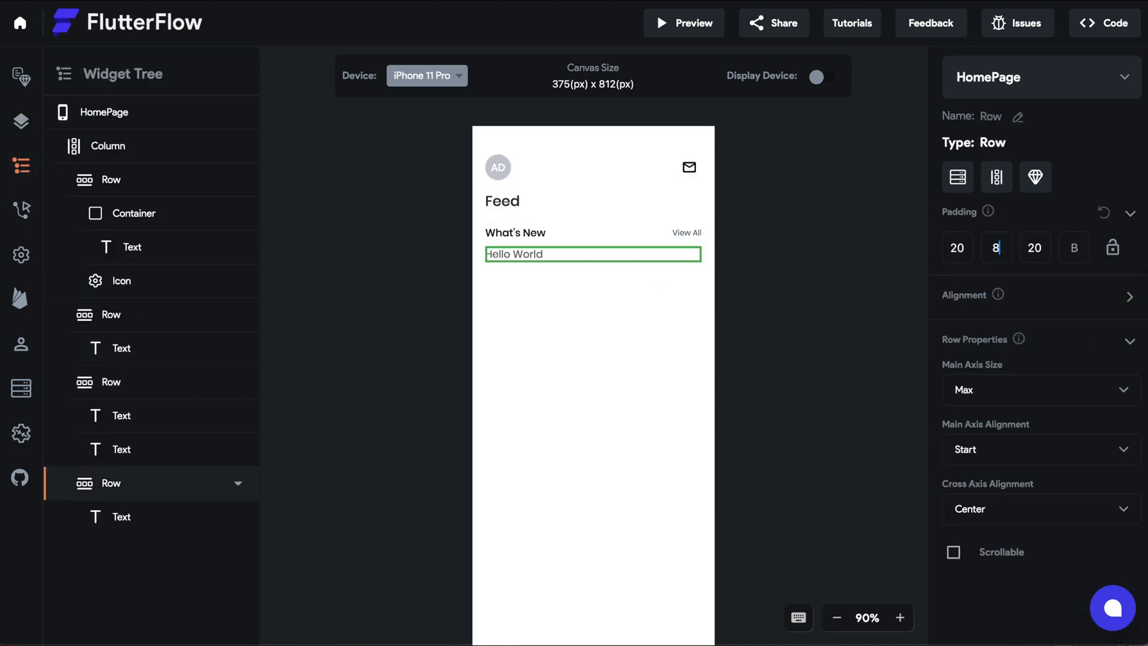
left_click(120, 516)
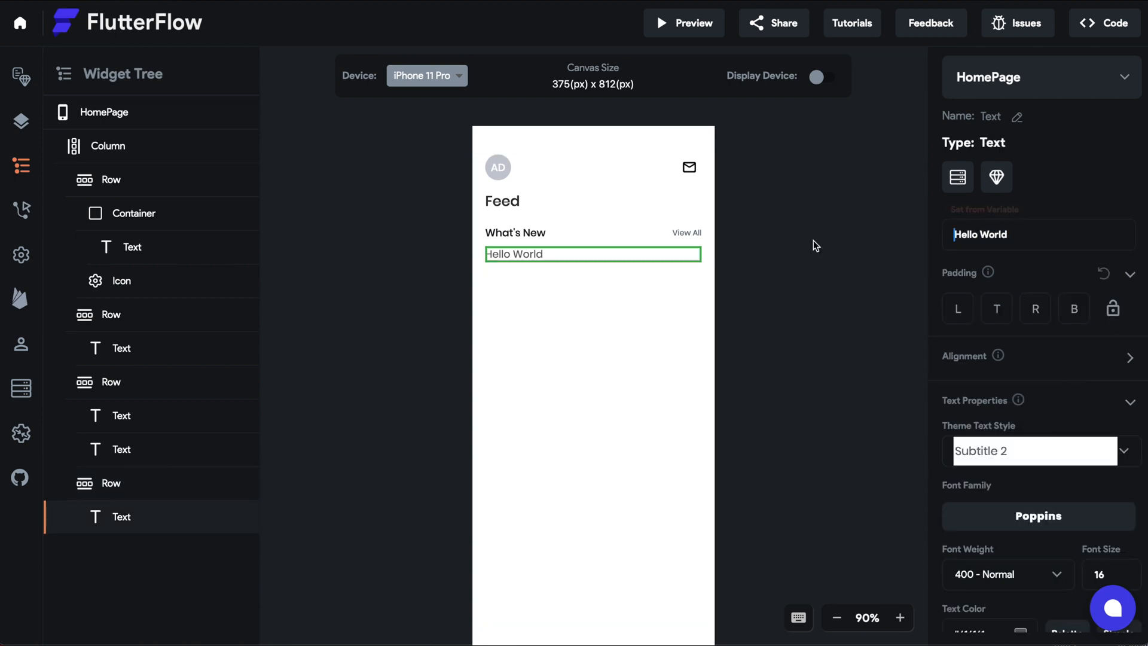
type("Check ou")
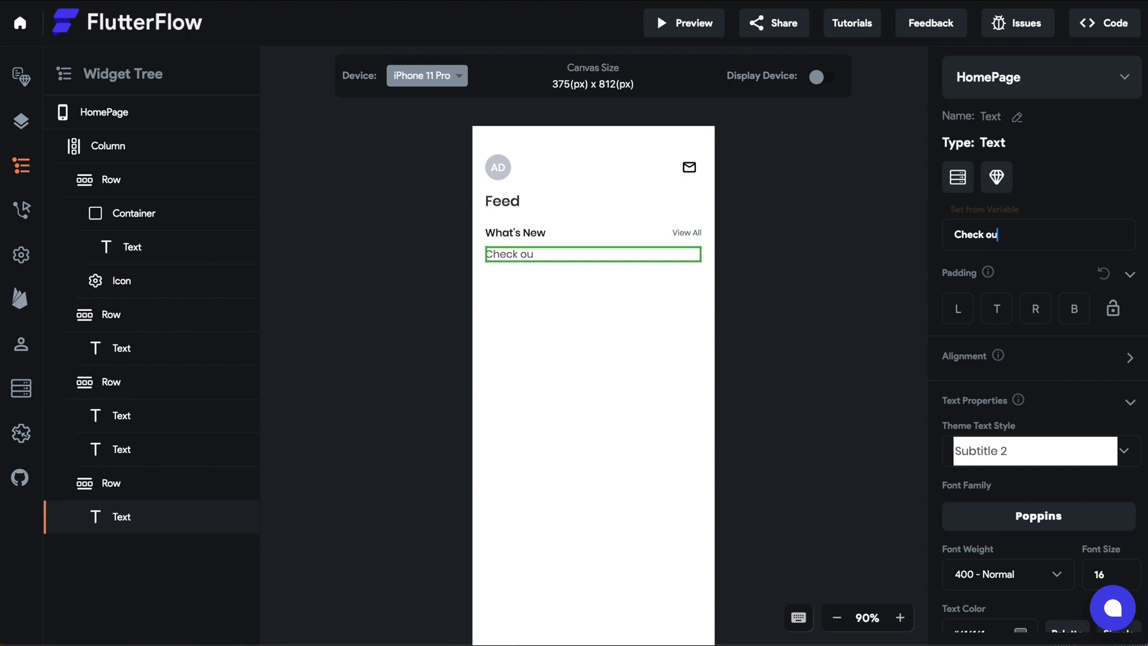
type("t the latest from")
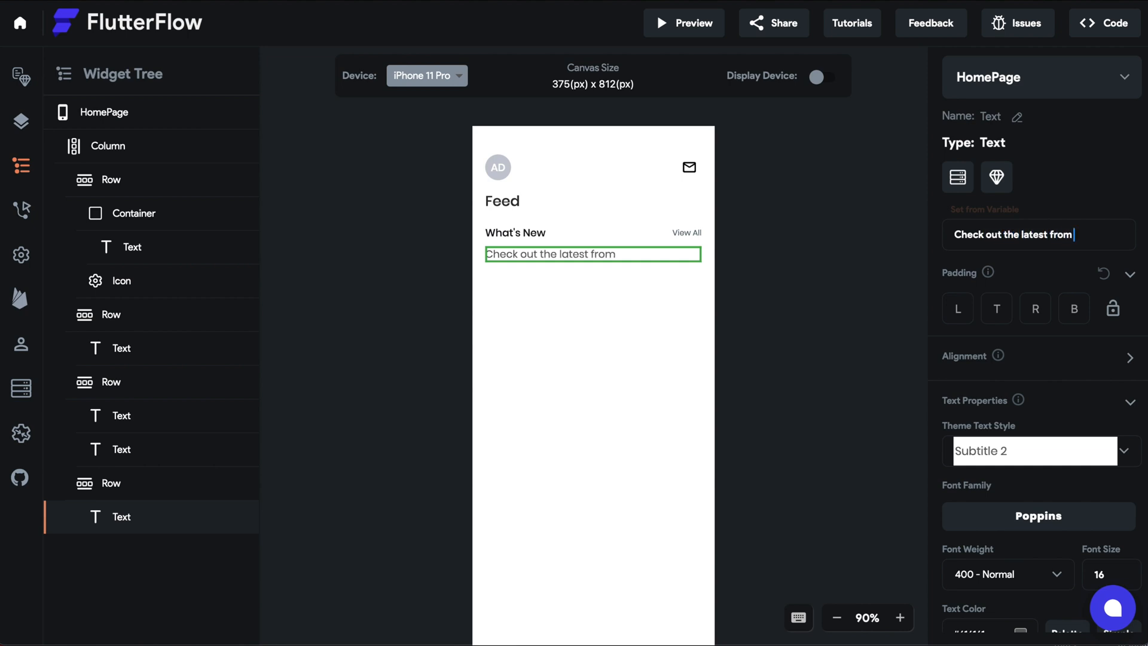
type("Nike Running.")
left_click(1109, 574)
type("20")
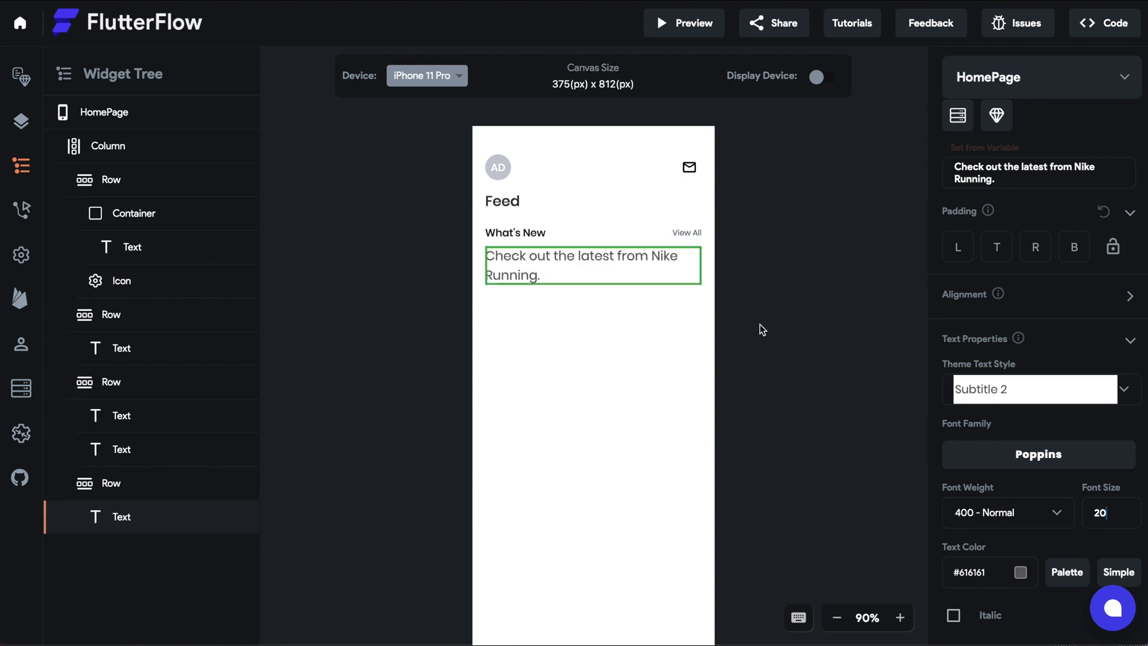
key("ctrl+s")
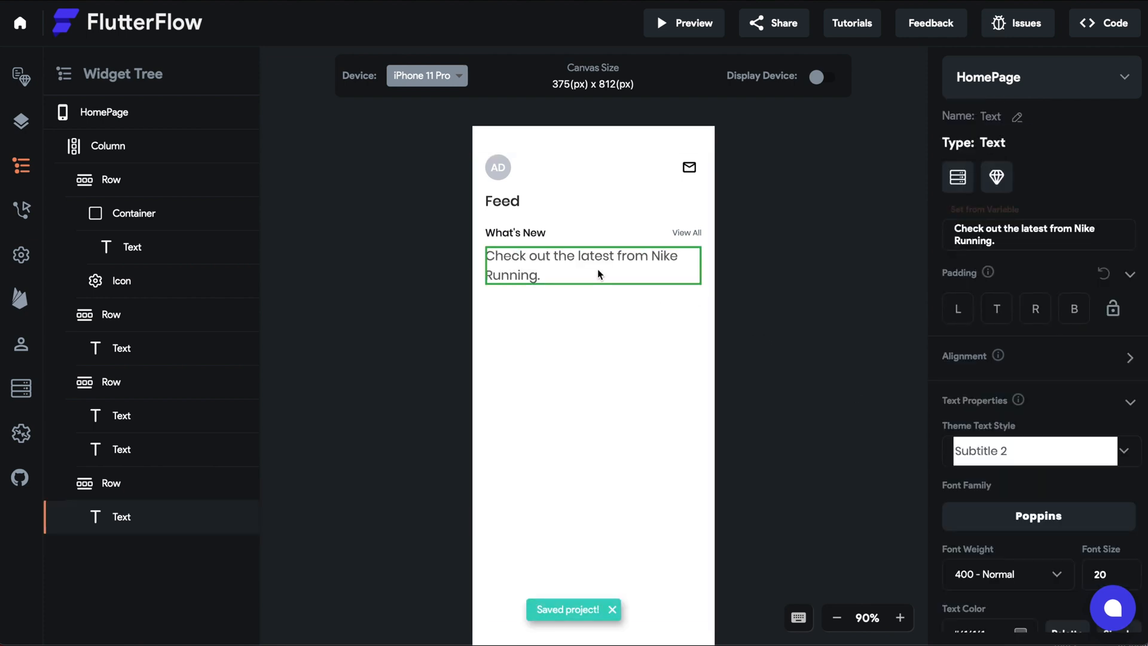
left_click(21, 254)
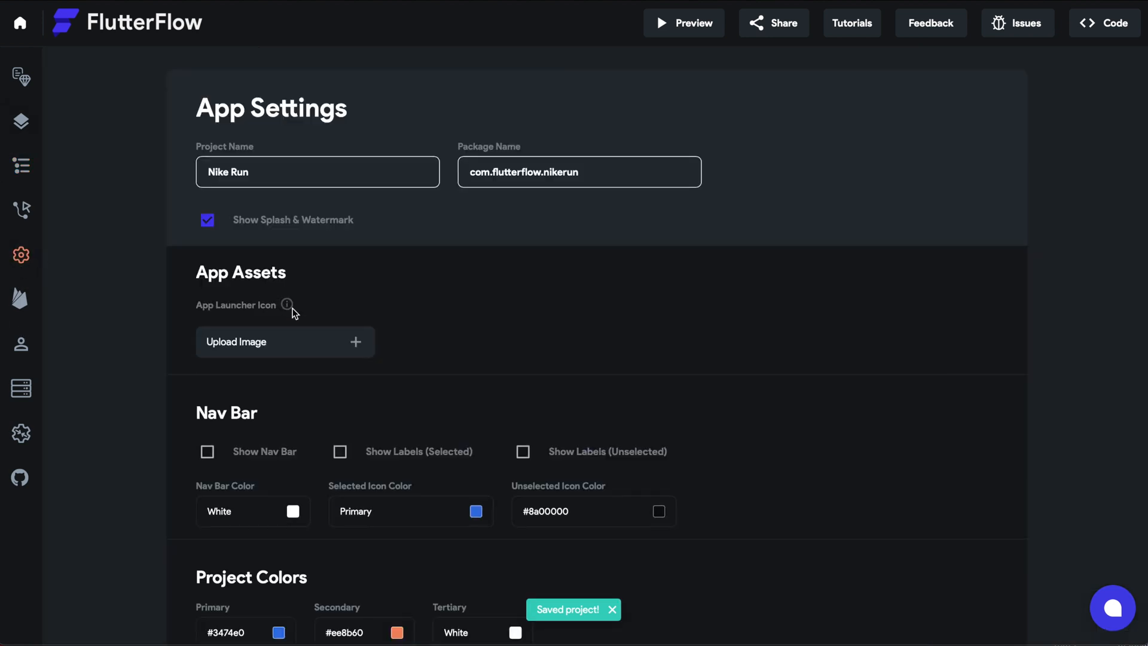
Enlarge Title 1–3 to 32/26/24 and Subtitle 1 to 20, recolouring Subtitle 1
scroll("down", 3)
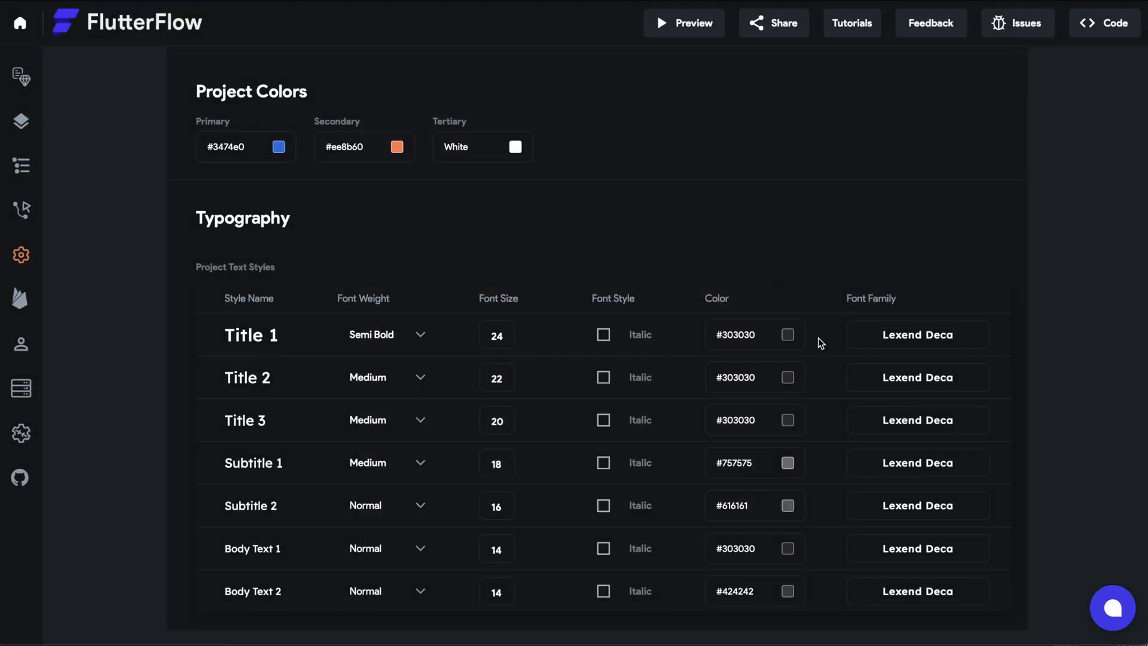
left_click(789, 462)
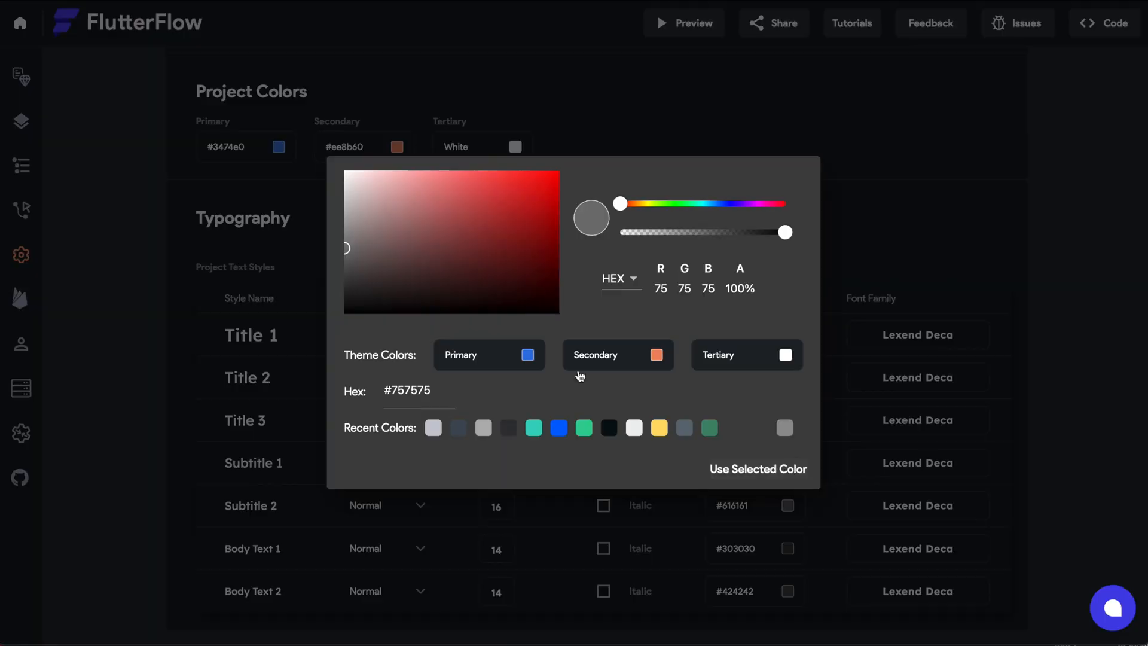
left_click(581, 427)
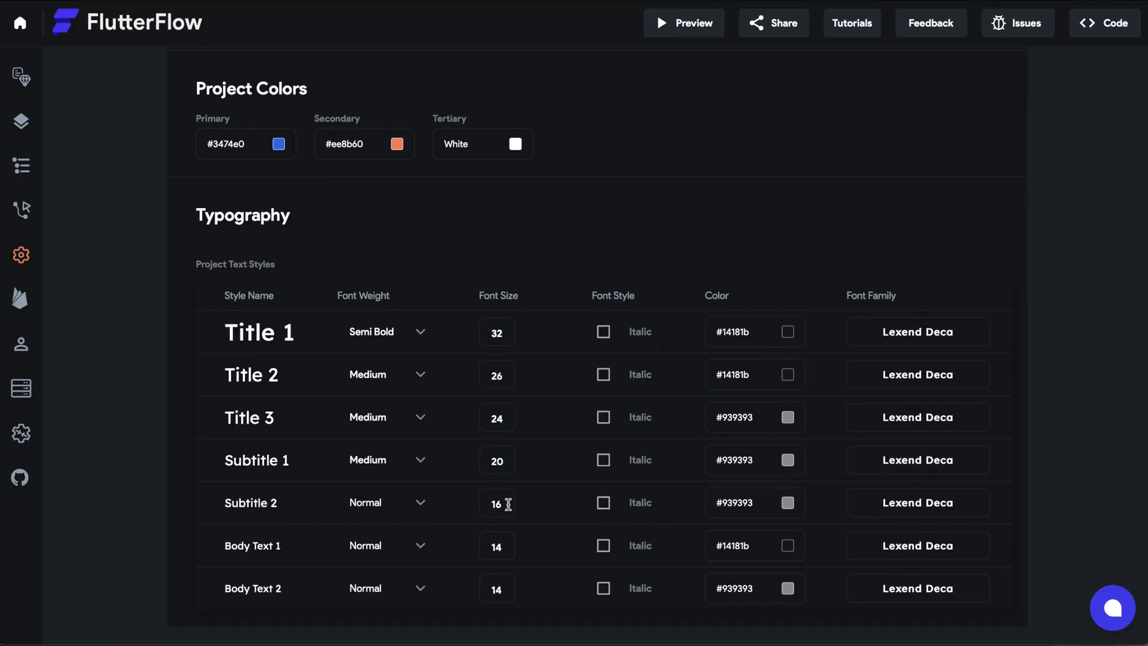
scroll("up", 3)
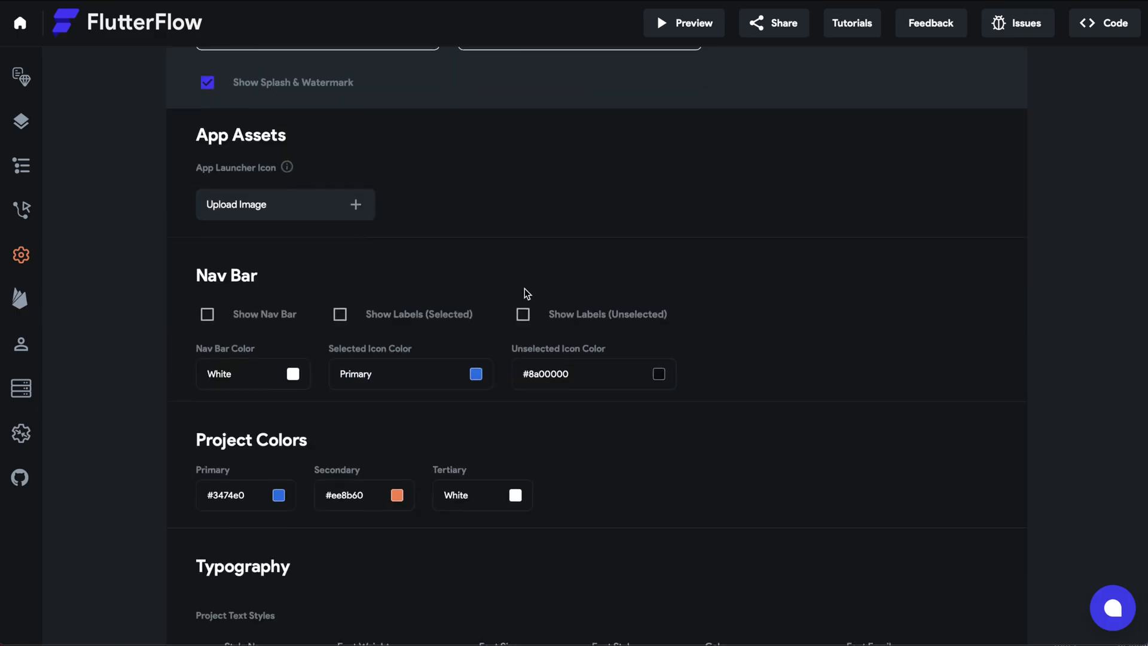
left_click(21, 166)
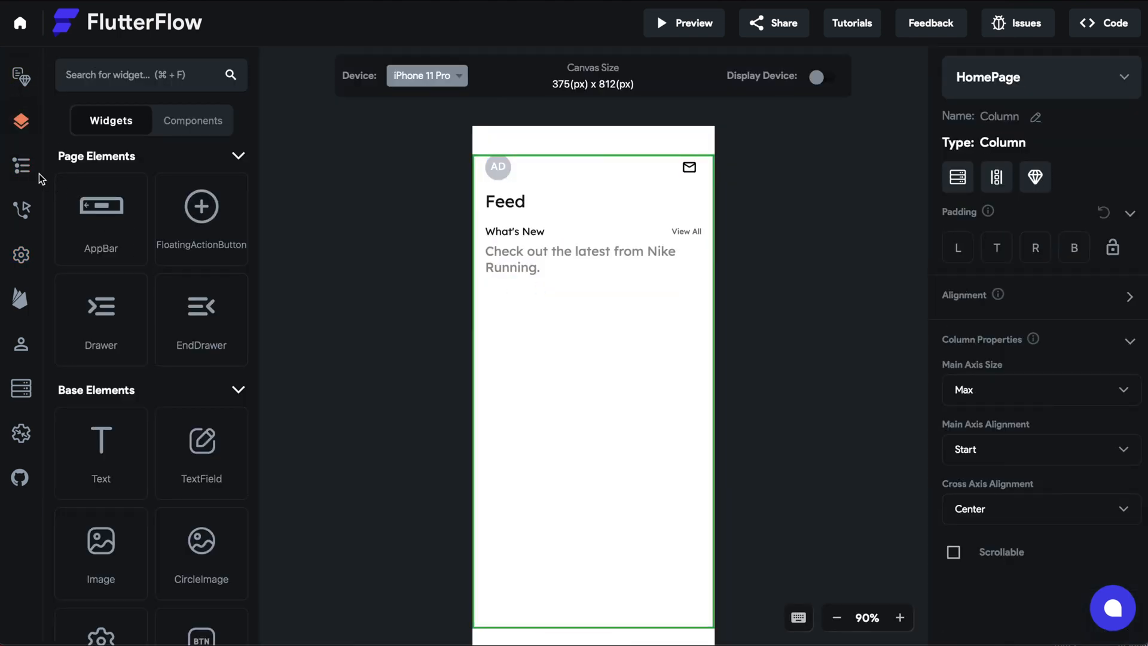
mouse_move(176, 238)
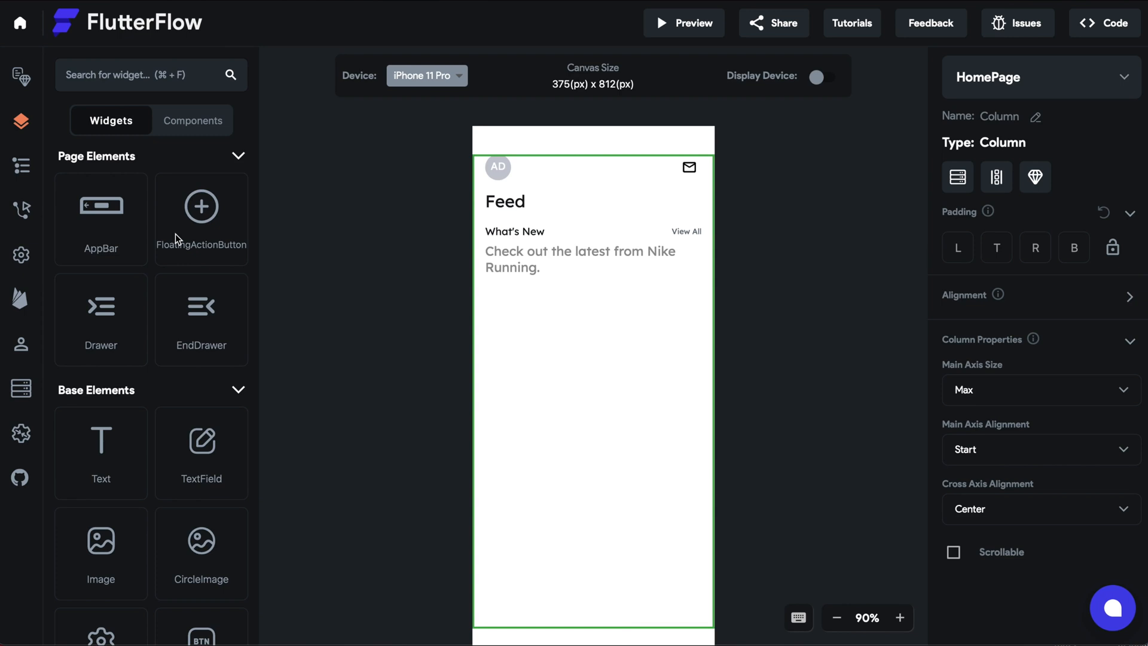
Give the PageView indicator alignment -0.85, padding 20, and 20×4 dashes, keeping its active colour
scroll("down", 3)
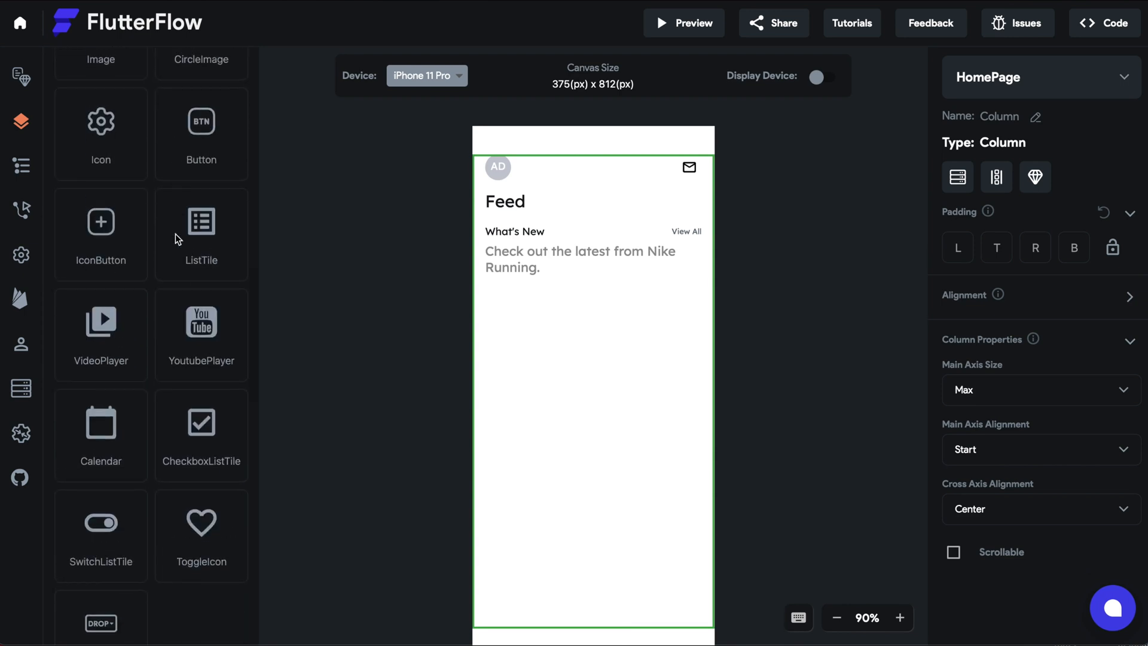
scroll("down", 3)
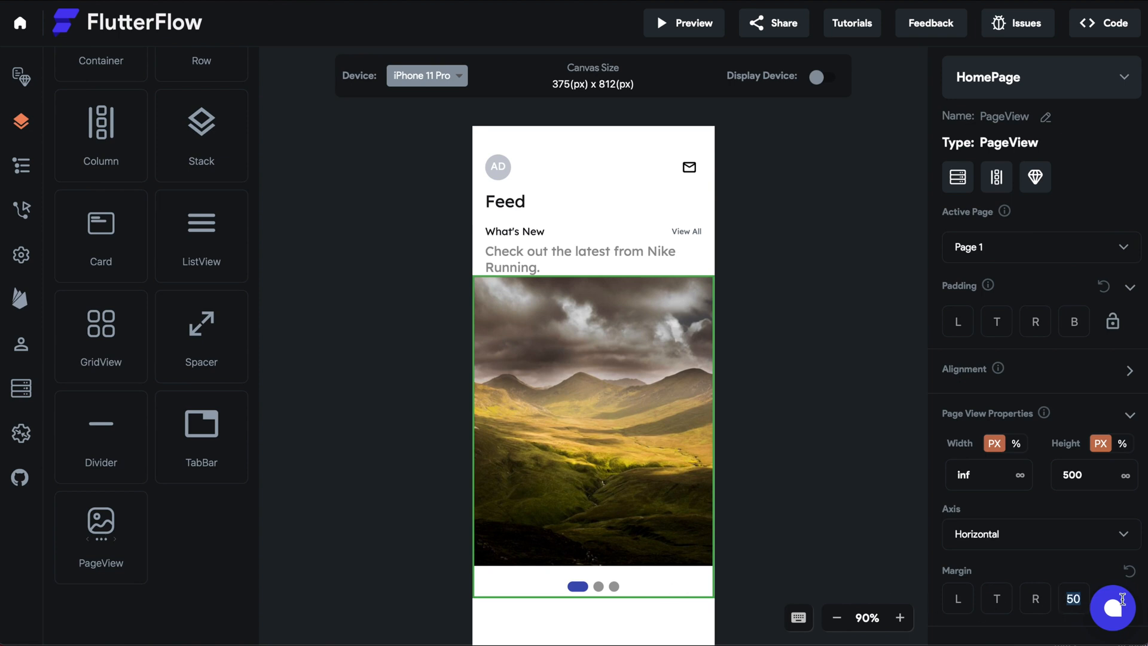
scroll("down", 3)
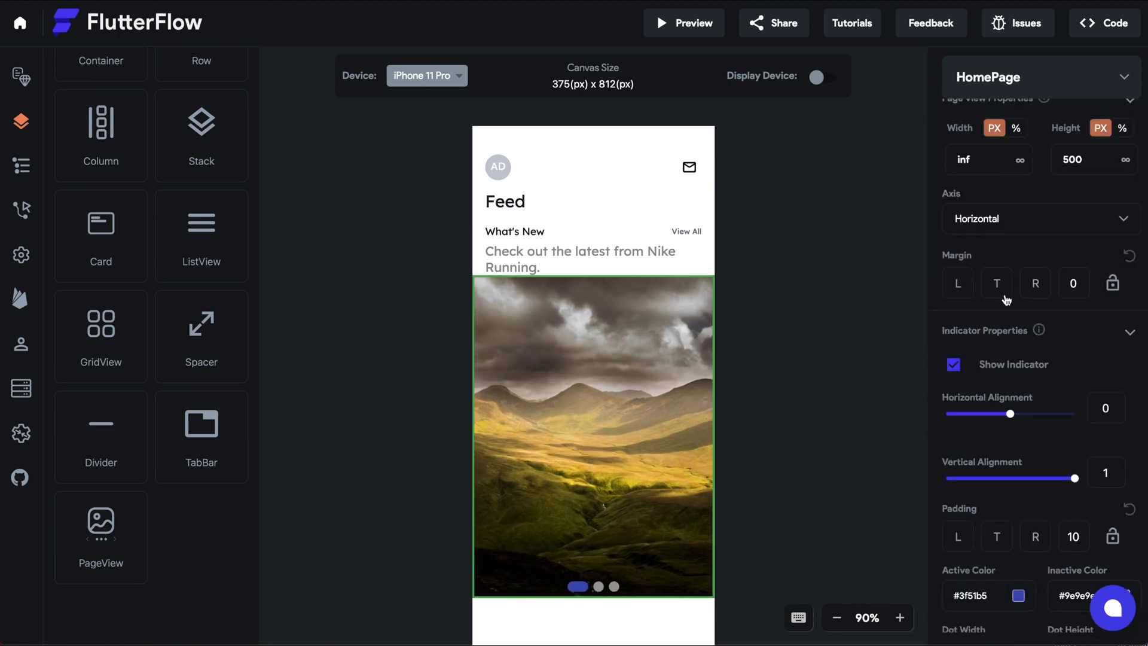
scroll("down", 3)
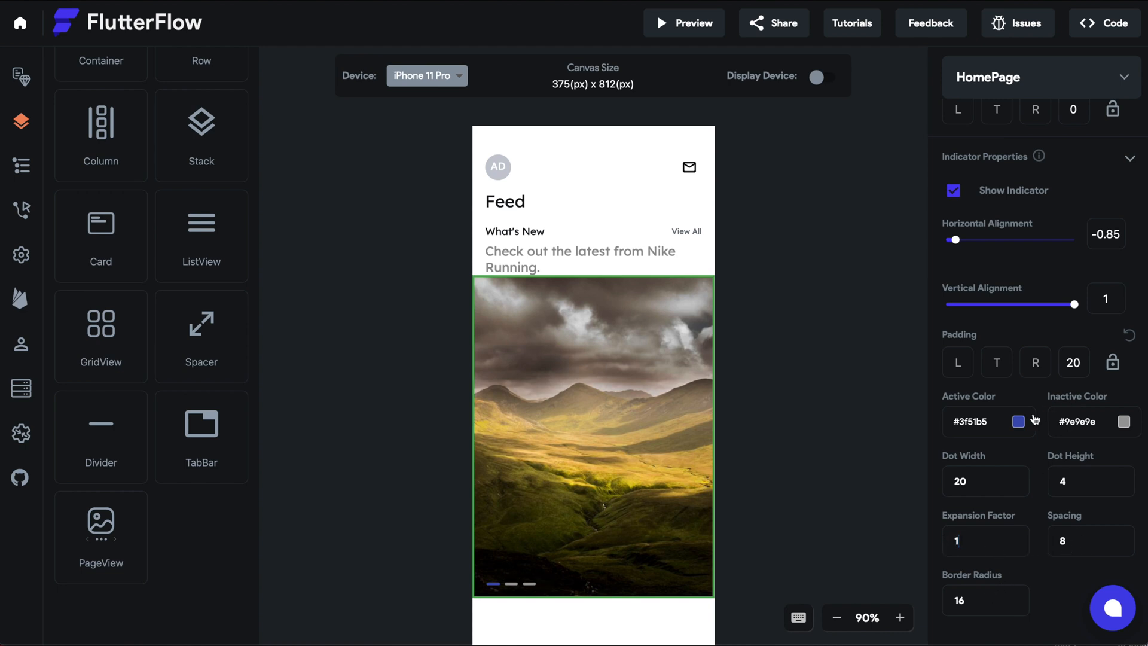
left_click(1018, 421)
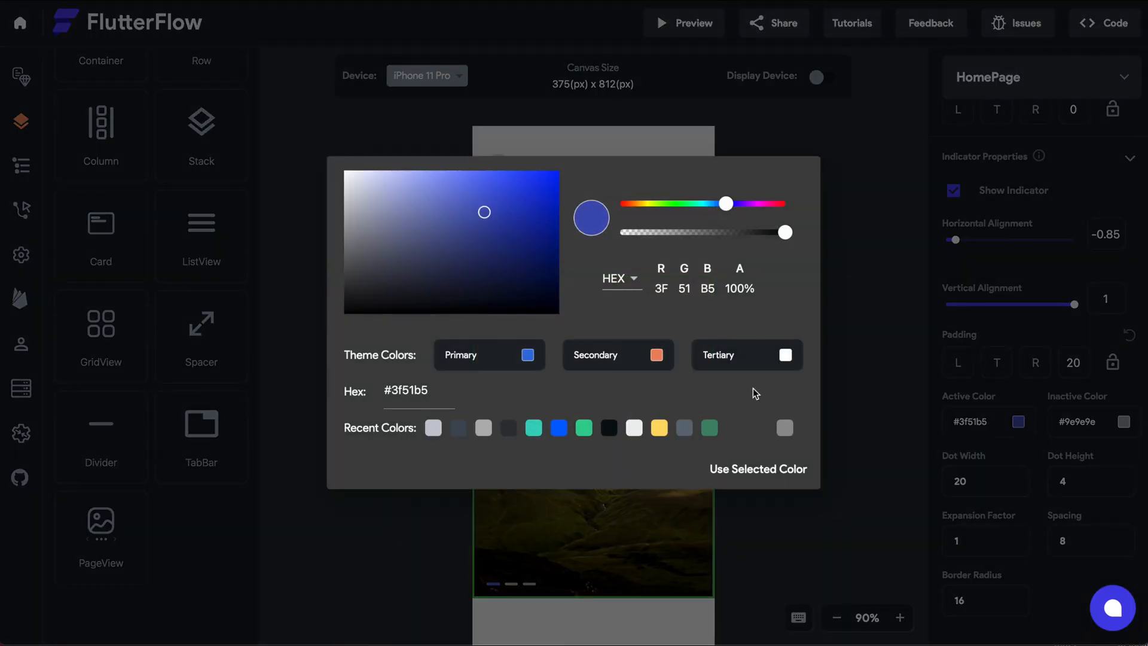
left_click(718, 354)
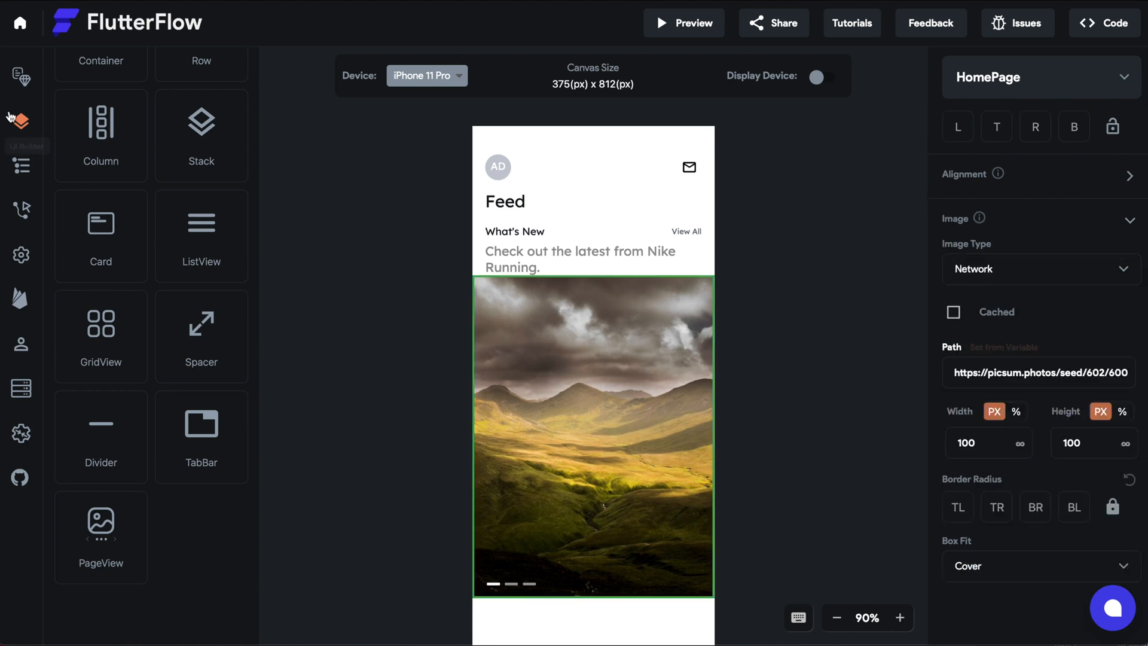
left_click(22, 166)
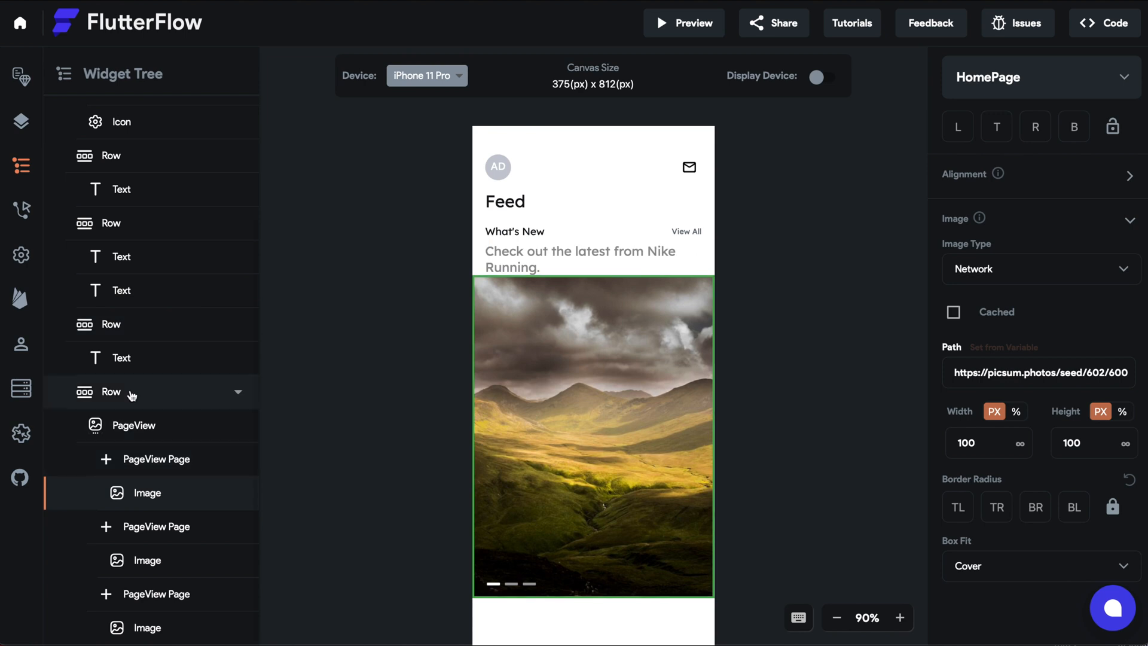
left_click(111, 391)
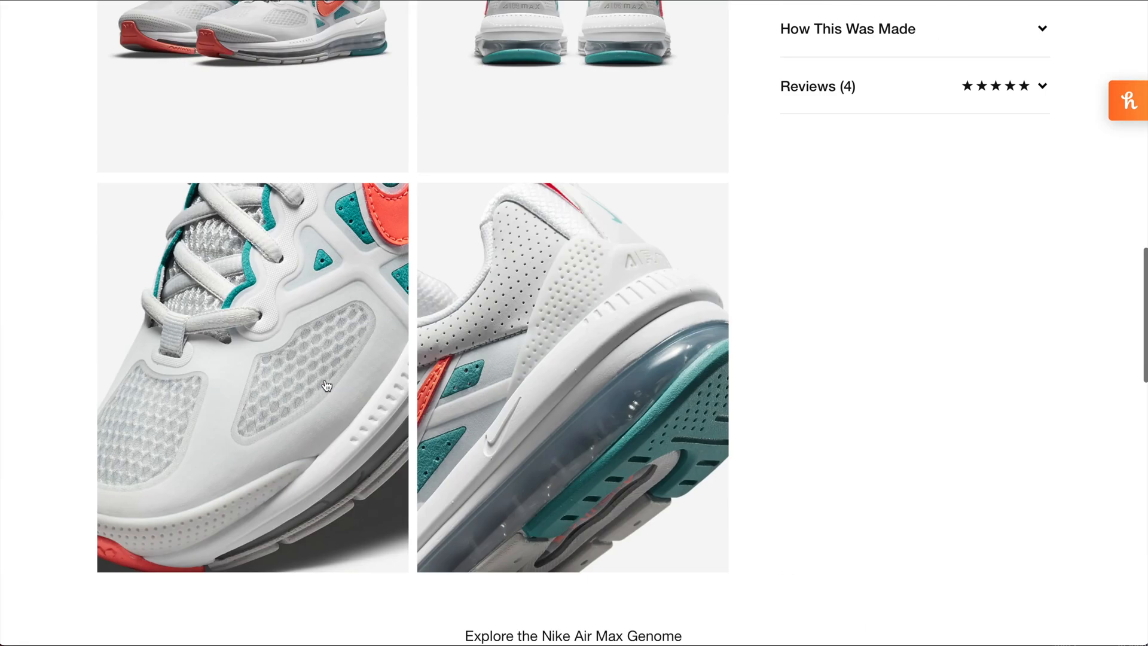
scroll("up", 3)
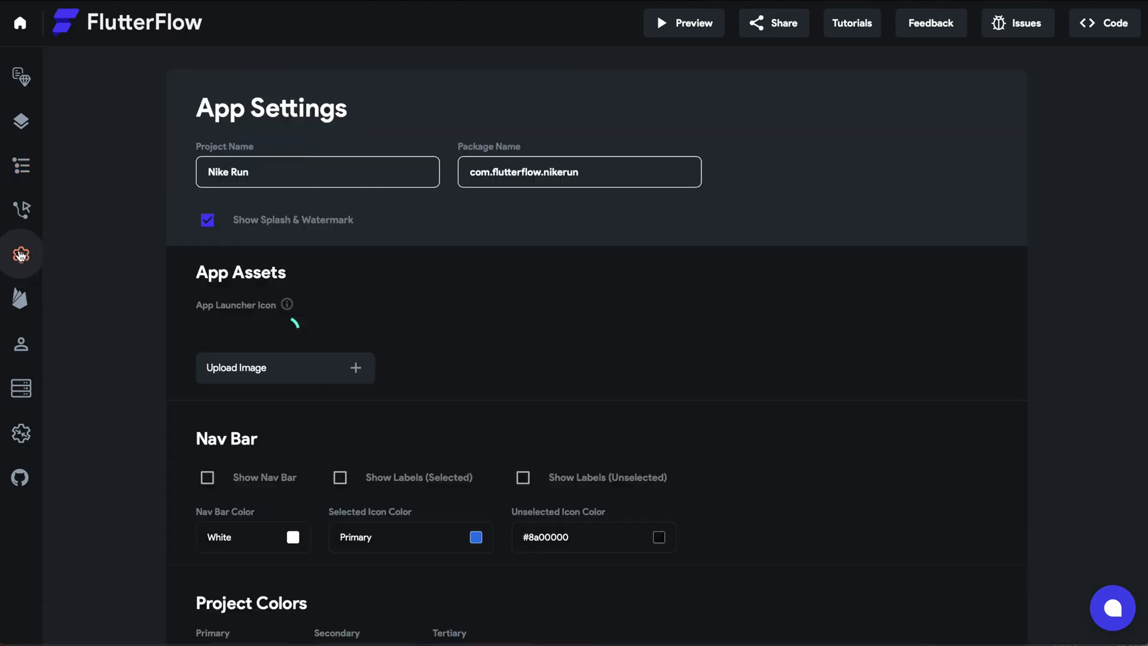
Replace the slide image with a 100%-width, 500 px Asset shoe image in a Stack
scroll("down", 3)
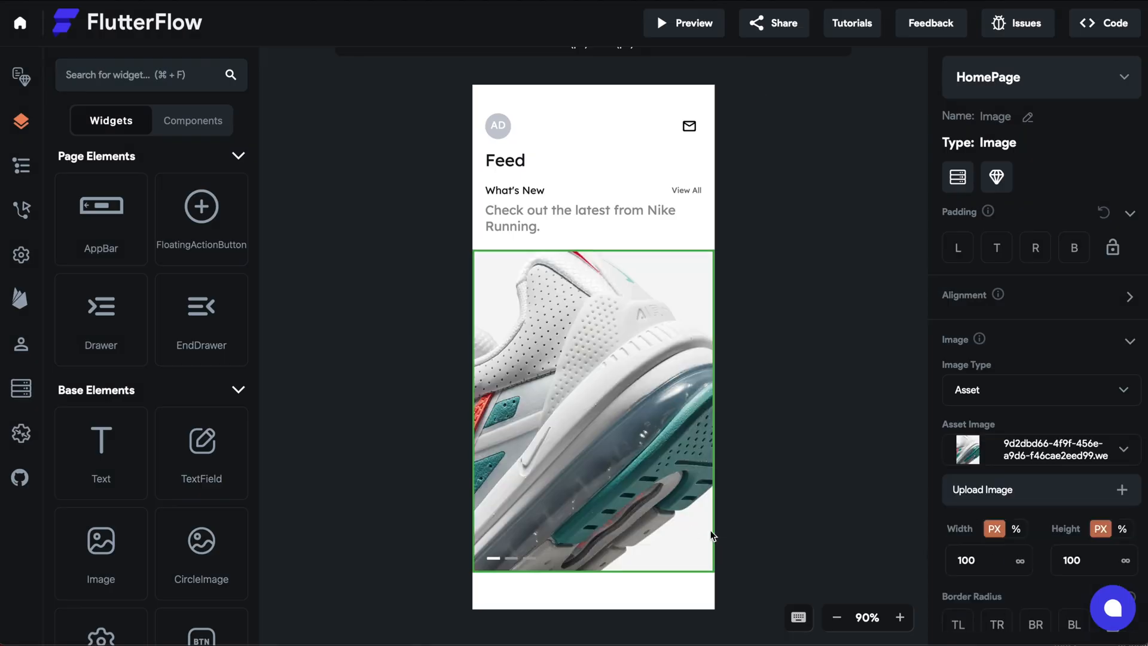
left_click(1039, 489)
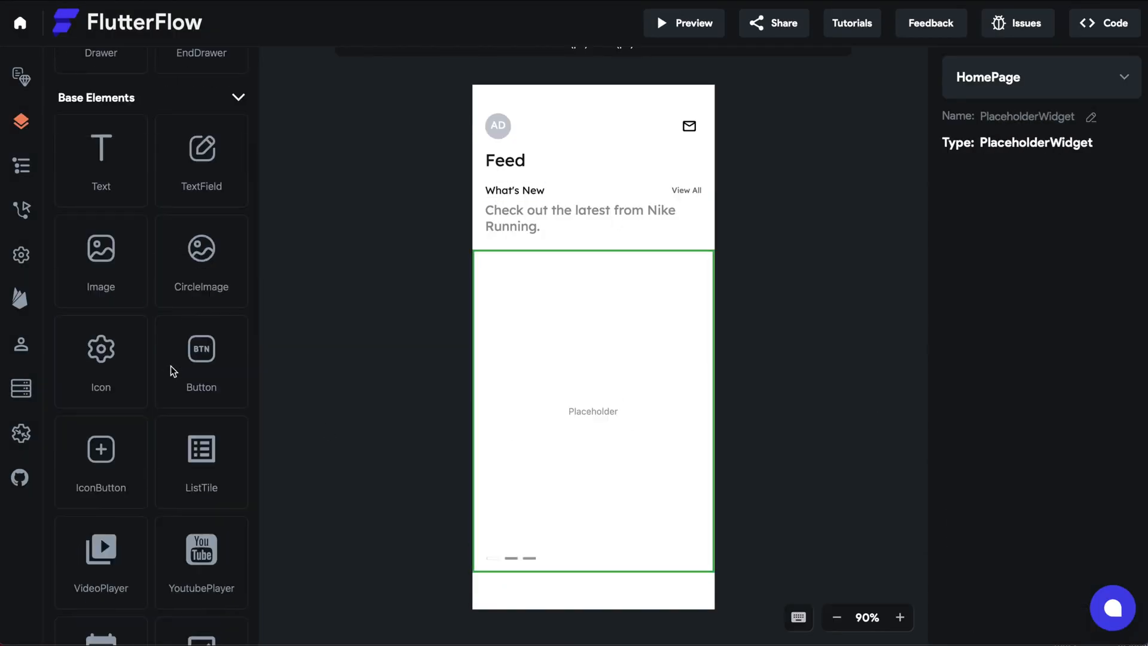
scroll("down", 3)
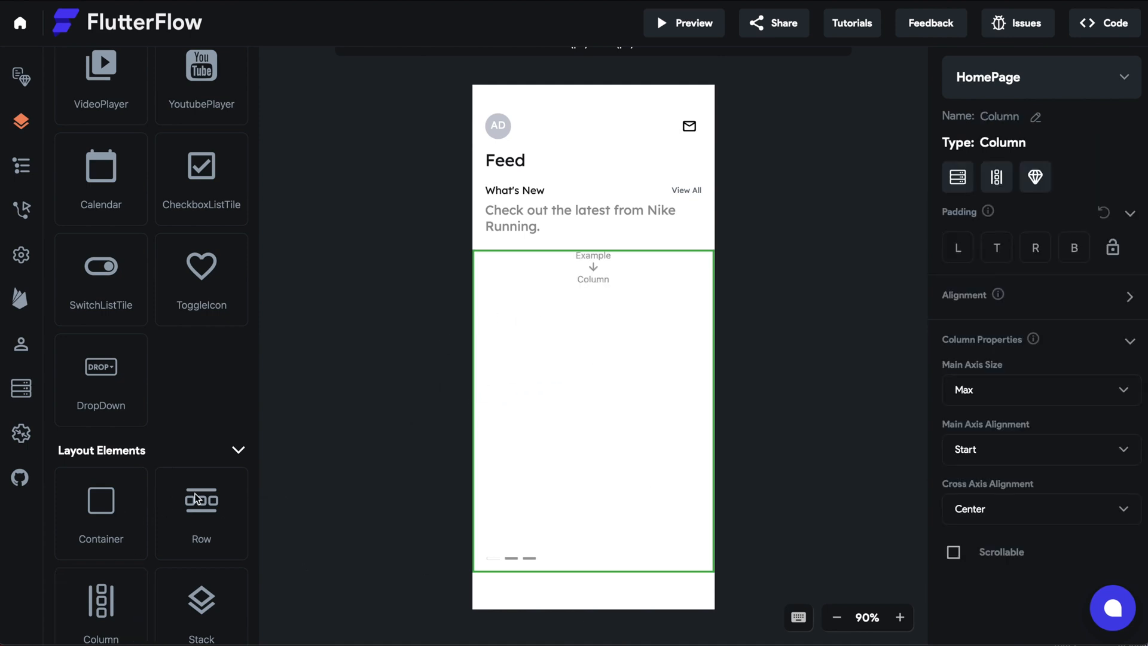
scroll("down", 3)
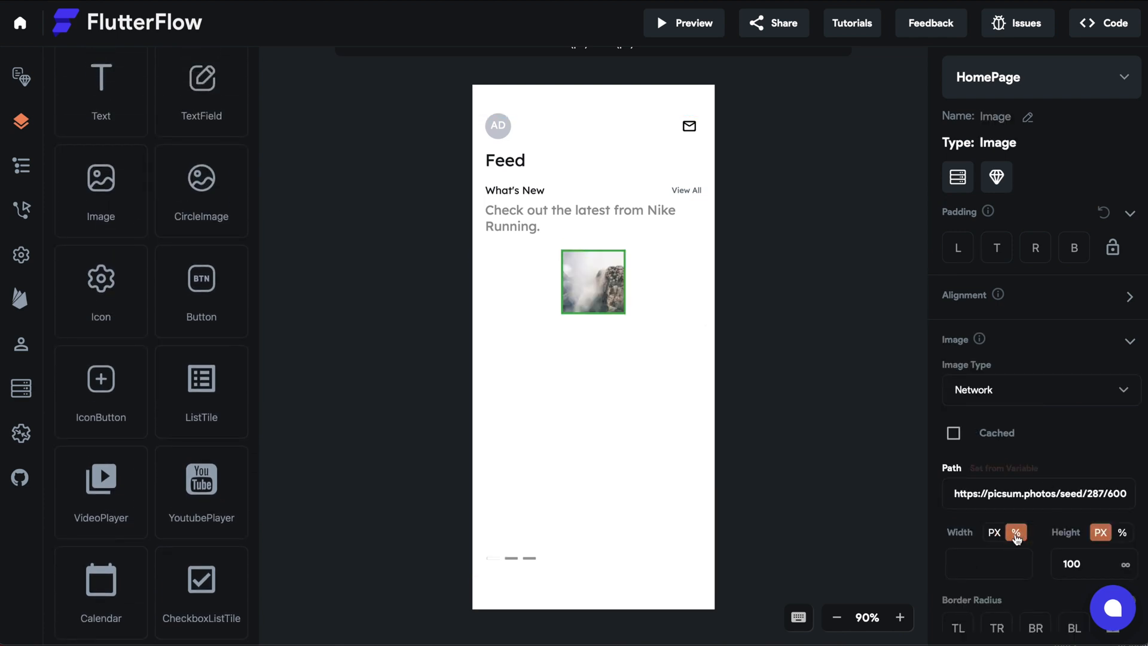
left_click(1014, 532)
type("500")
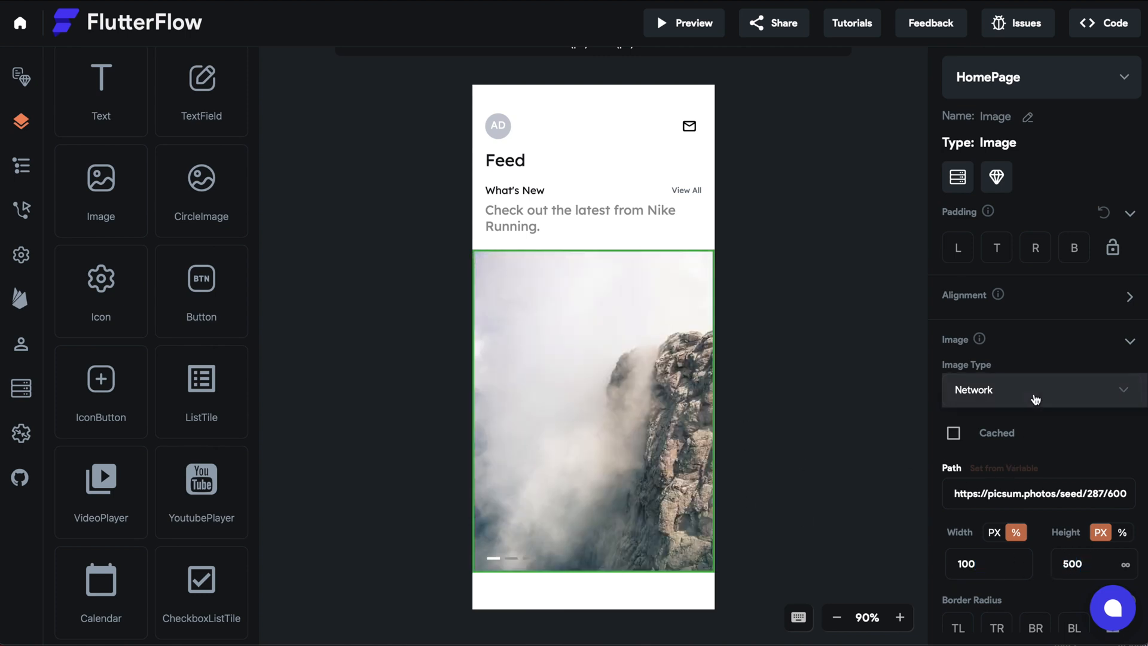
left_click(1036, 389)
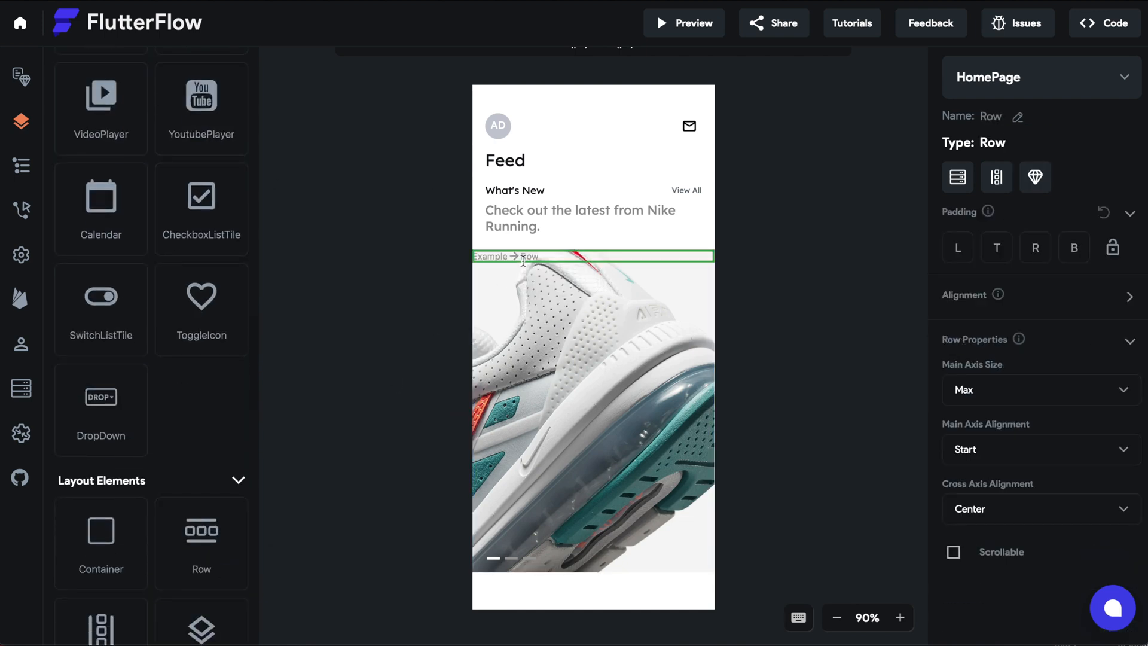
Give the Hello World text 20 left padding and align the Stack's children toward the lower left
scroll("up", 3)
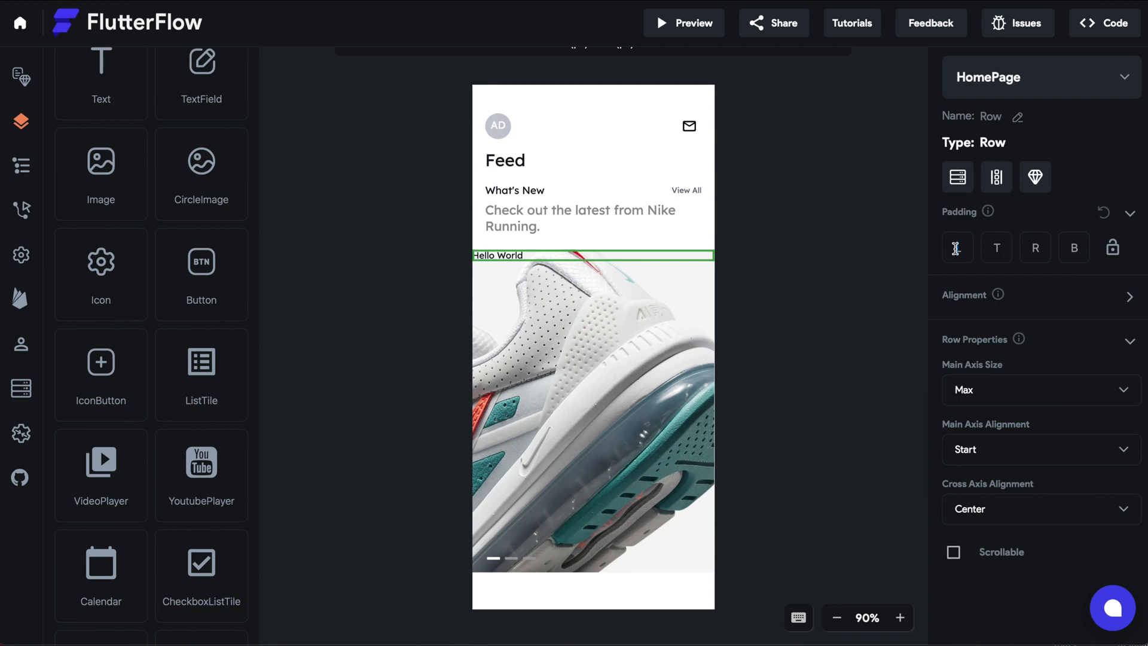
type("20")
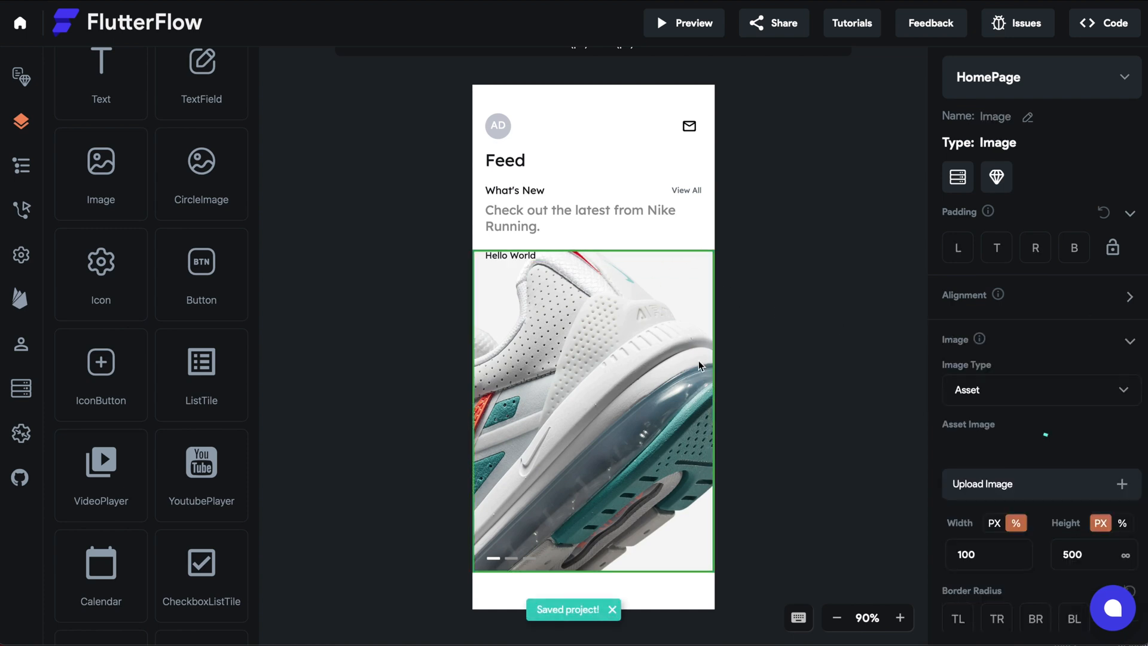
scroll("down", 3)
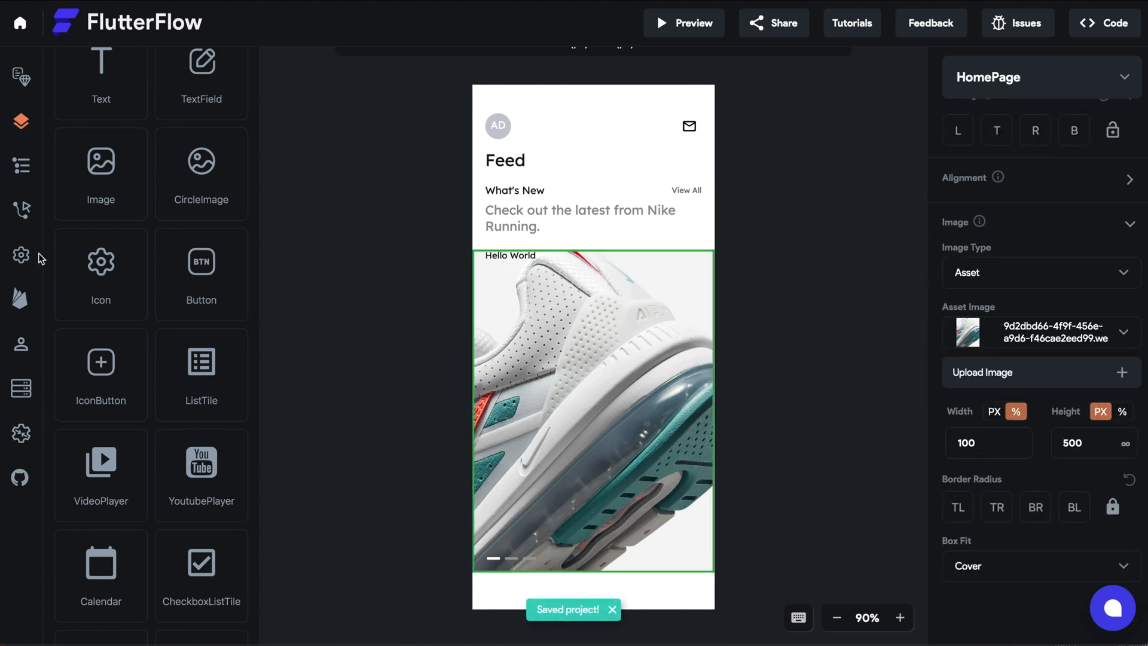
left_click(21, 166)
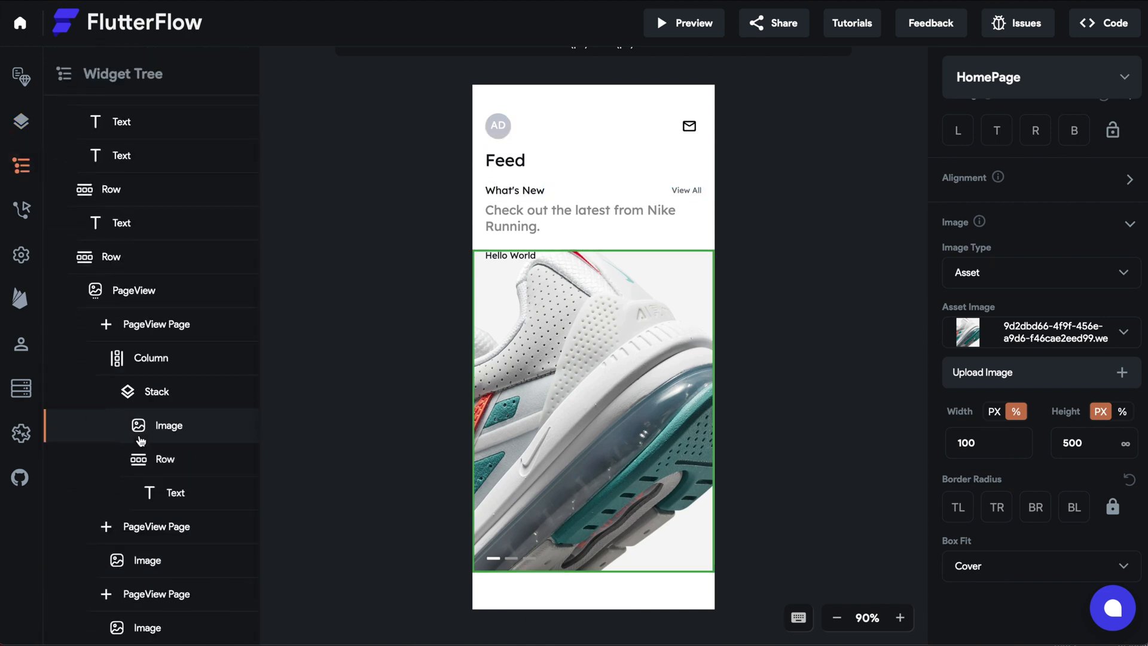
left_click(155, 391)
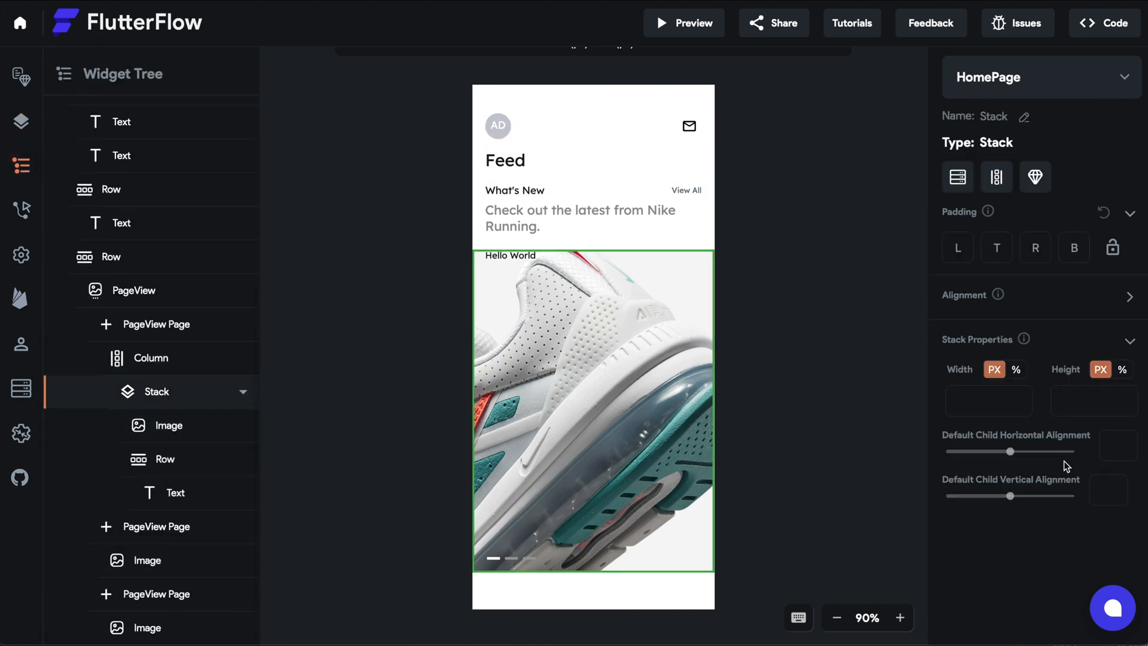
left_click(1129, 294)
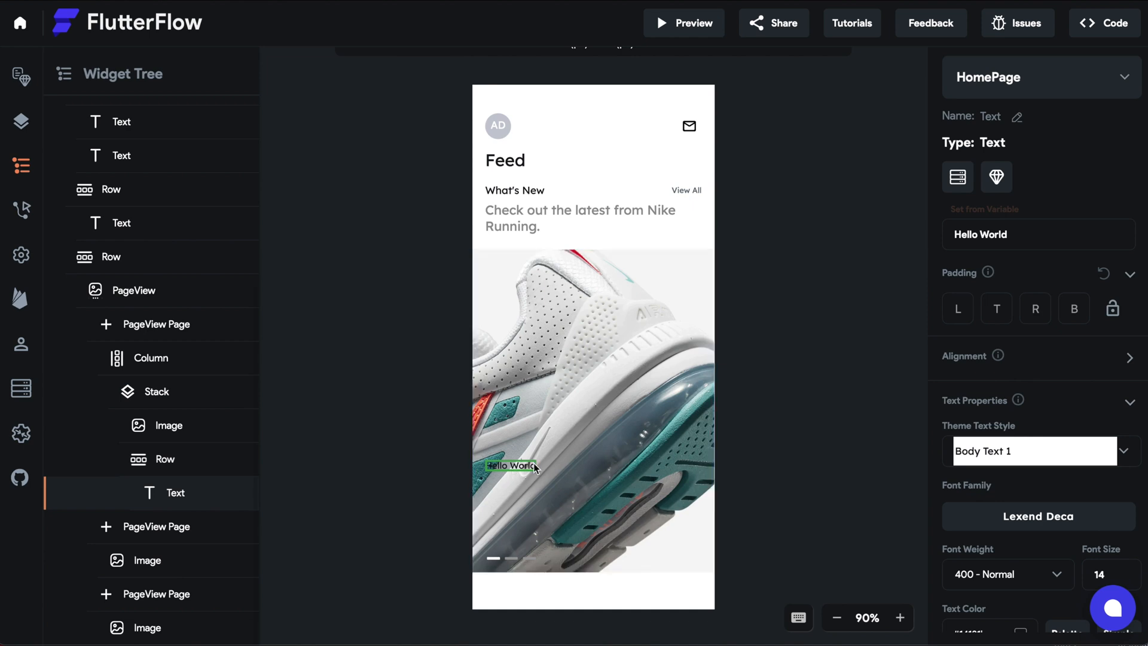
Style the overlay text as Subtitle 2 and change it to 'New from Nike Running'
left_click(1032, 450)
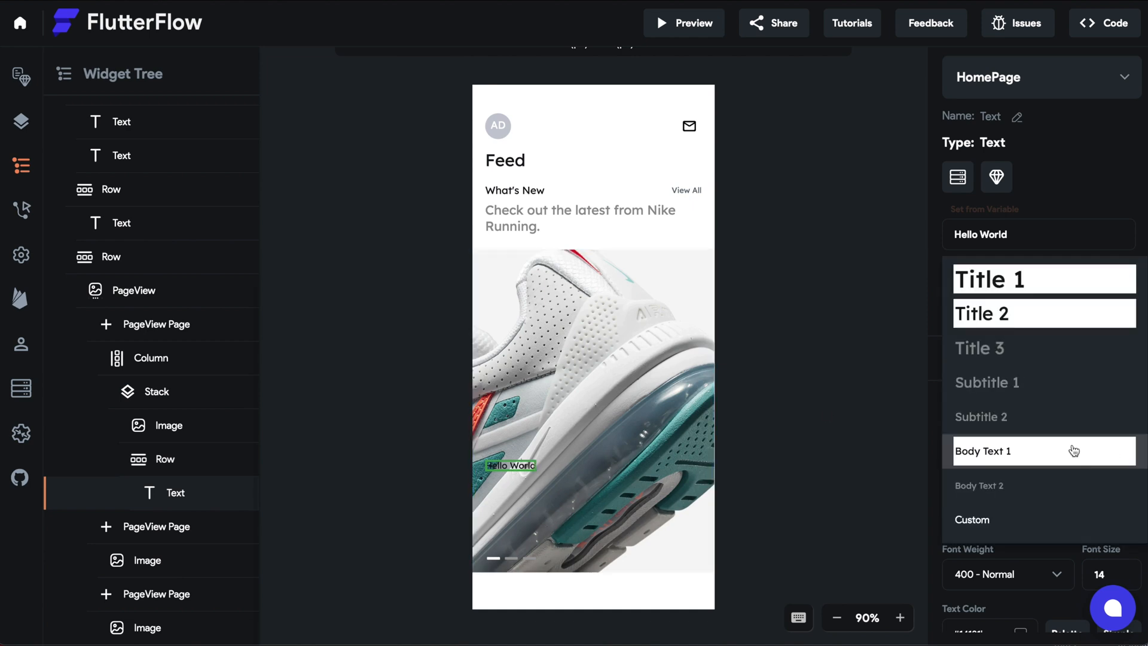
left_click(980, 416)
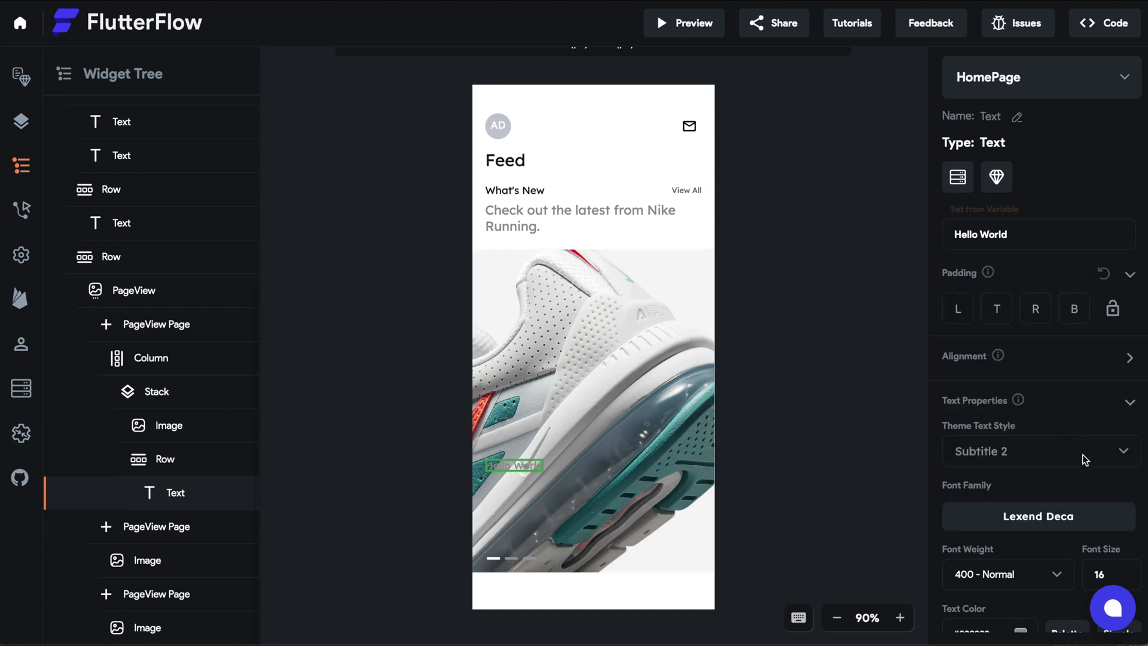
left_click(1025, 499)
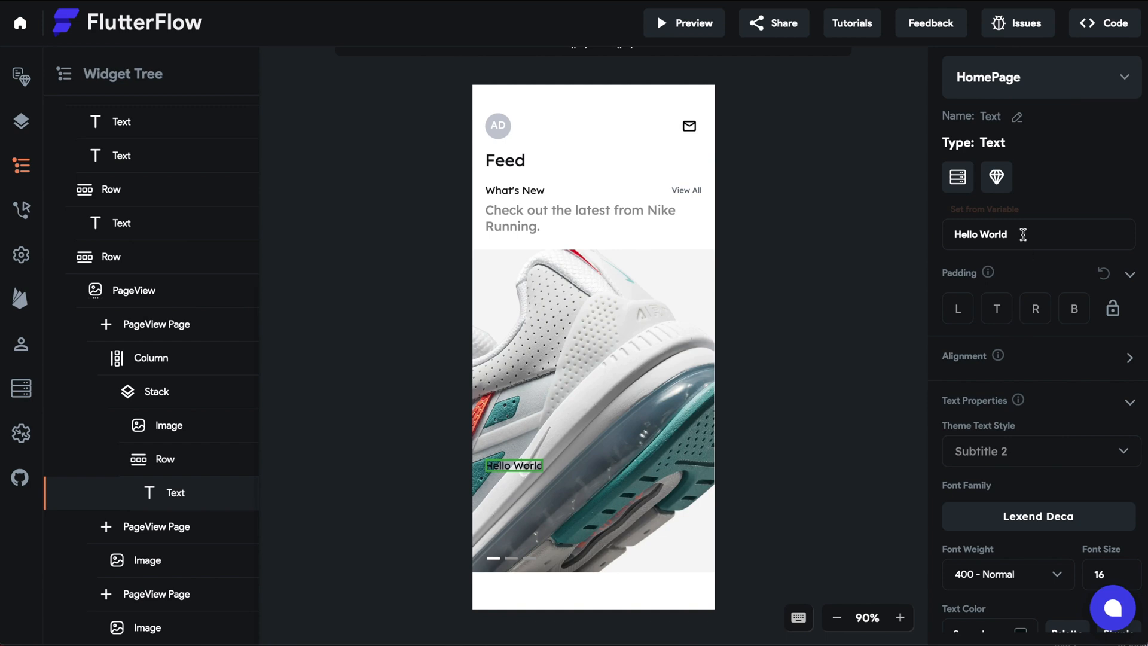
type("New from")
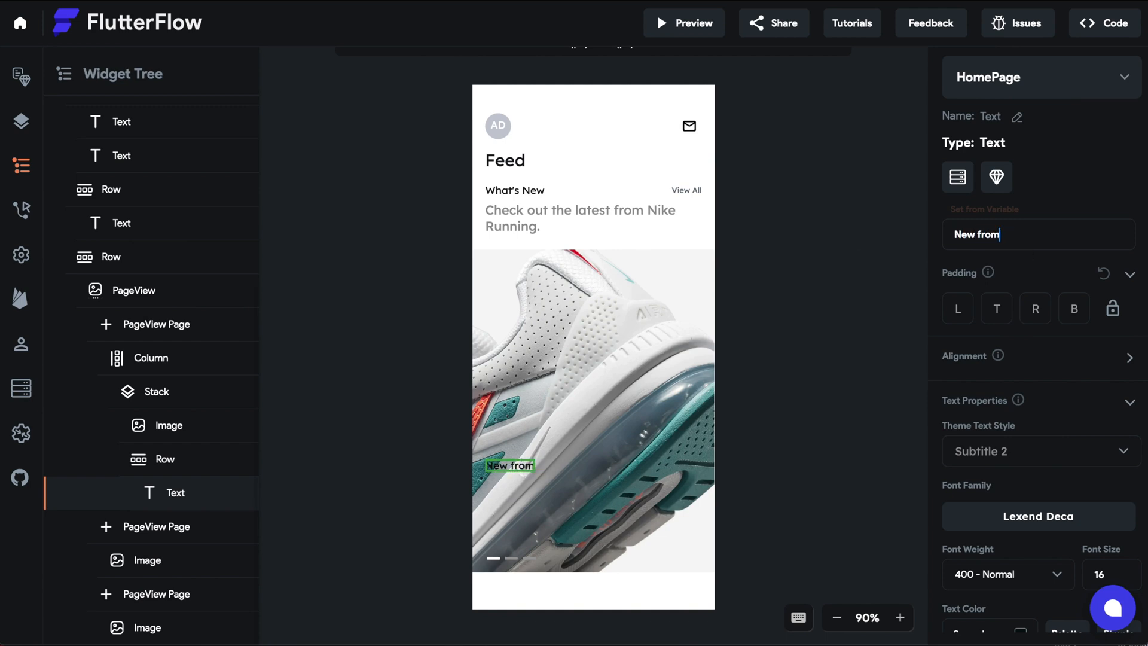
type("Nike Running")
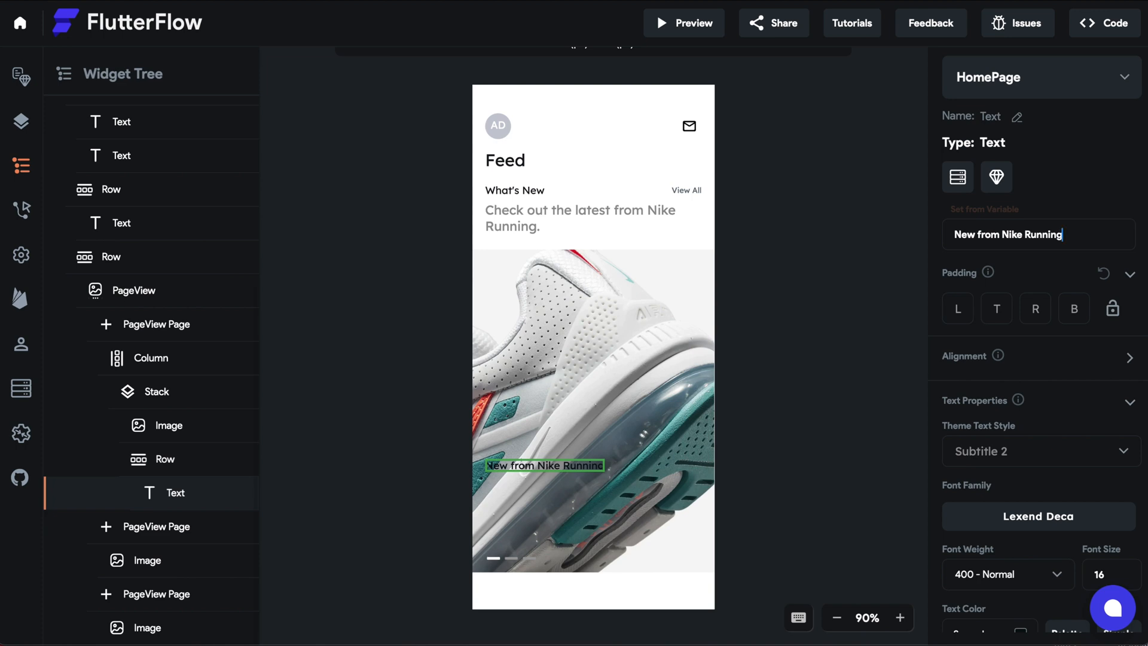
left_click(563, 507)
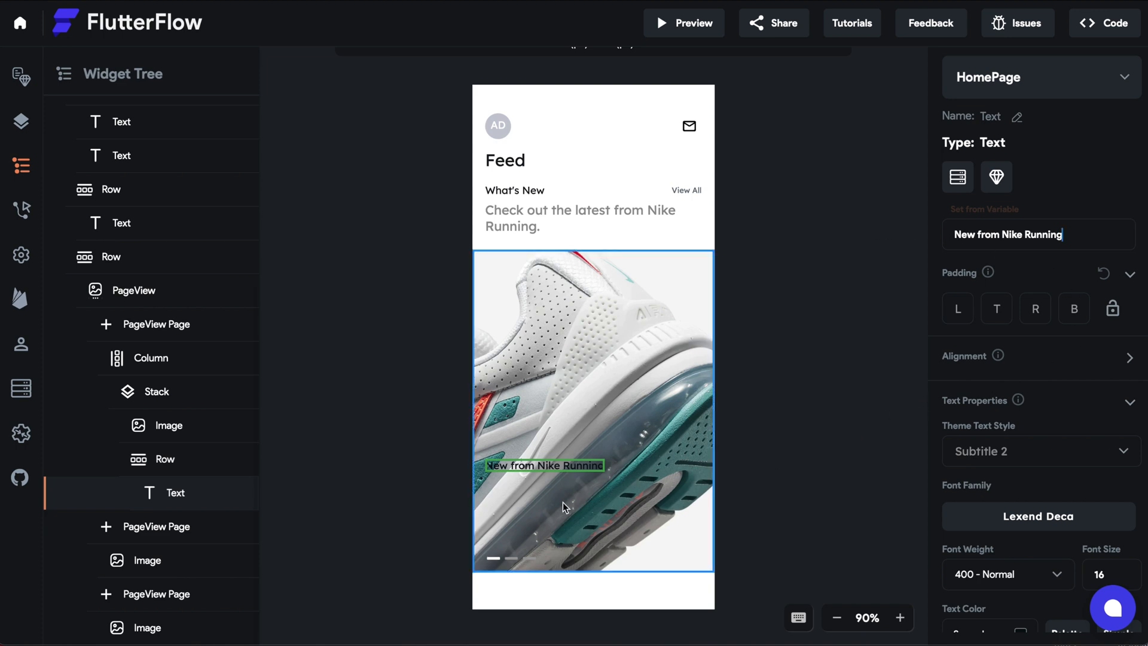
Select the first slide's Stack holding the shoe image and subtitle
left_click(167, 425)
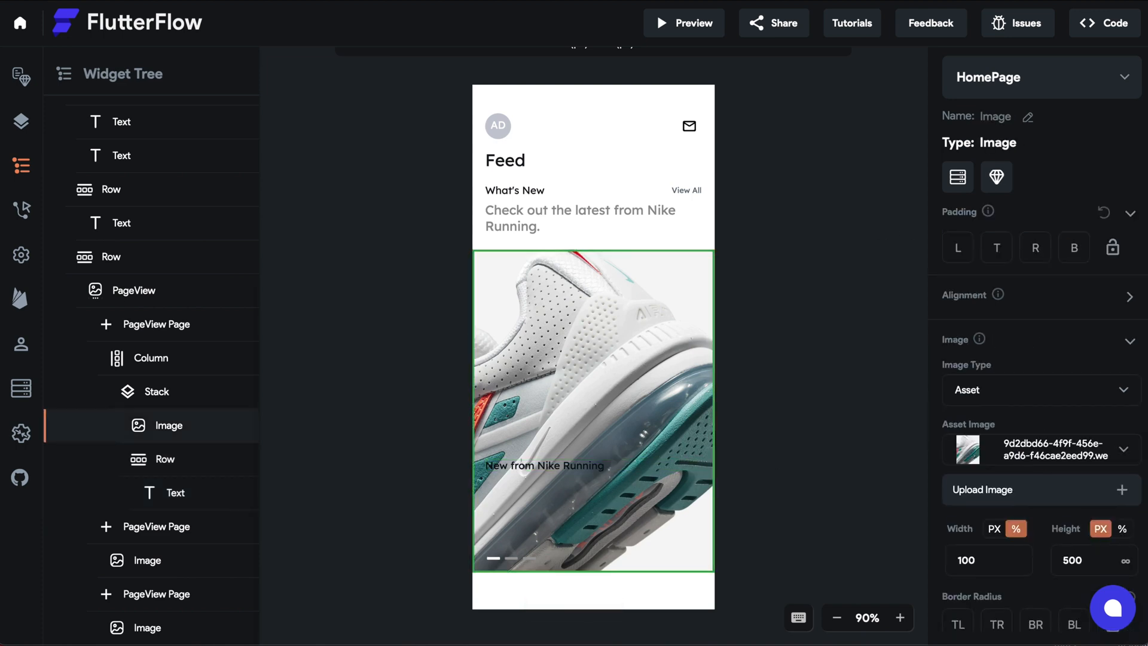
left_click(154, 526)
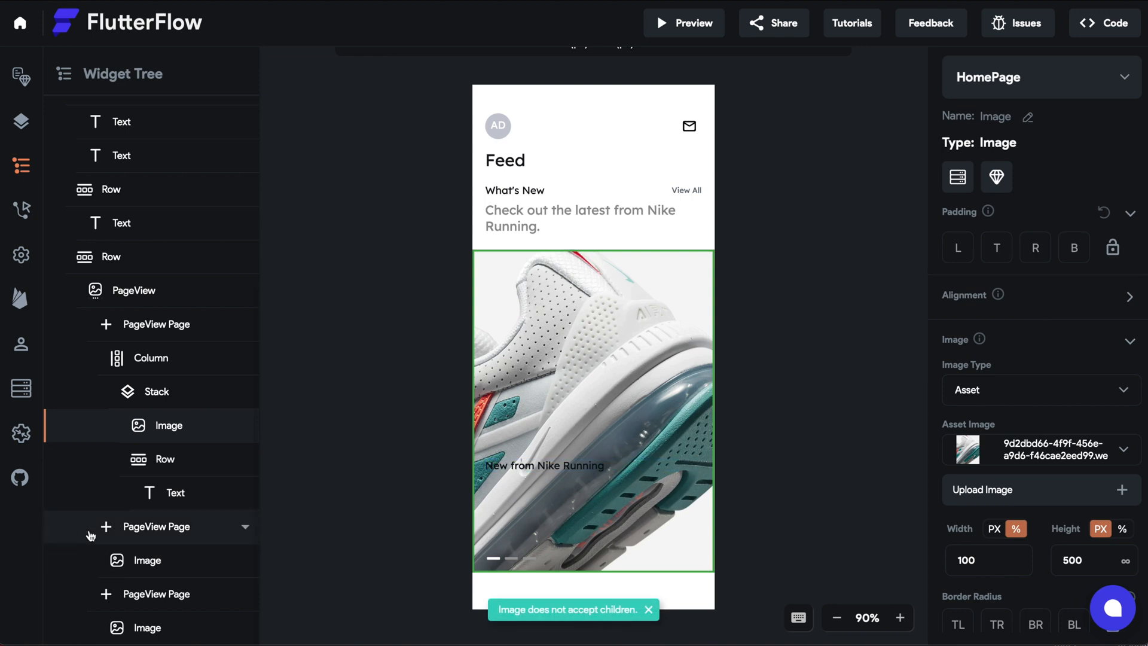
left_click(154, 390)
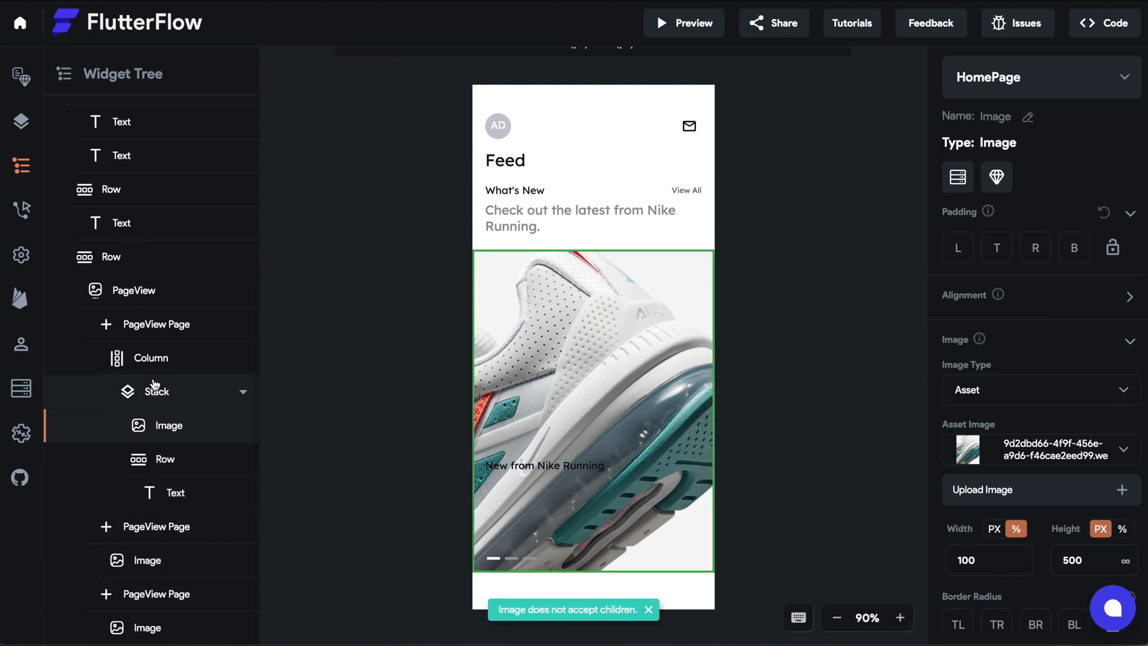
left_click(165, 459)
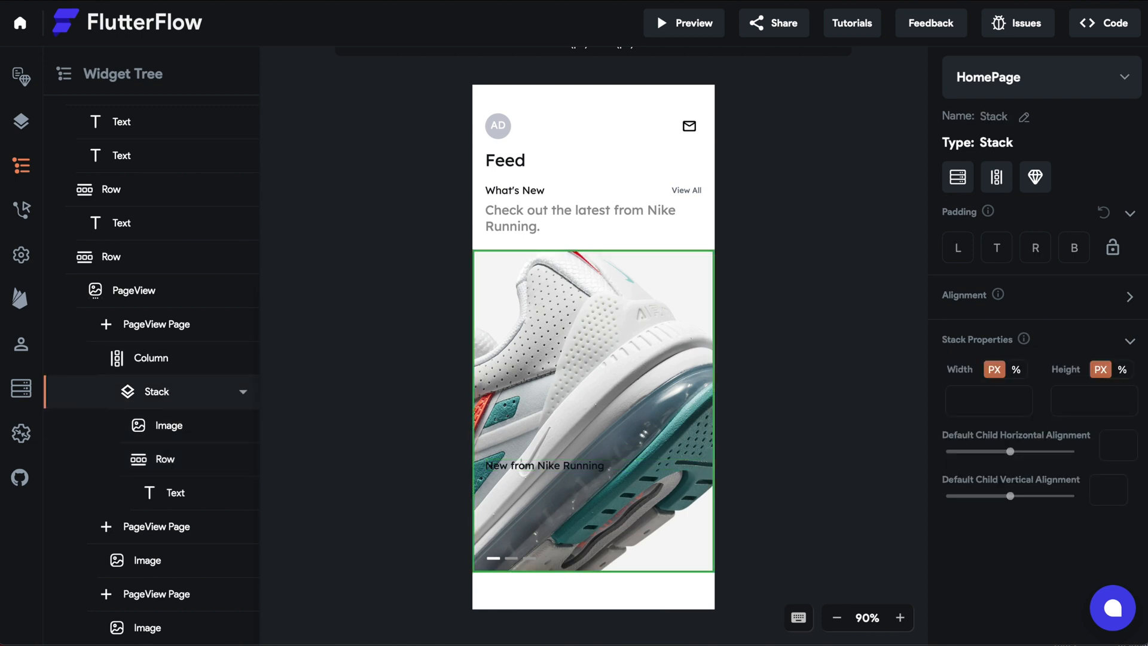
Paste a copy of the subtitle row into the Stack and set its text to Title 1
left_click(543, 465)
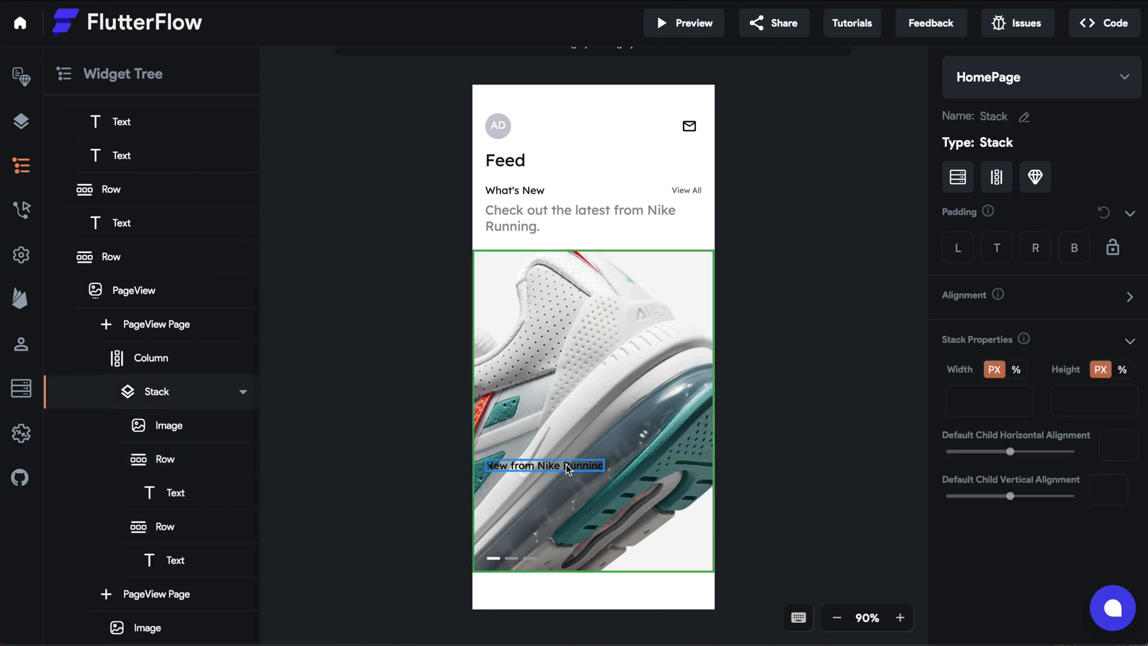
left_click(164, 526)
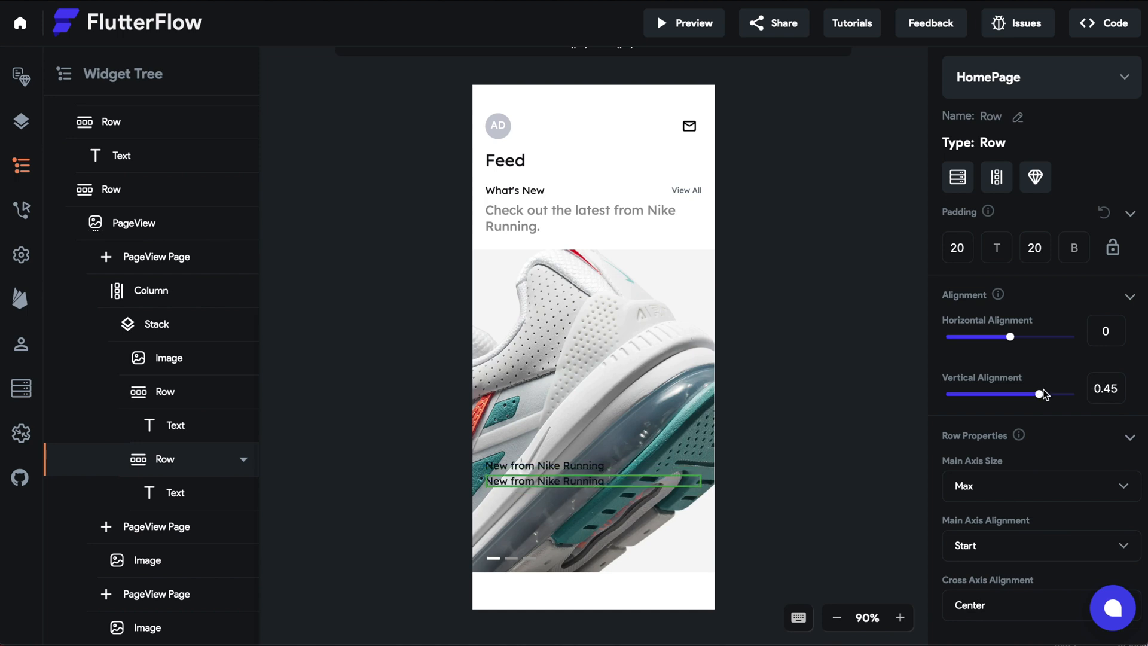
left_click(175, 492)
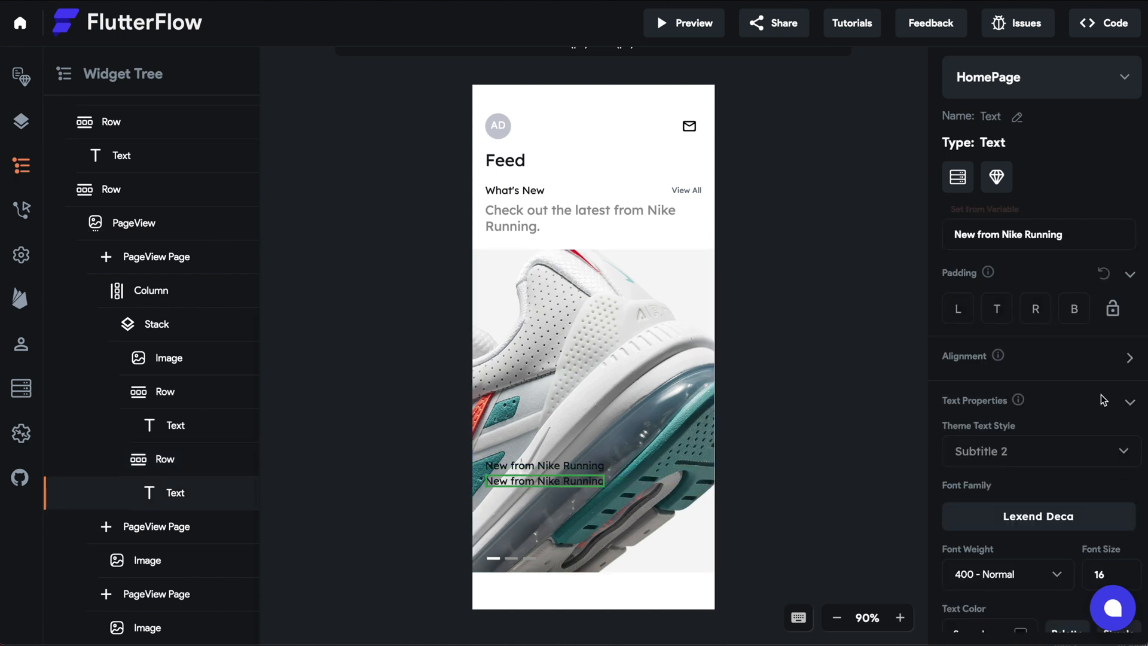
left_click(1037, 450)
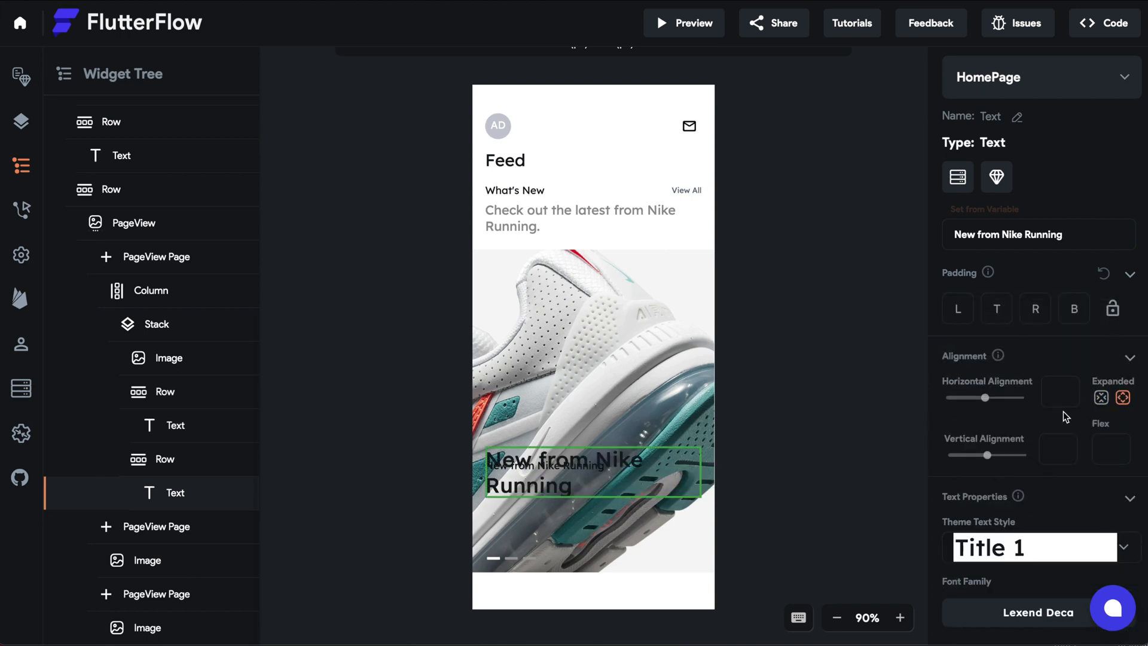
Move the title row to vertical alignment 0.6 and set Font Weight 900 - Black
left_click(154, 459)
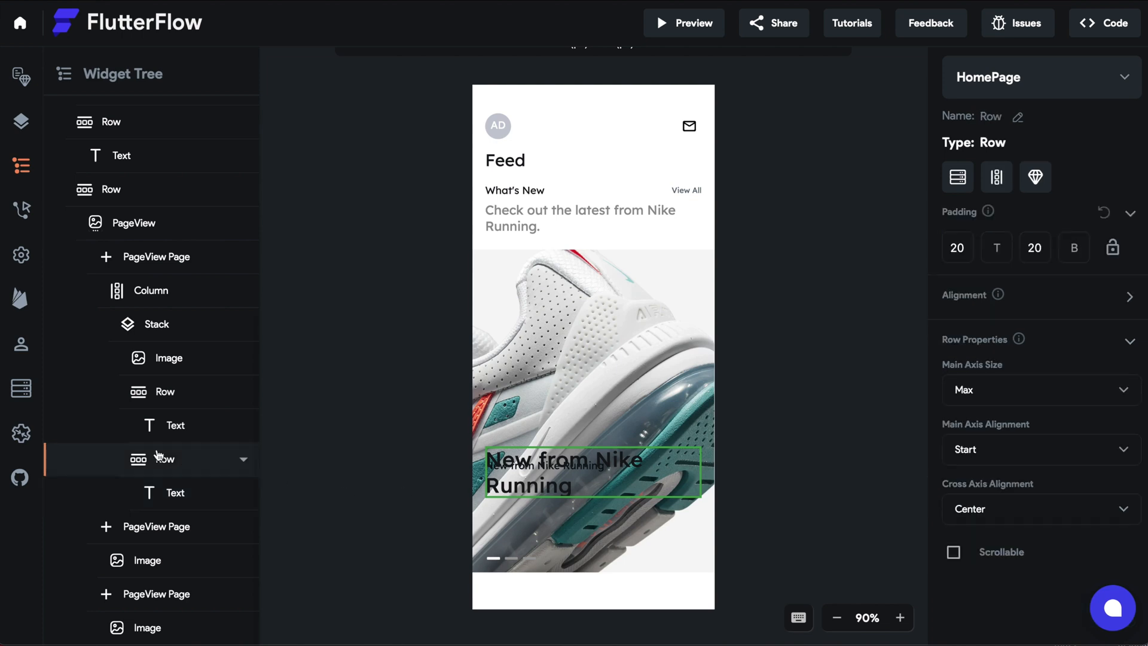
left_click(1129, 294)
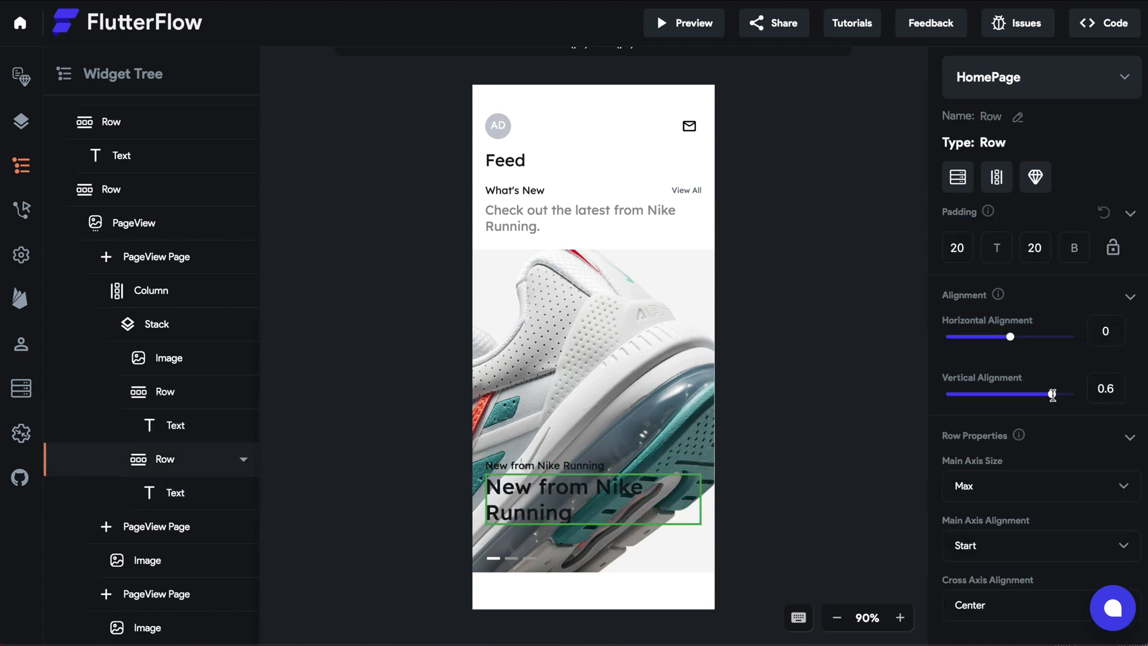
left_click(175, 493)
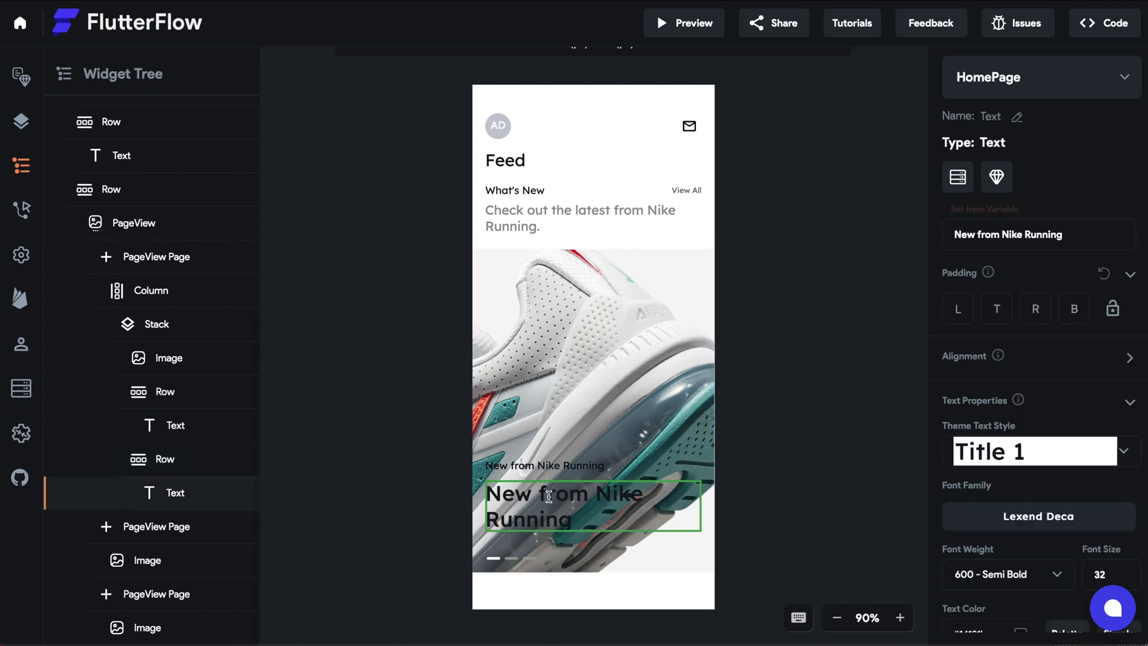
scroll("down", 3)
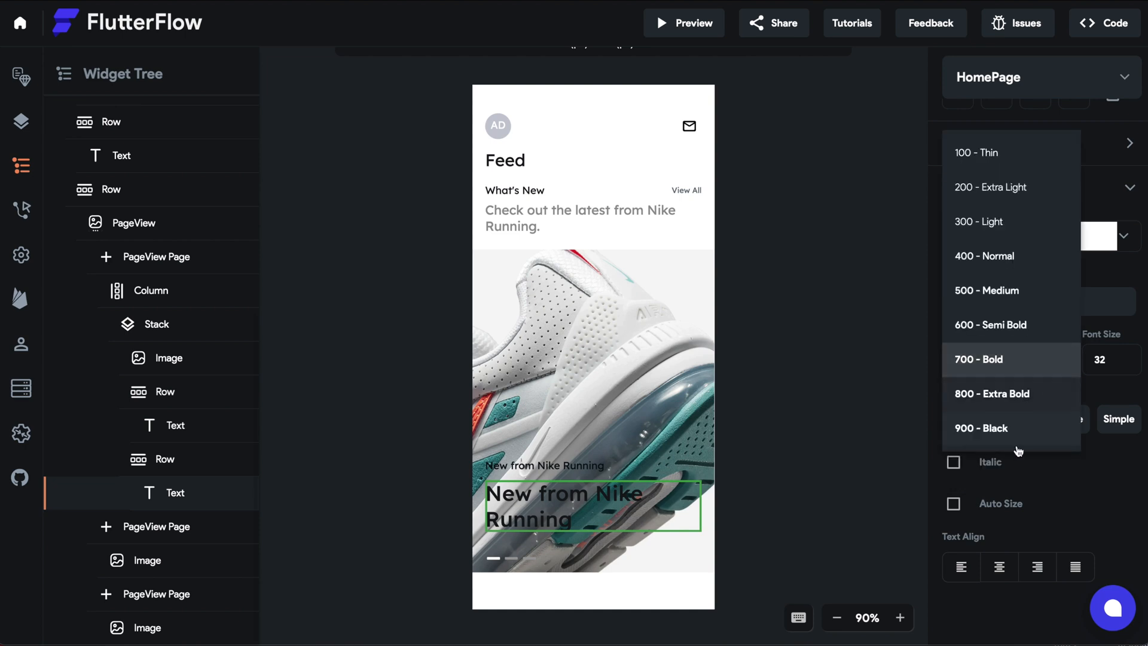
left_click(992, 393)
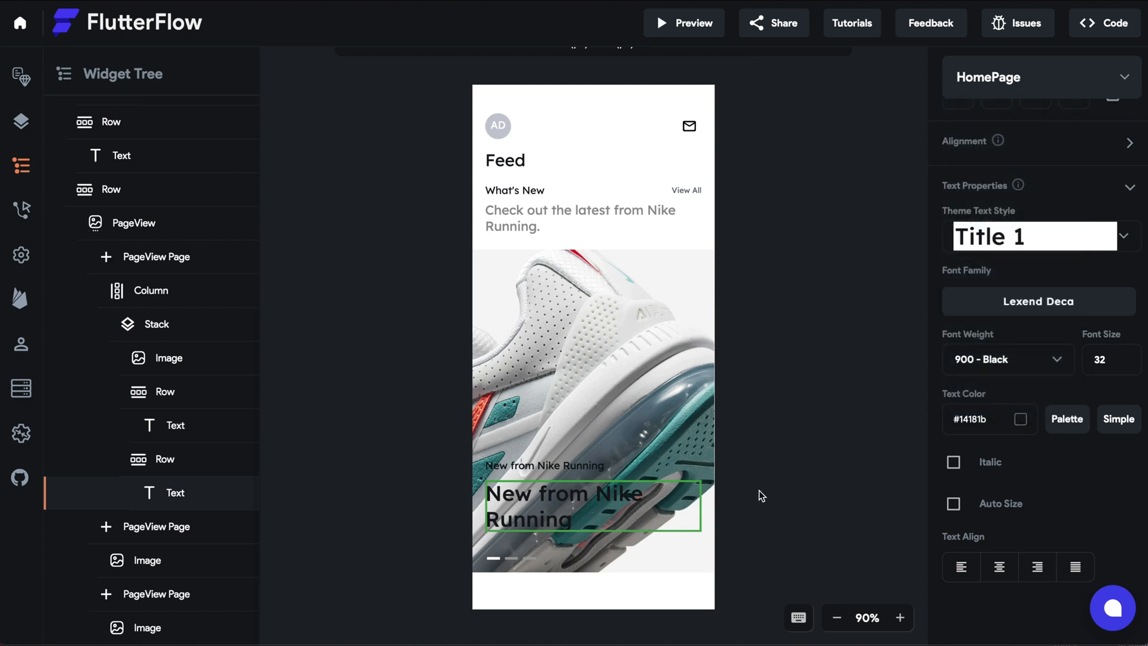
mouse_move(1010, 351)
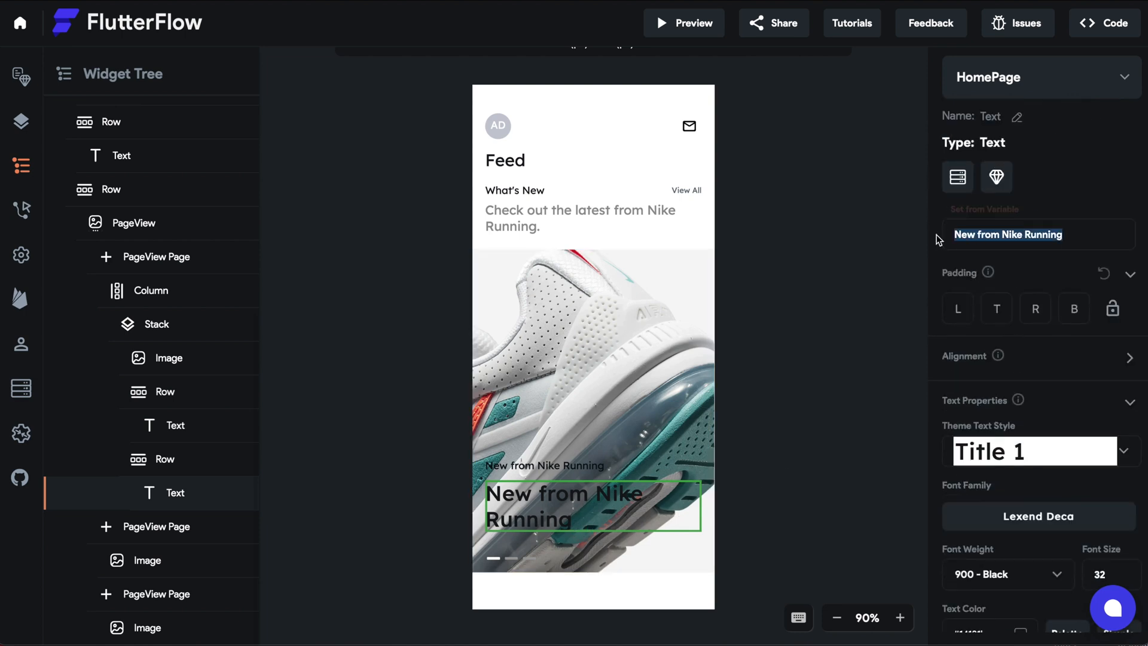
Retitle the slide 'NIKE AIR ZOOM ALPHAFLY NEXT%' and switch its image to the white sneakers asset
type("Nike Air")
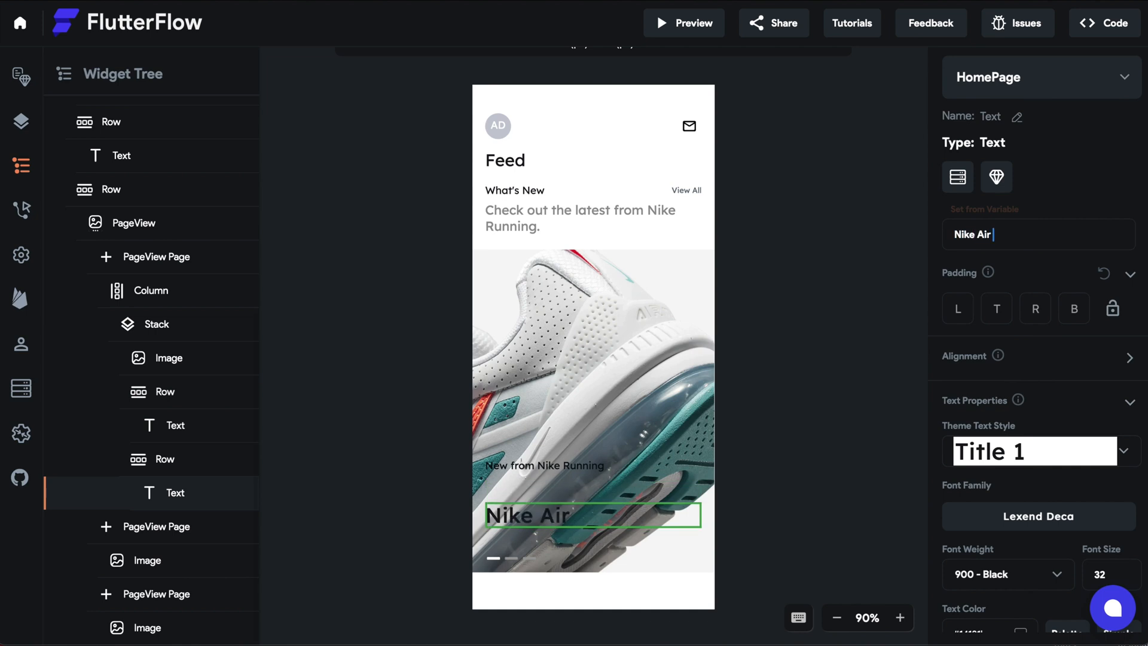
type("z")
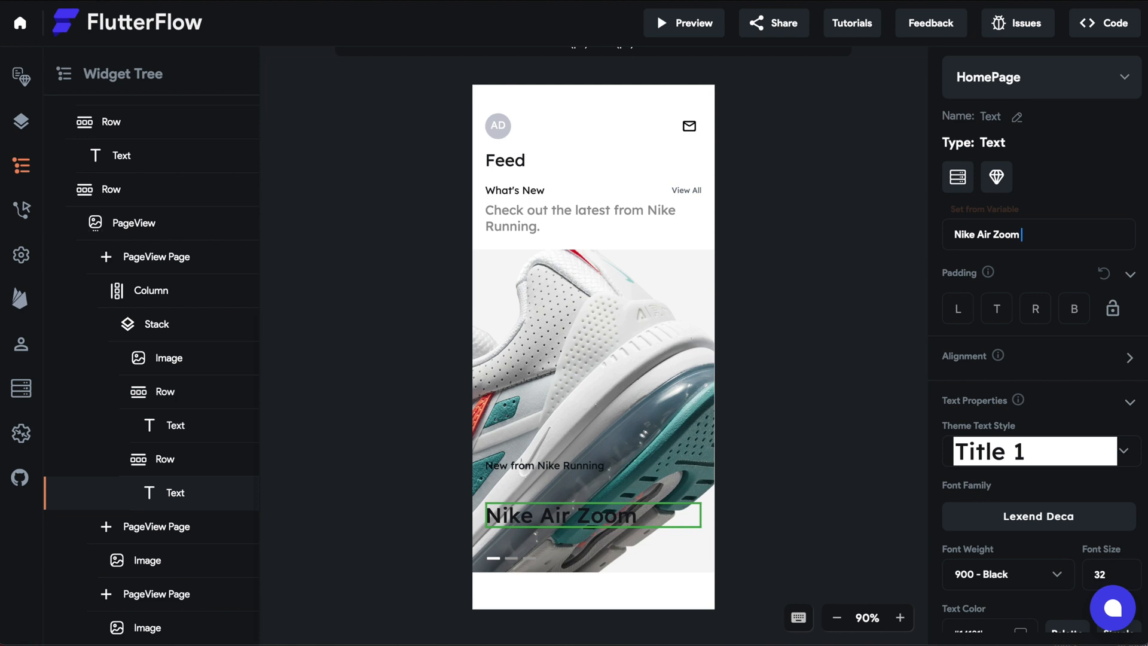
type("al")
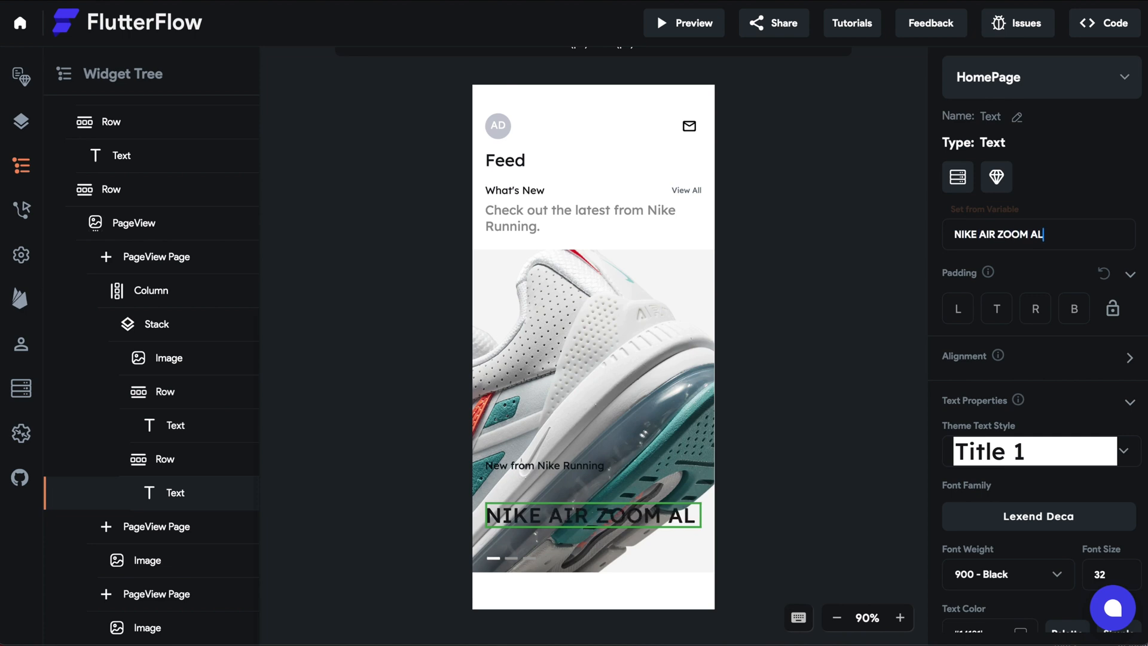
left_click(168, 358)
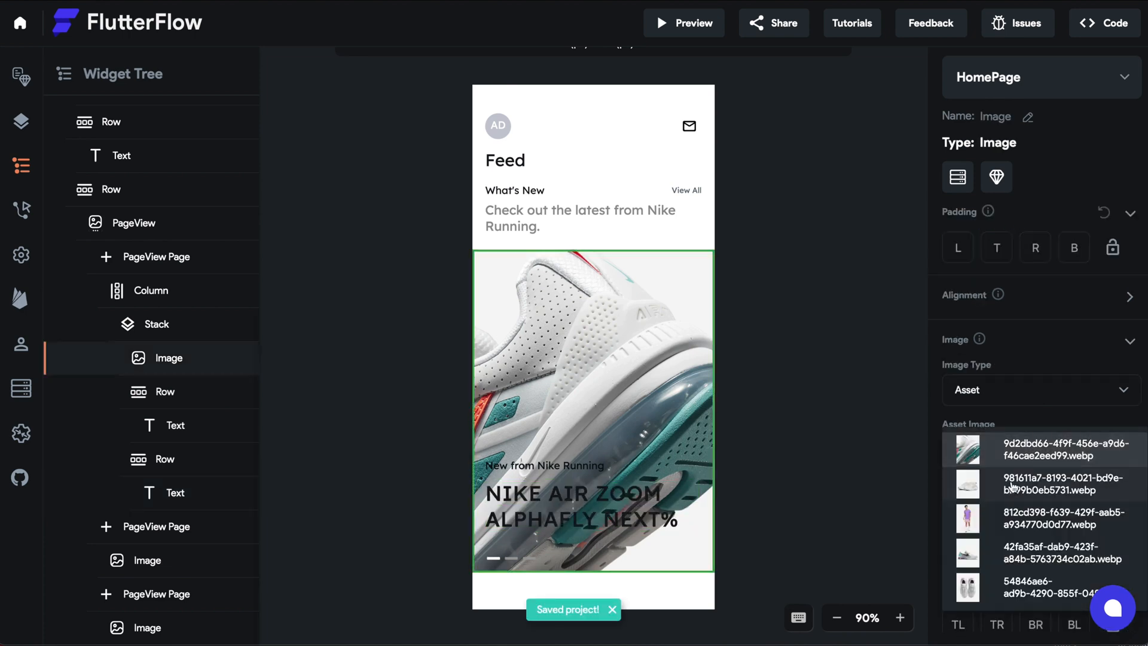
left_click(134, 223)
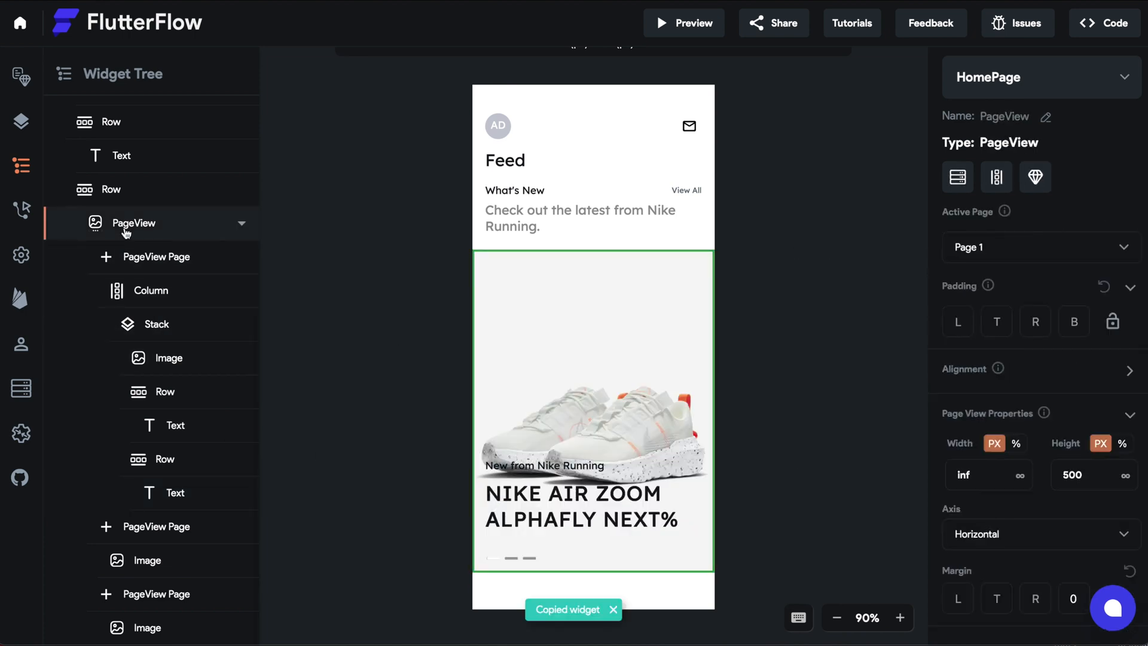
Paste the overlay on slide two, titled 'NIKE RUN OUTFIT POISE SUMMER' with subtitle 'Get in the Gear'
left_click(169, 425)
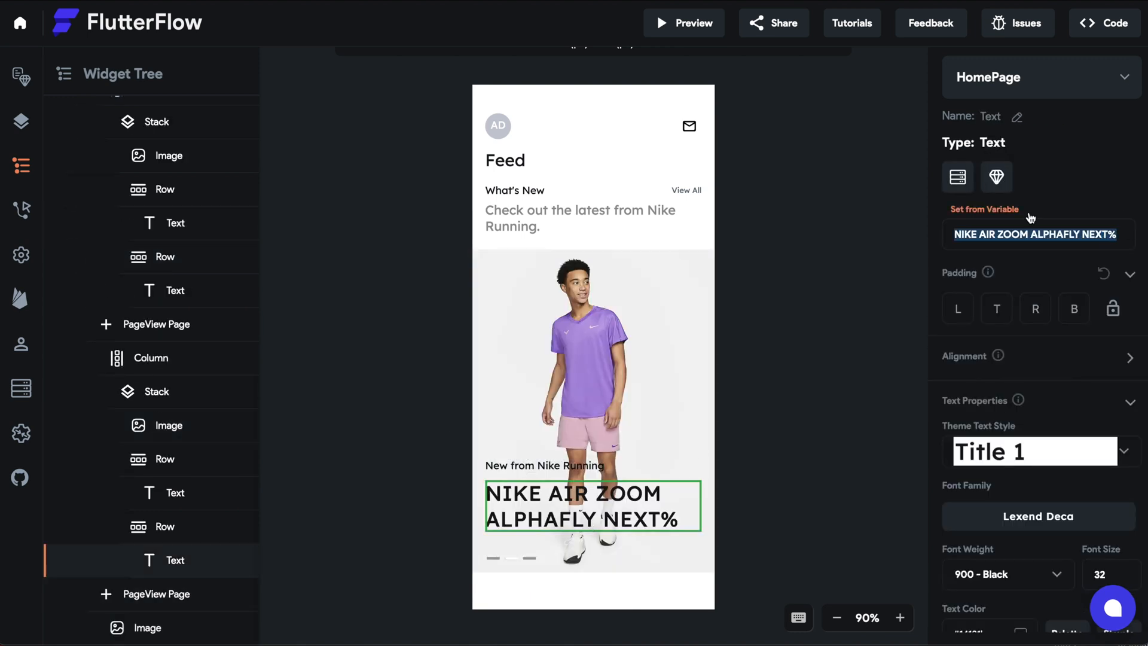
type("NIKE RUN OUTFIT POISE SUMMER")
type("GET IN THE GEAR")
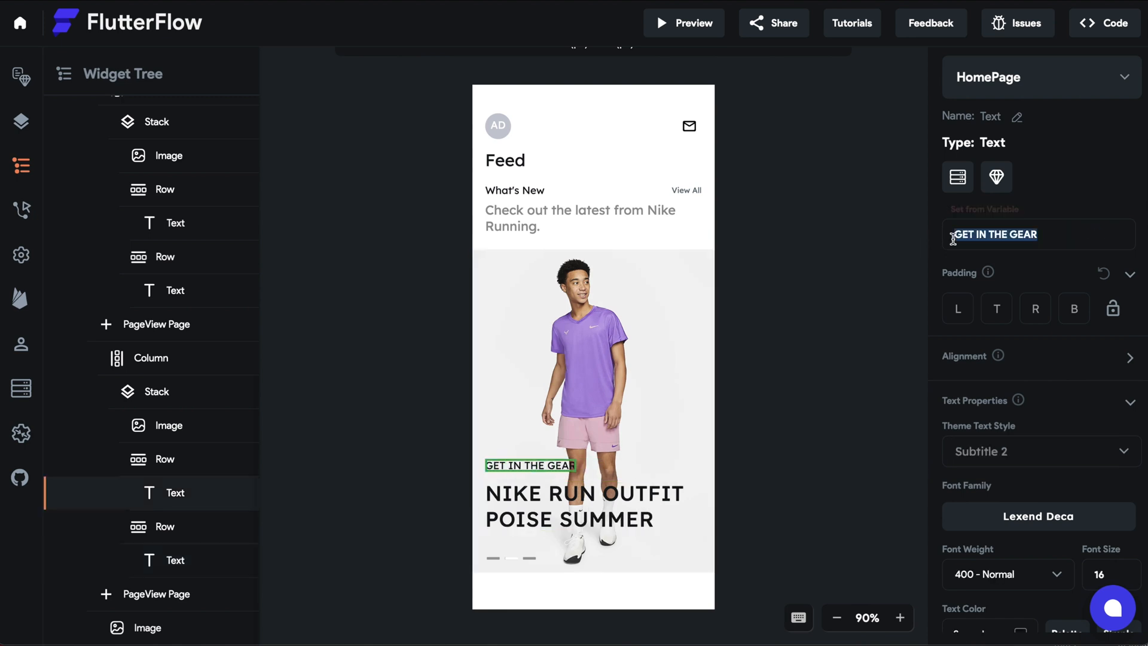
type("Get in the Gear")
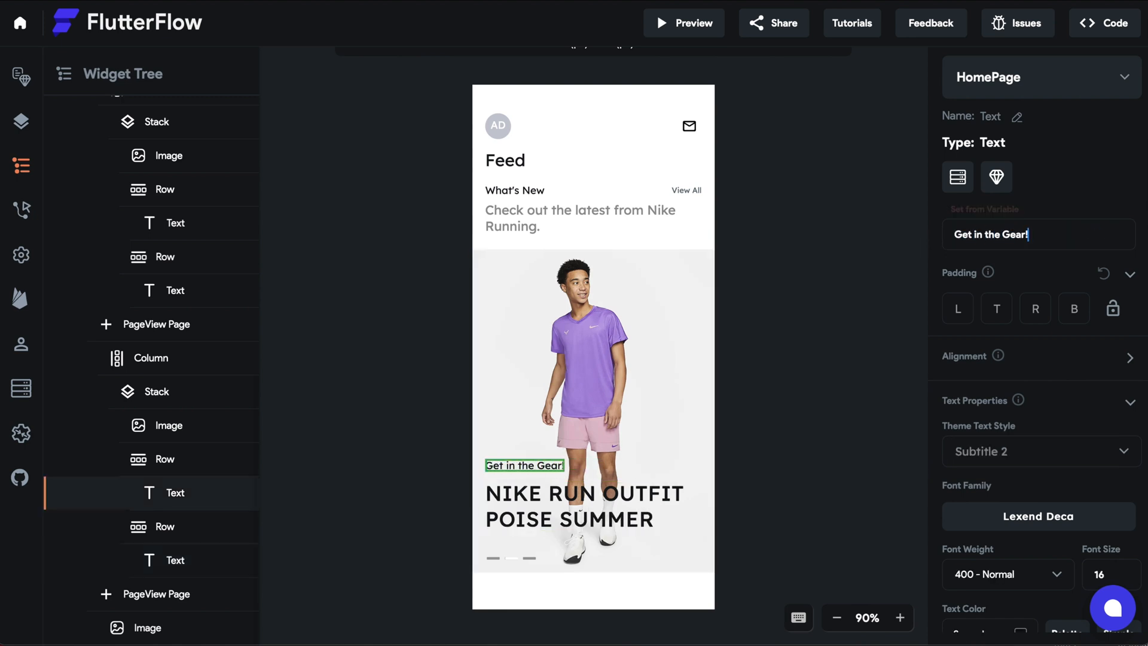
Paste the overlay onto slide three, titled 'NIKE FLYMAX 2021 - MARS EDITION', with a different image
left_click(133, 205)
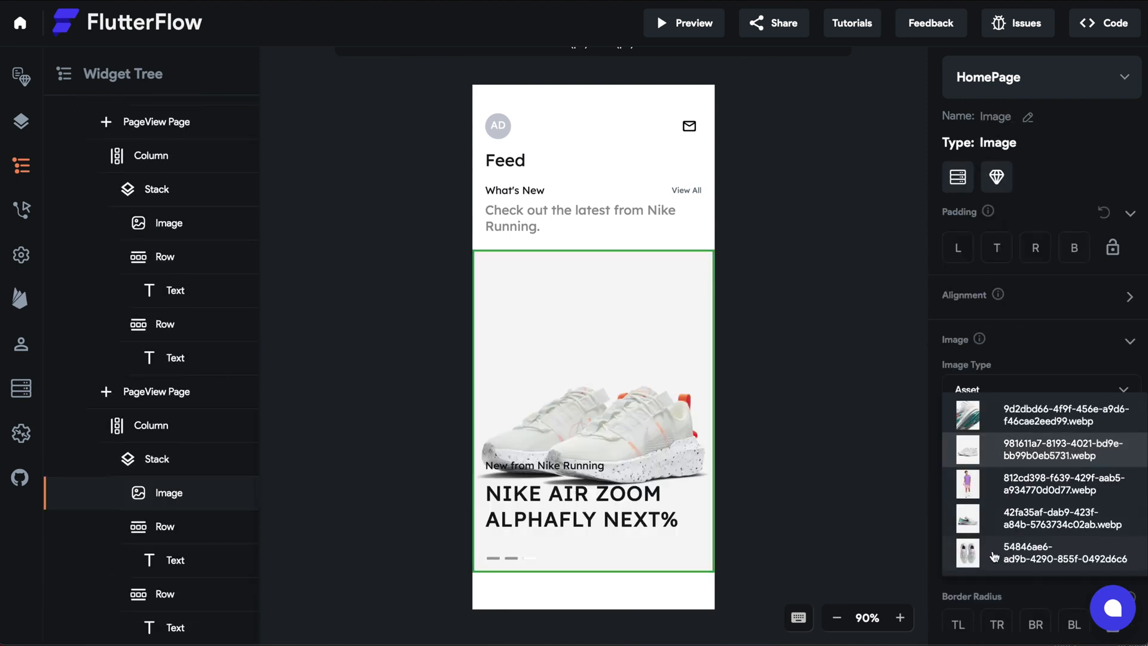
left_click(175, 560)
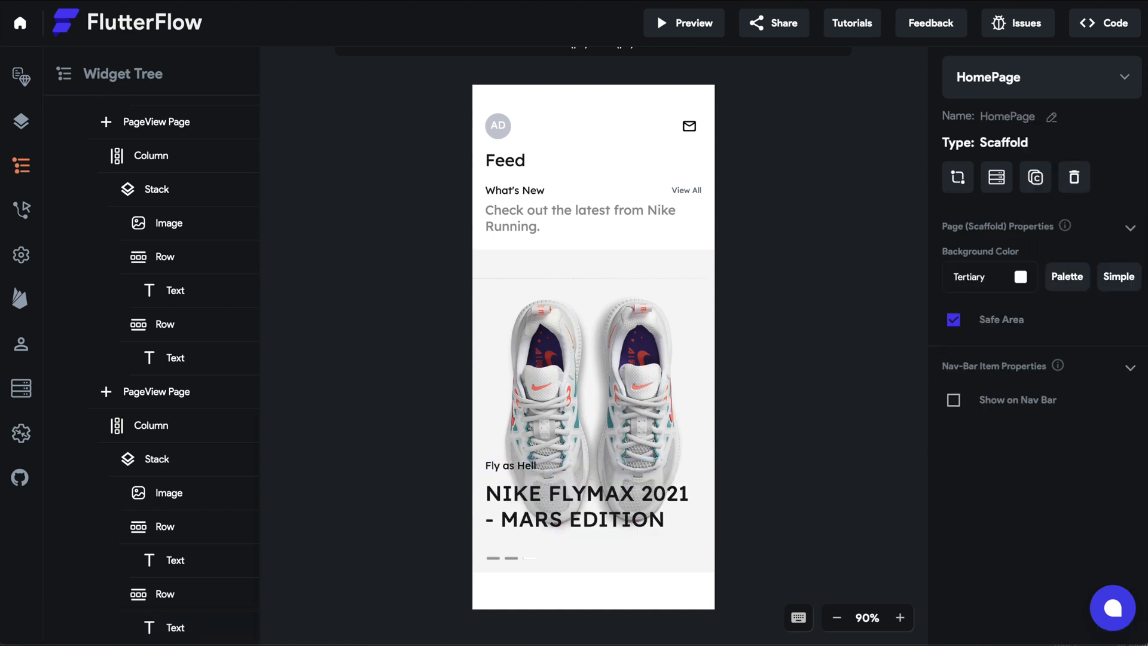
left_click(168, 492)
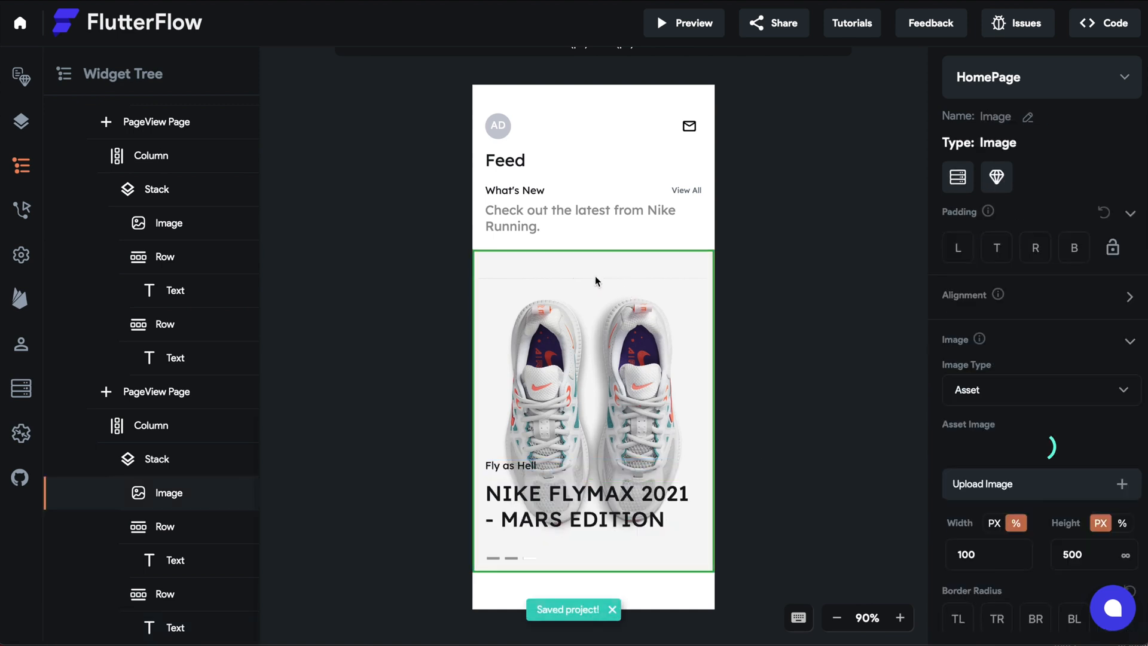
left_click(578, 218)
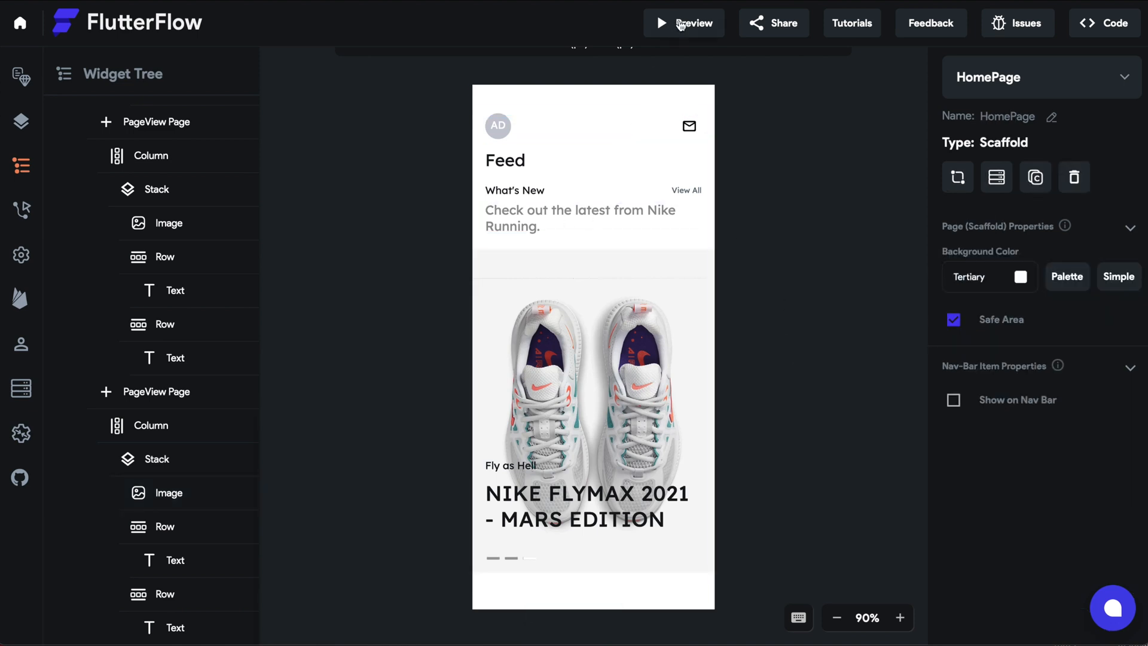
Launch Preview to run the home page on an iPhone 11 Pro frame
left_click(683, 23)
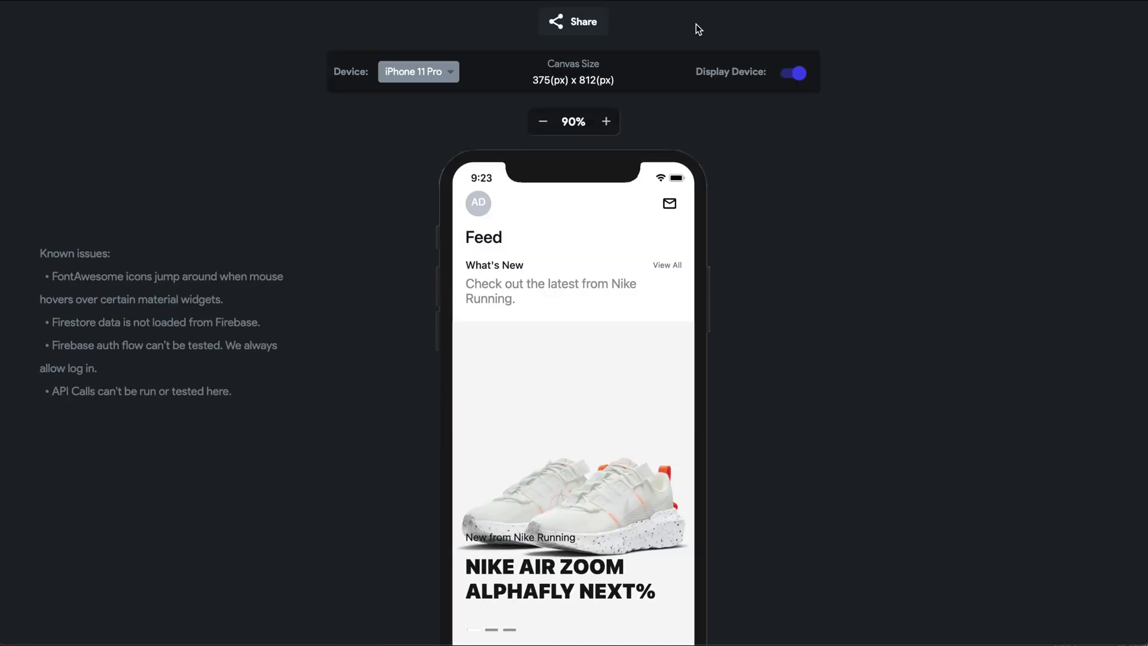